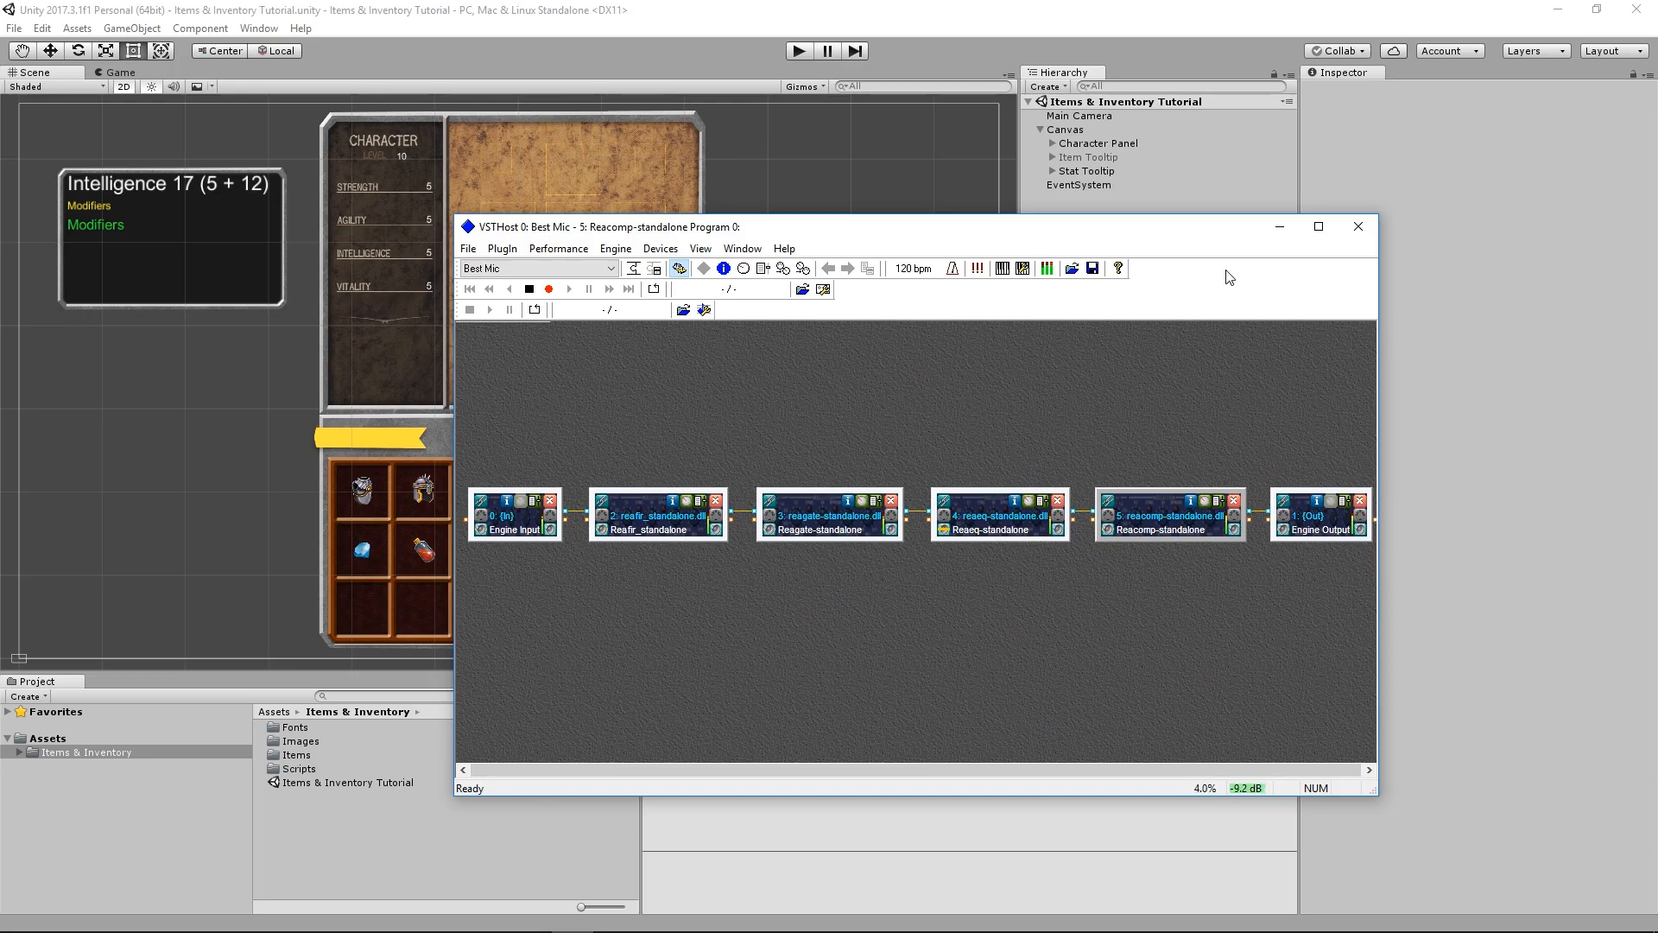
- Open Character.cs from the Unity project in Visual Studio
left_click(1357, 226)
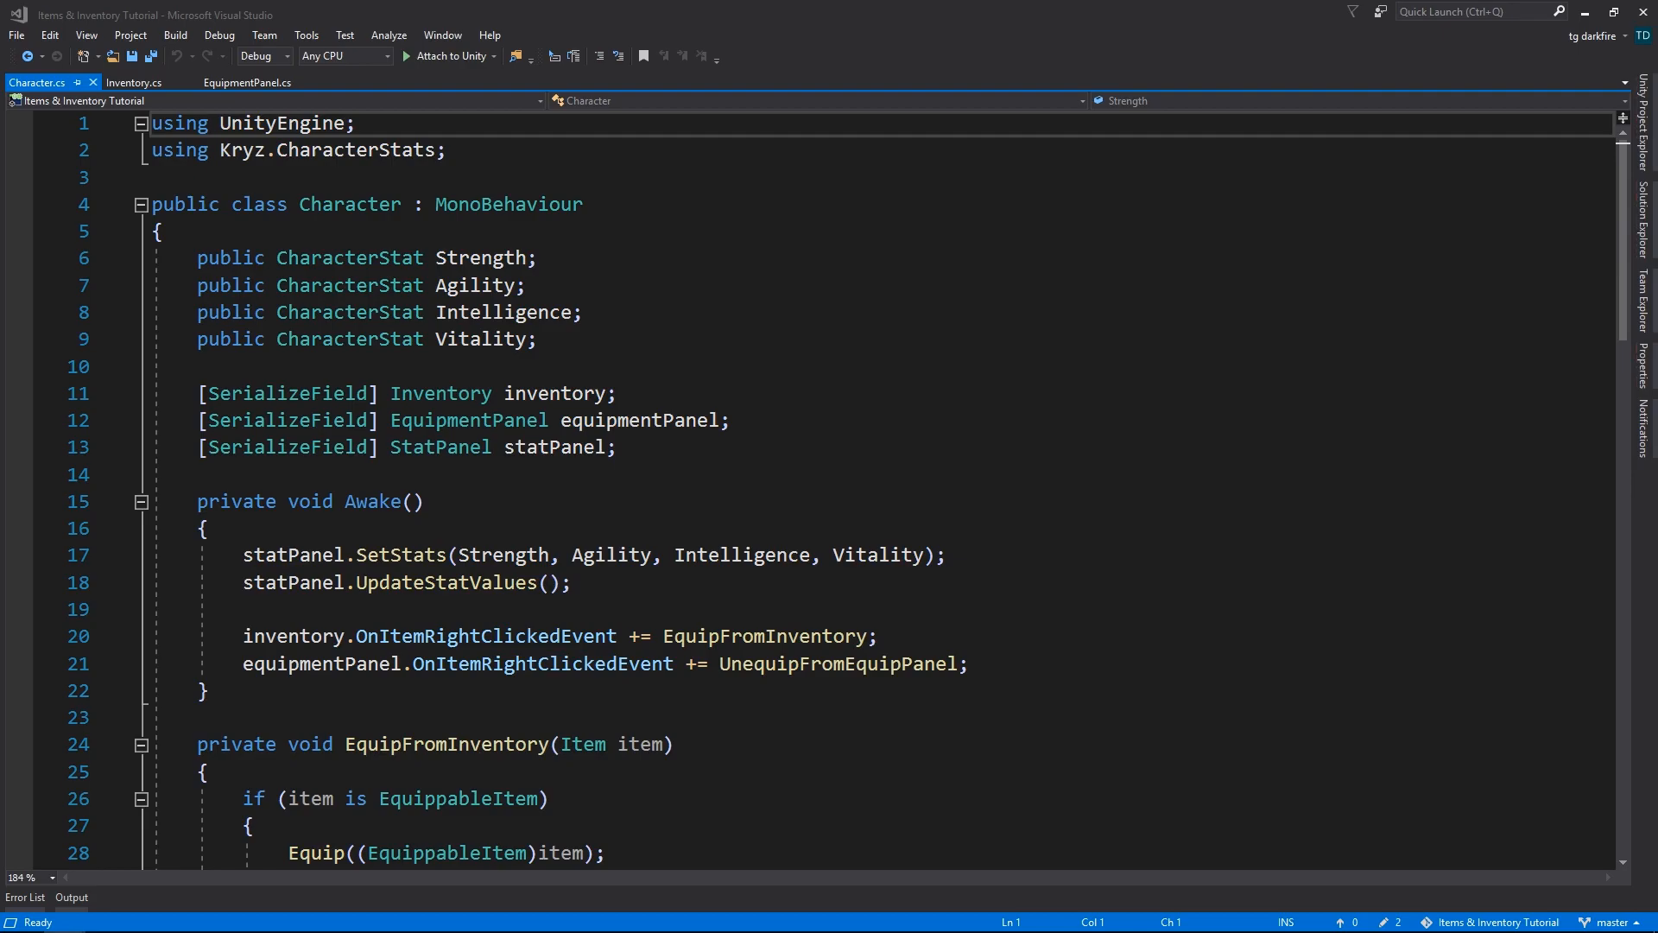
- Read the Awake methods of Inventory, EquipmentPanel and Character, ending on EquipmentPanel's Awake
left_click(144, 83)
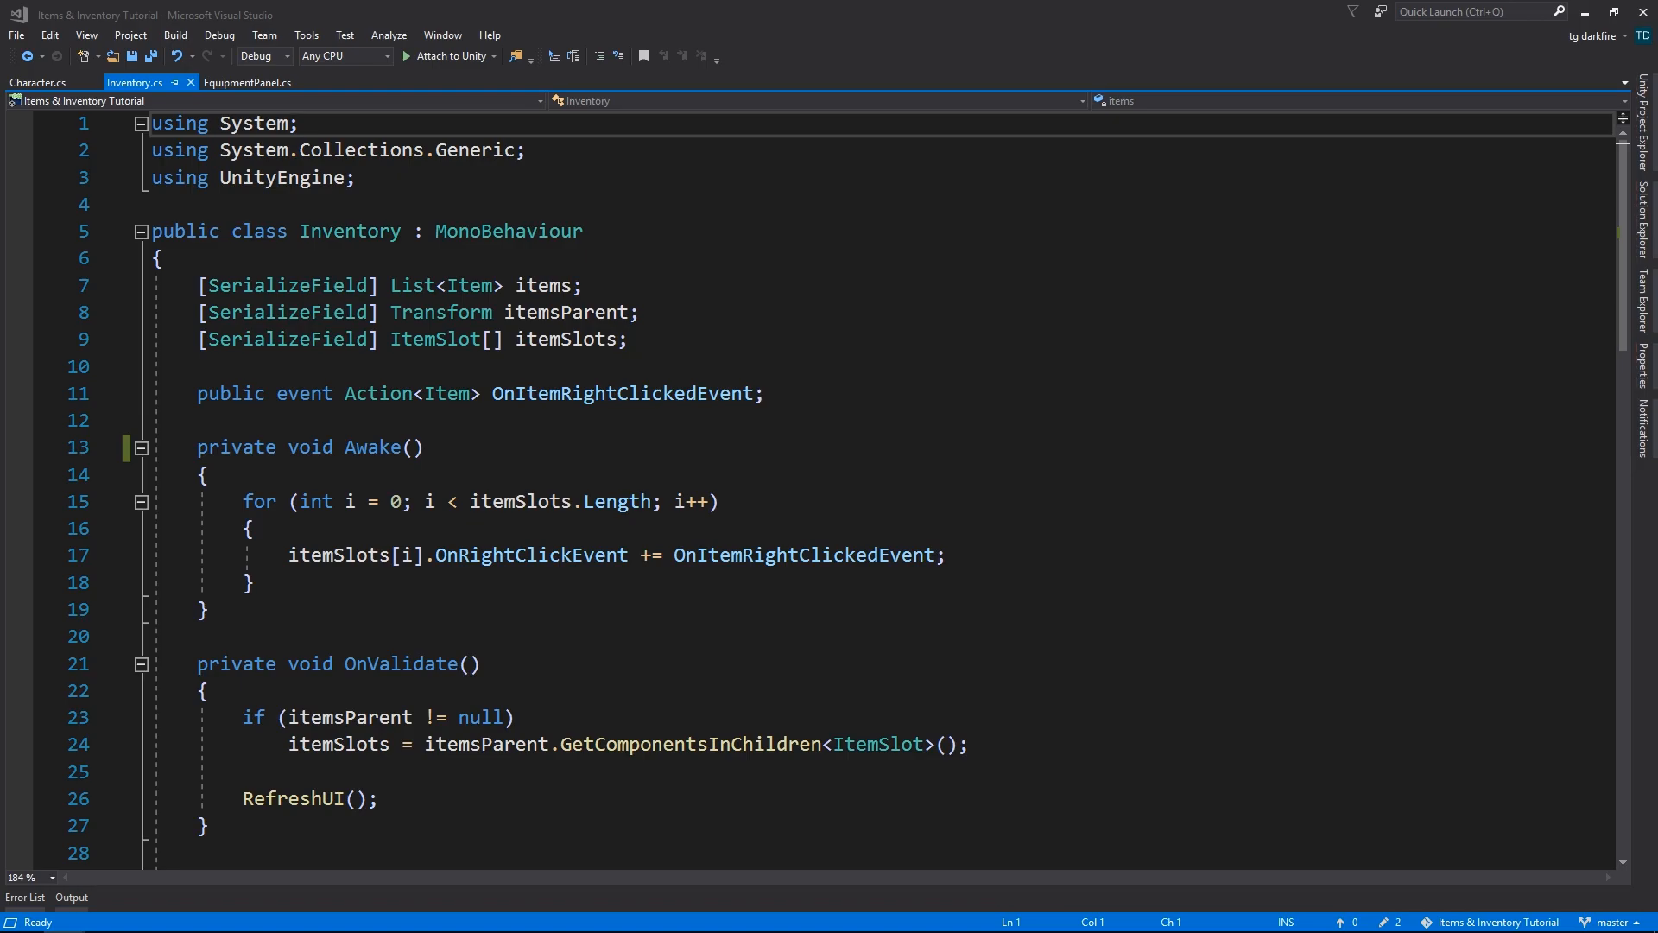
left_click(260, 83)
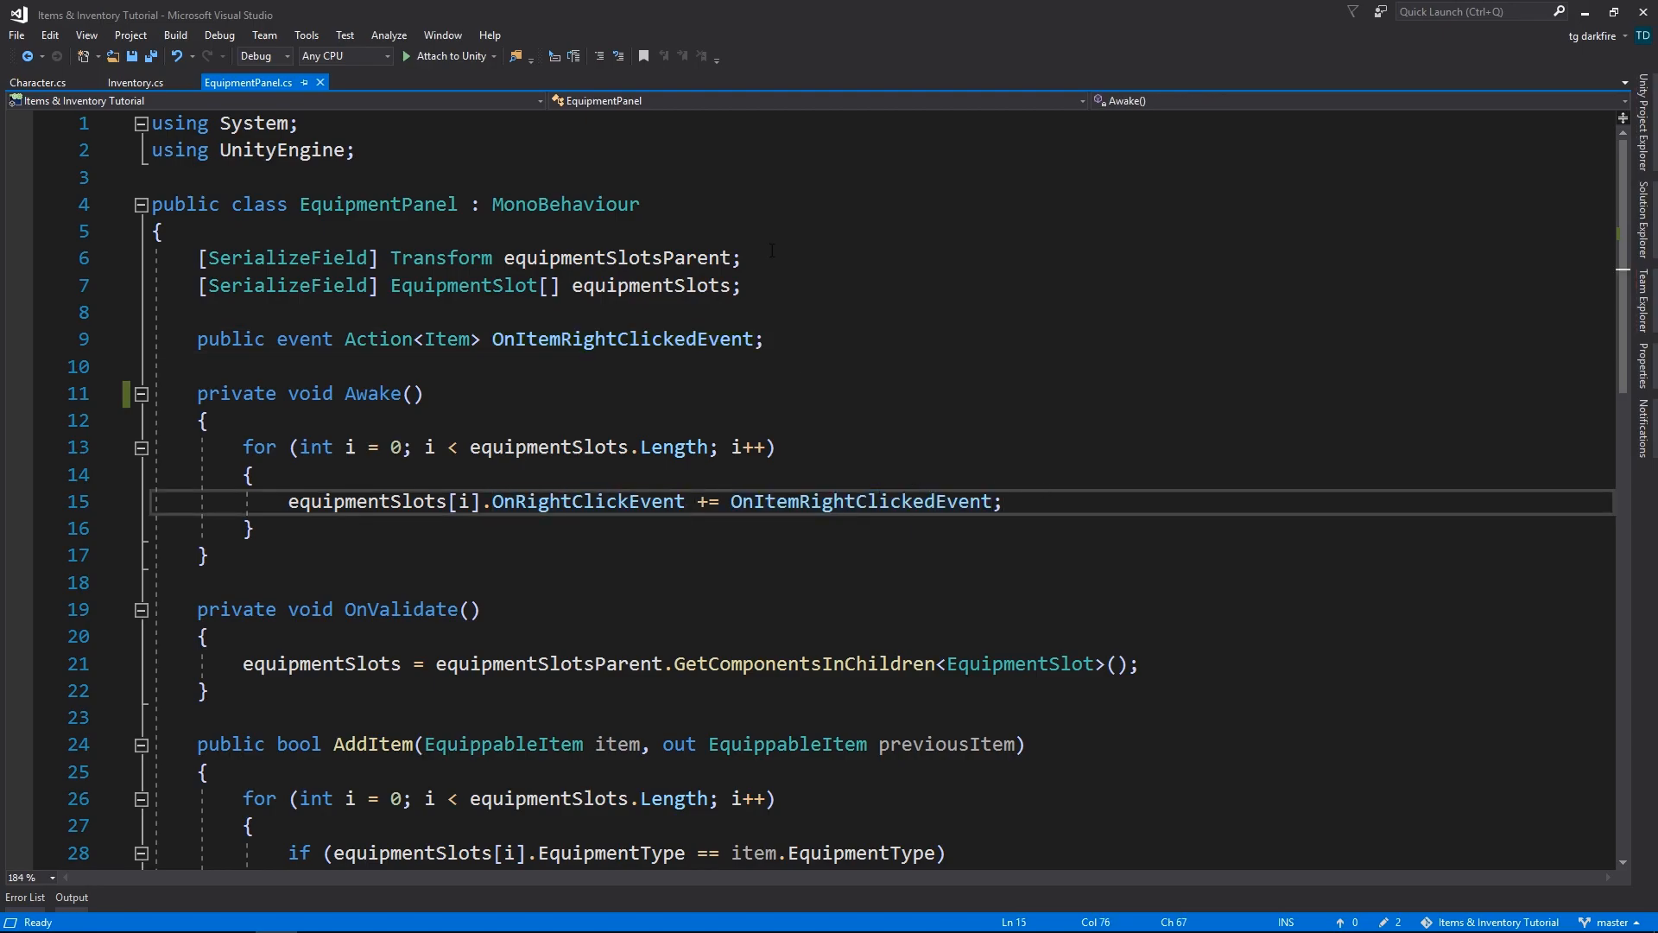
left_click(30, 83)
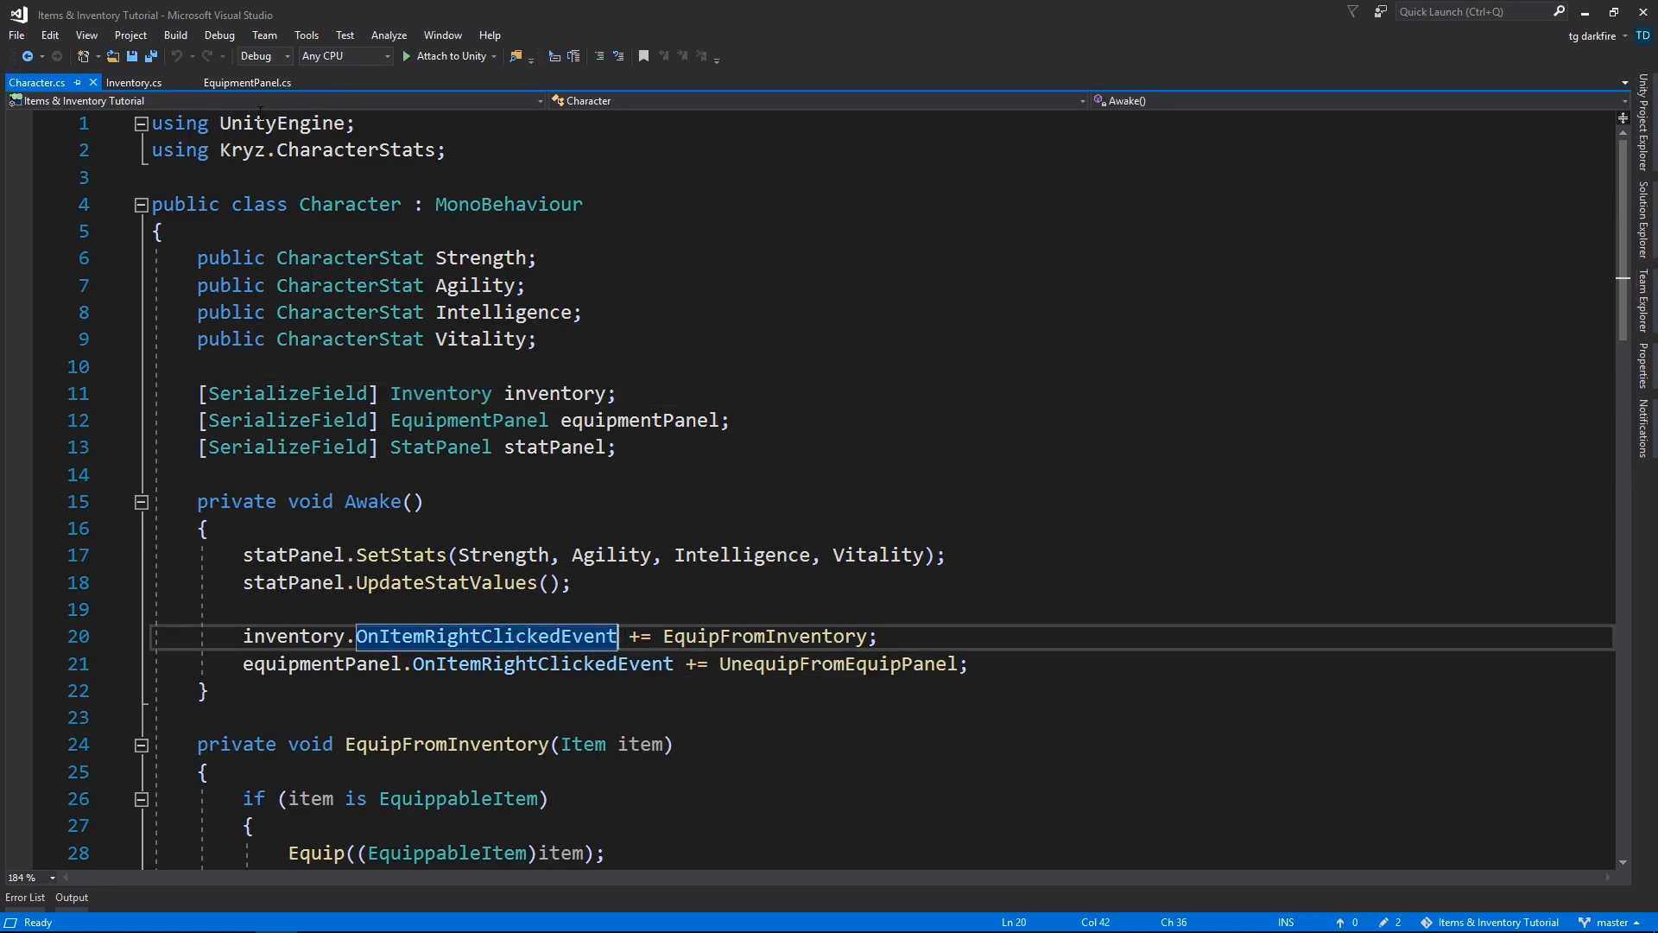
left_click(249, 83)
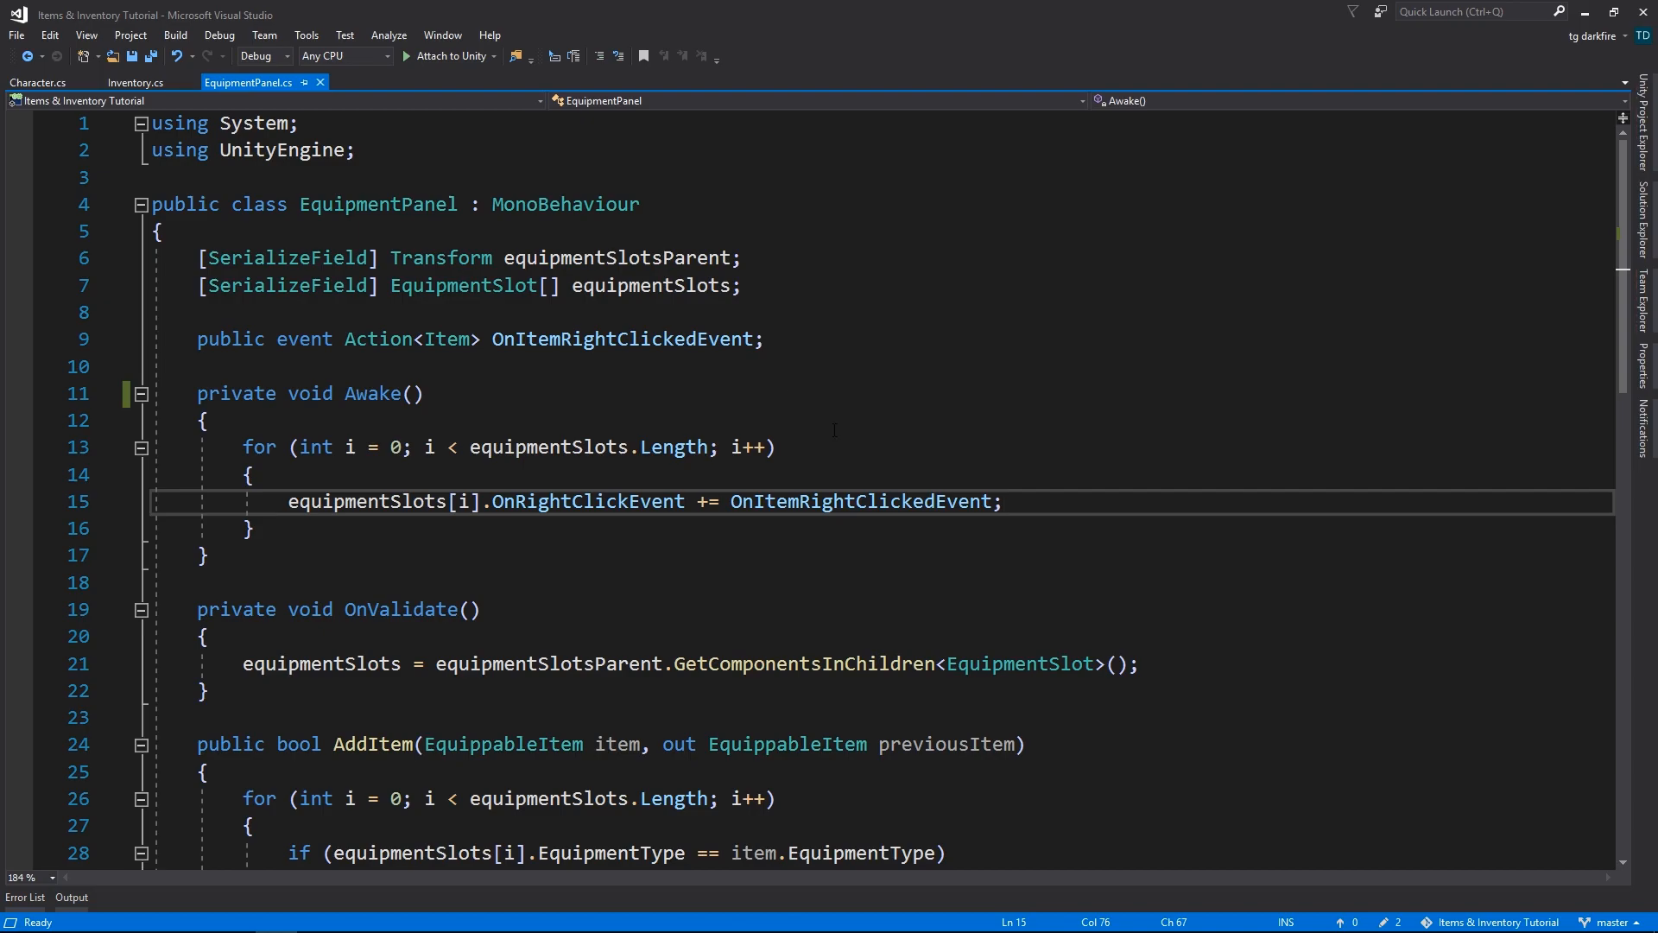
double_click(588, 501)
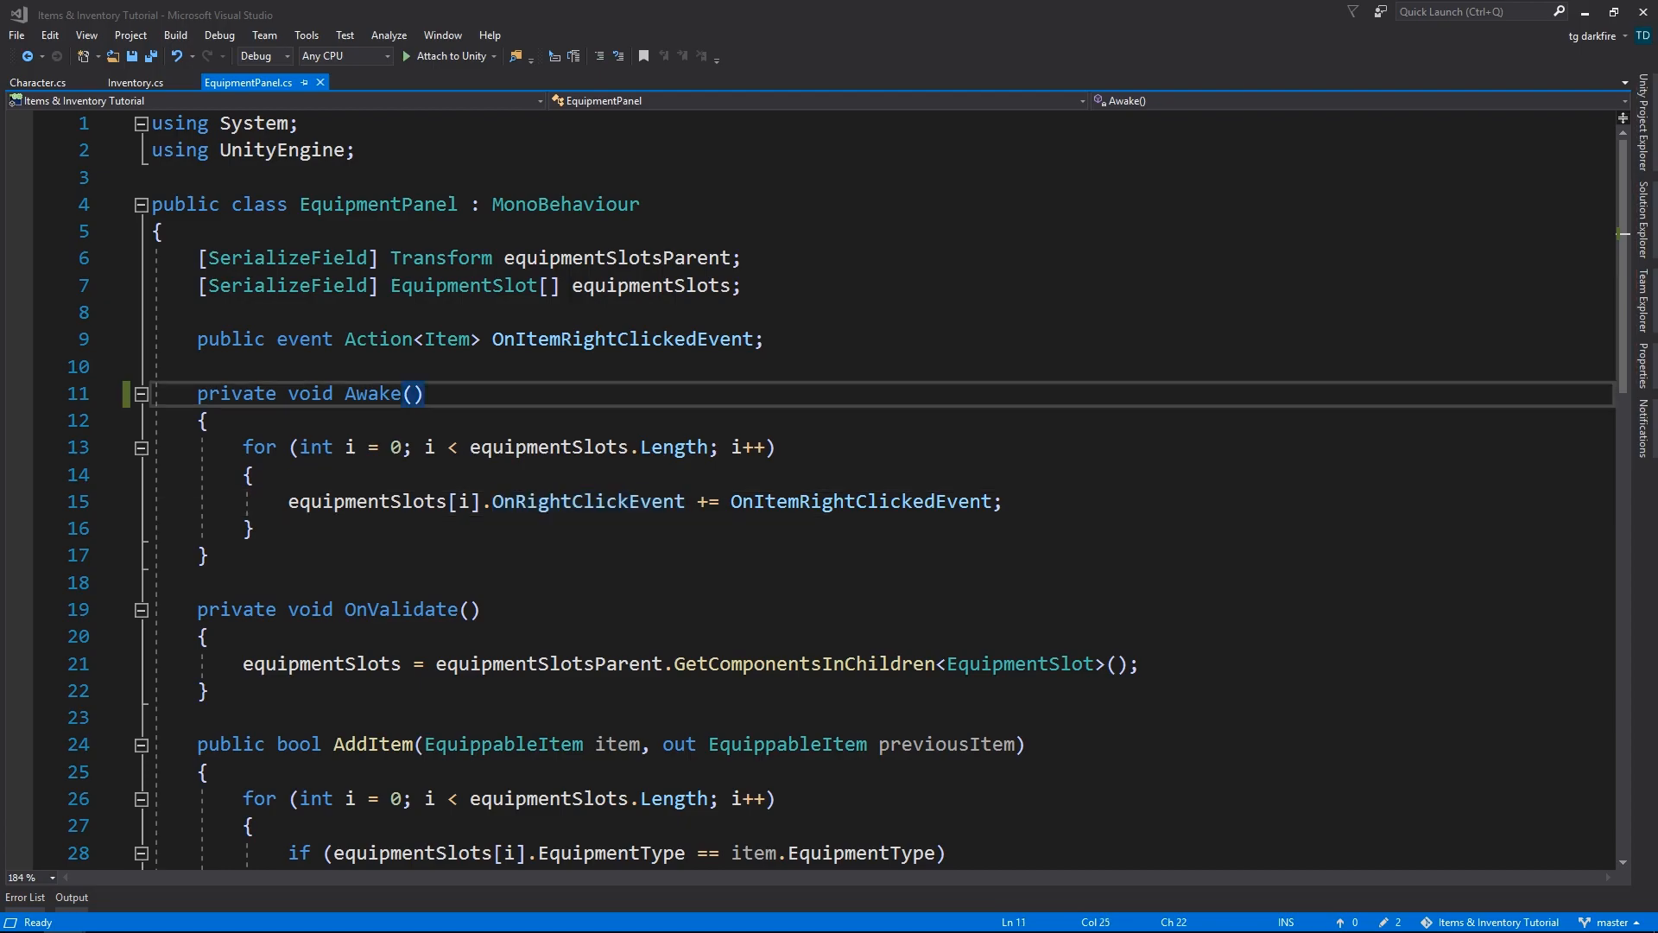
- Rename Awake() to Start() in Inventory.cs and EquipmentPanel.cs, then return to the Unity editor
left_click(140, 82)
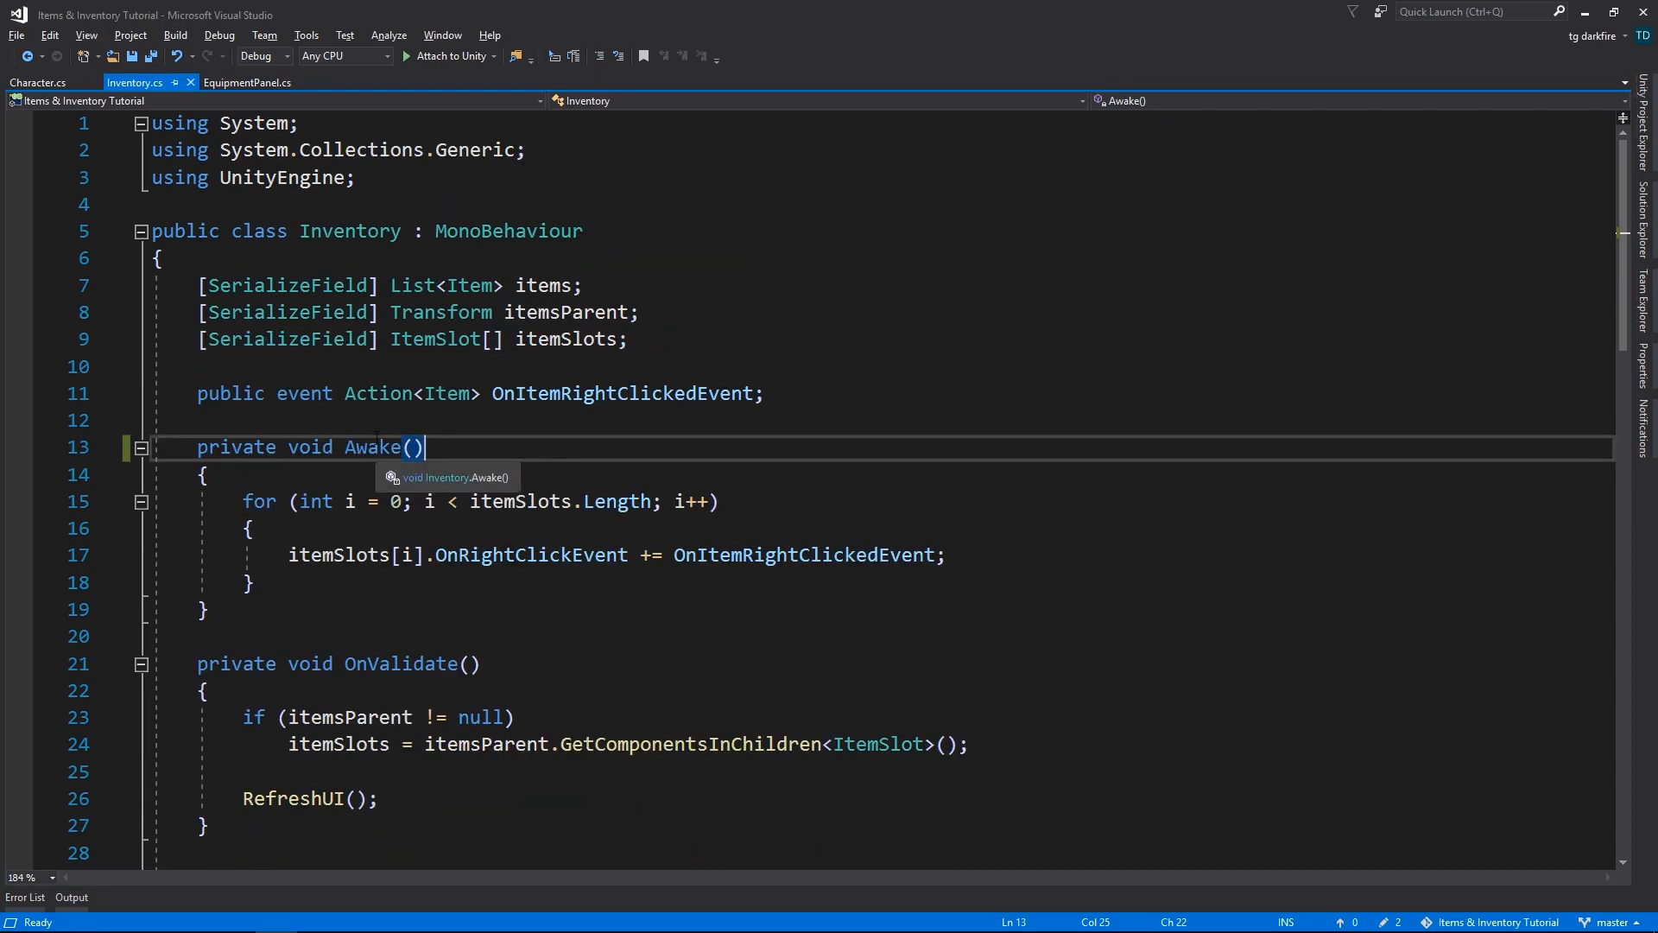
type("Start")
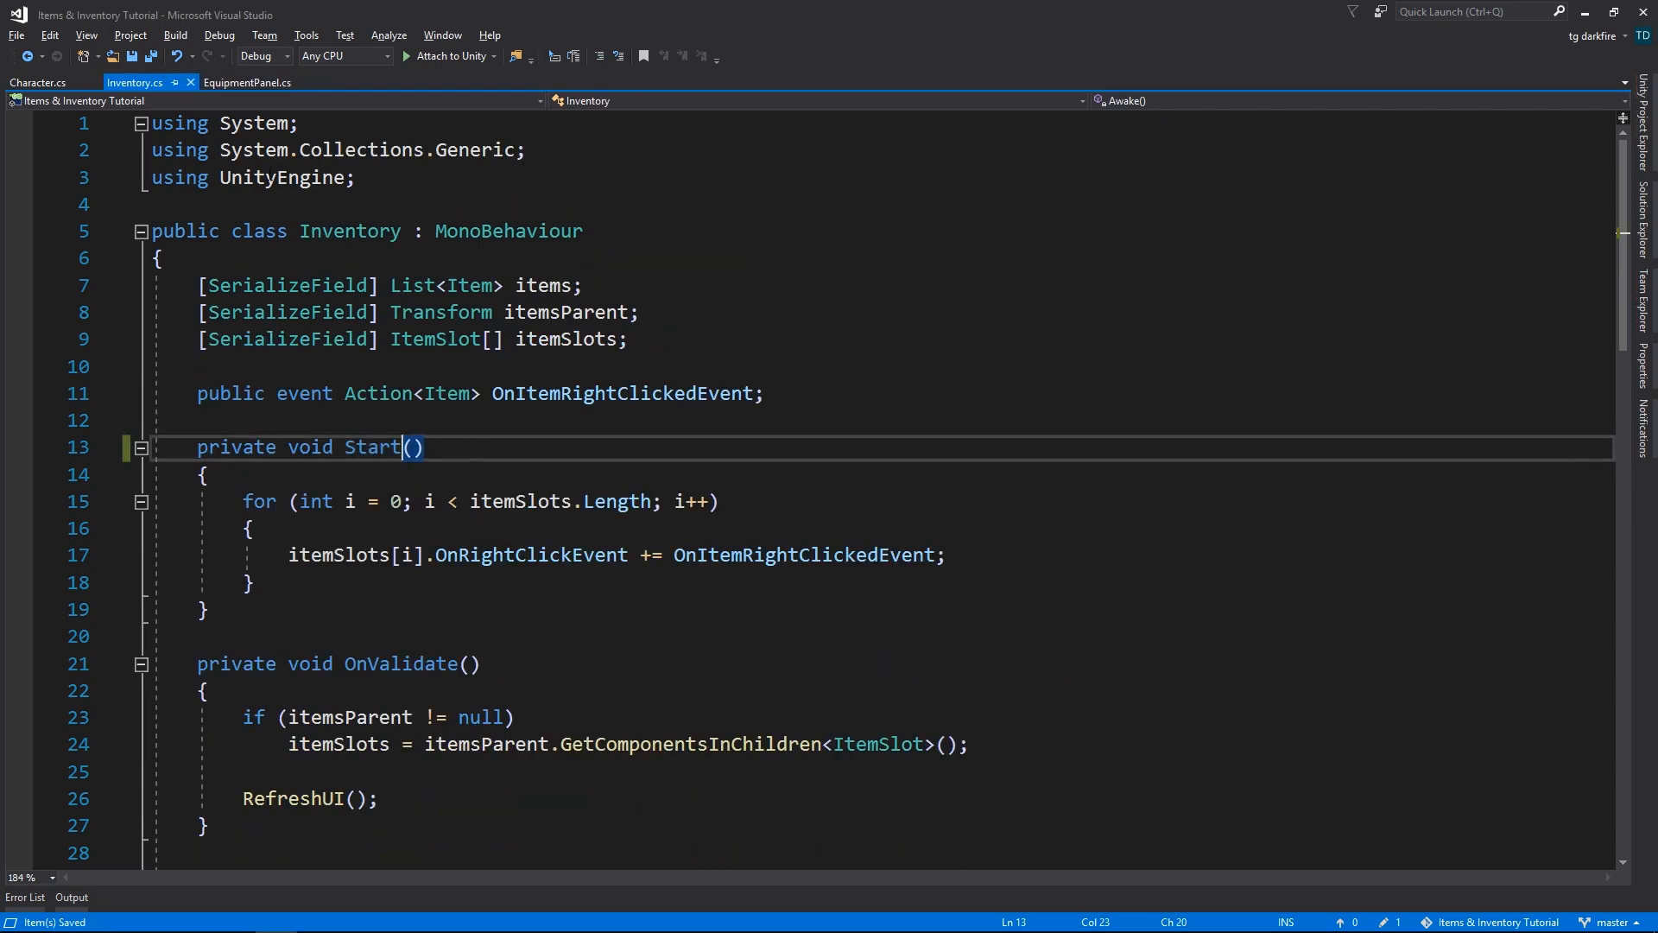
left_click(255, 82)
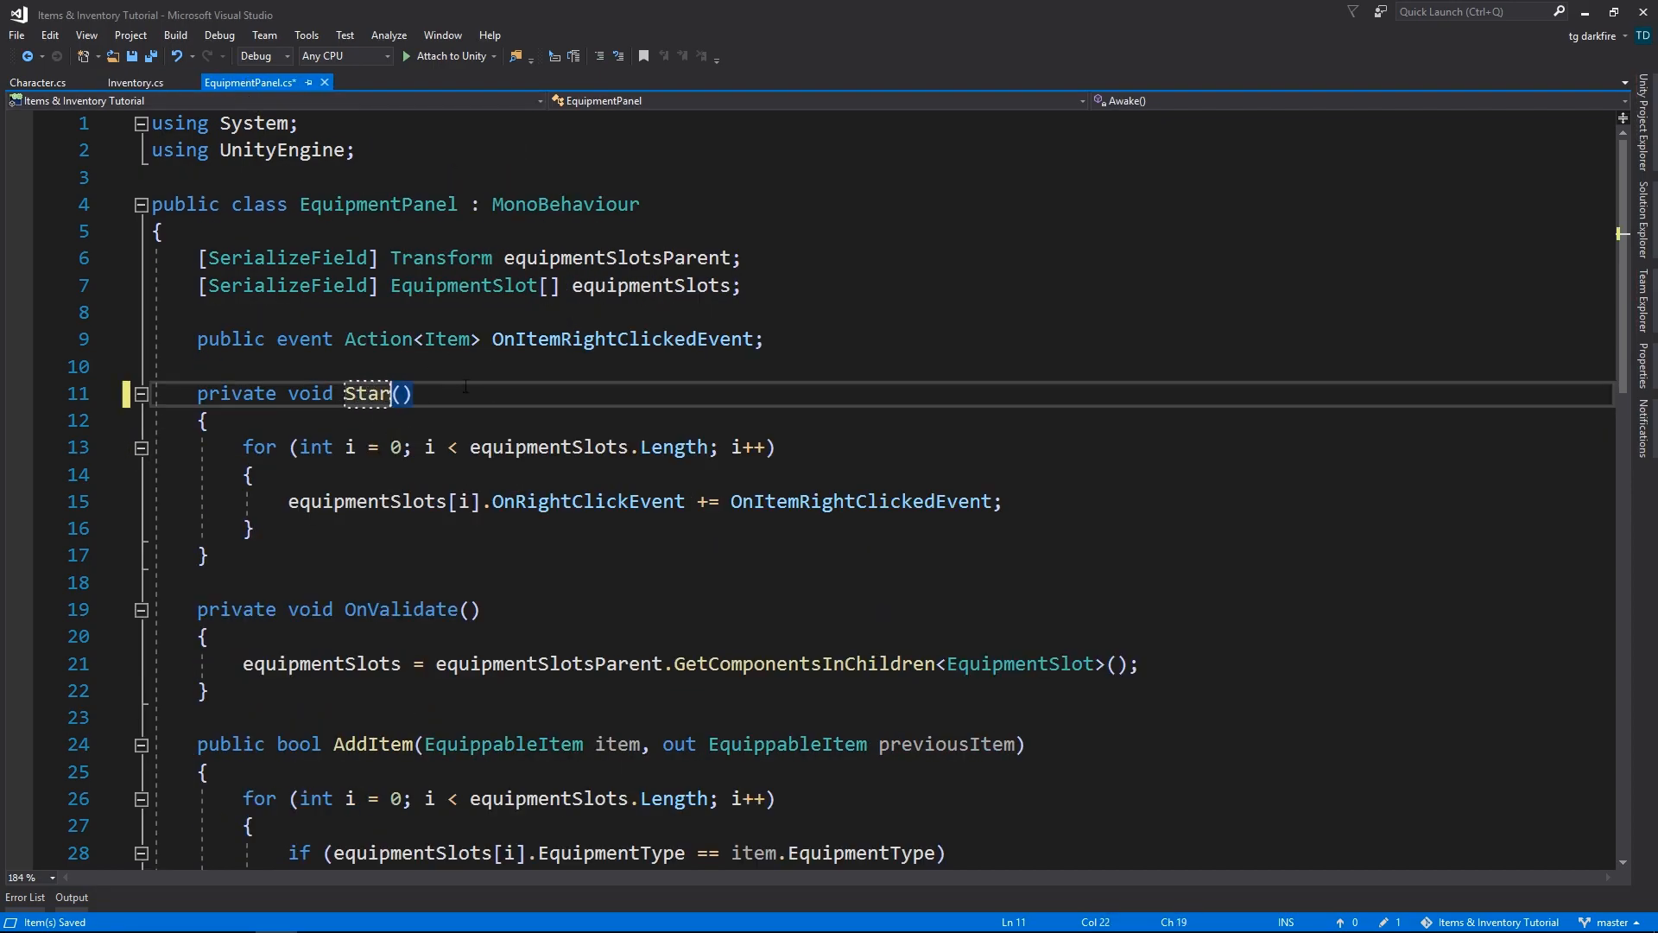
left_click(141, 82)
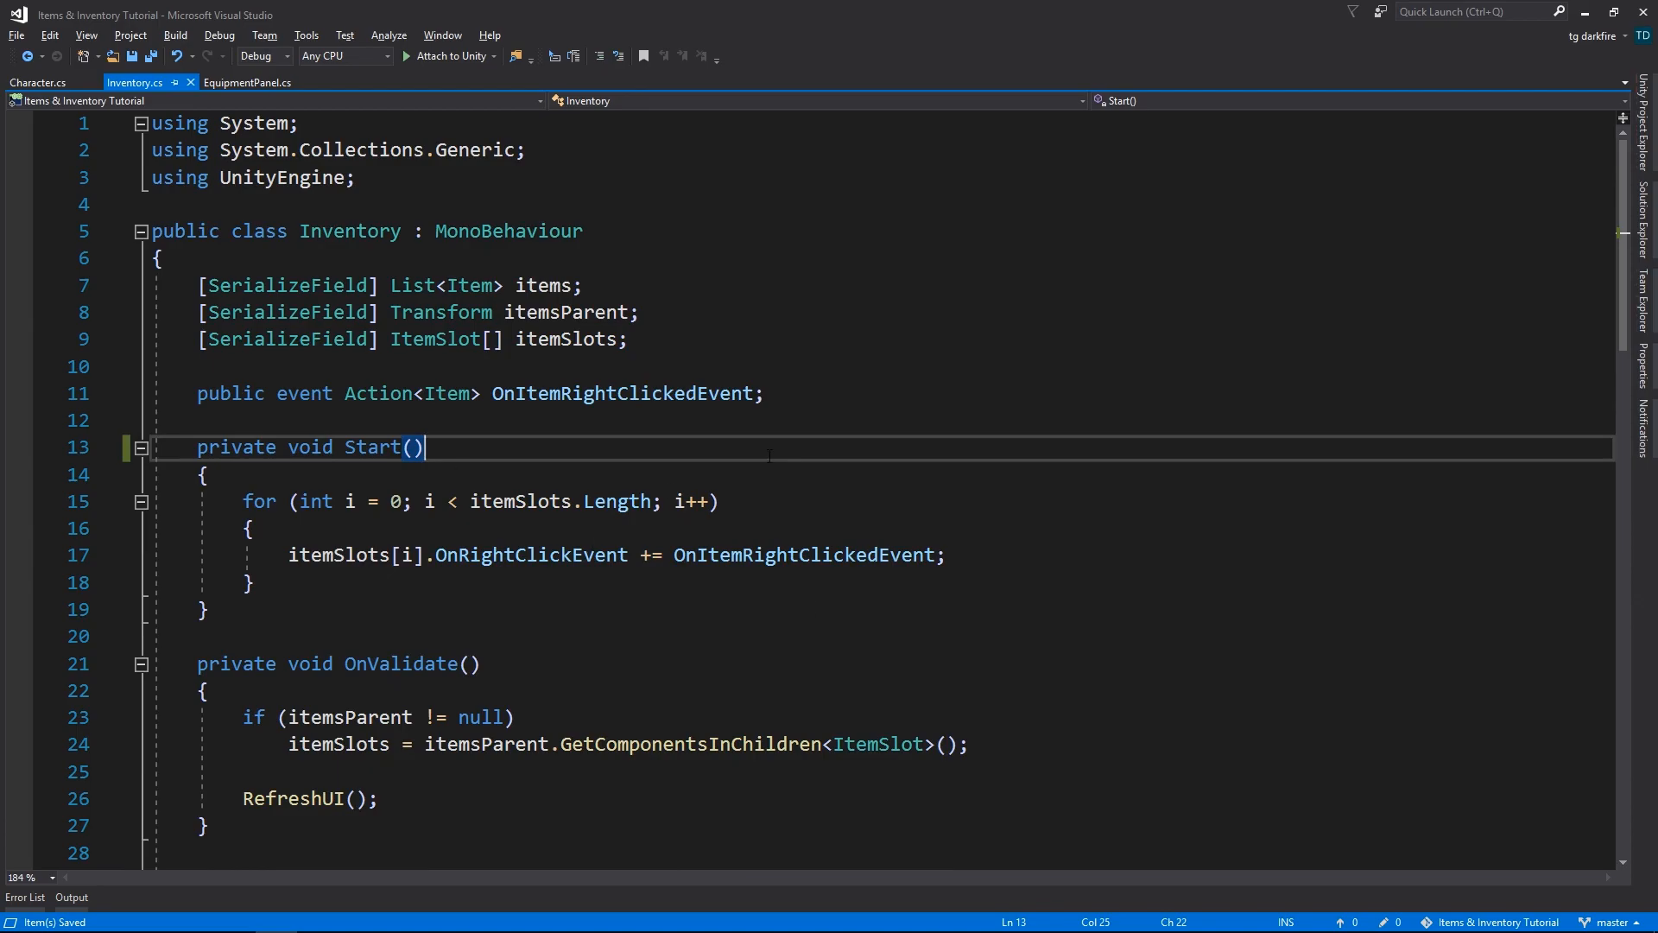
left_click(34, 86)
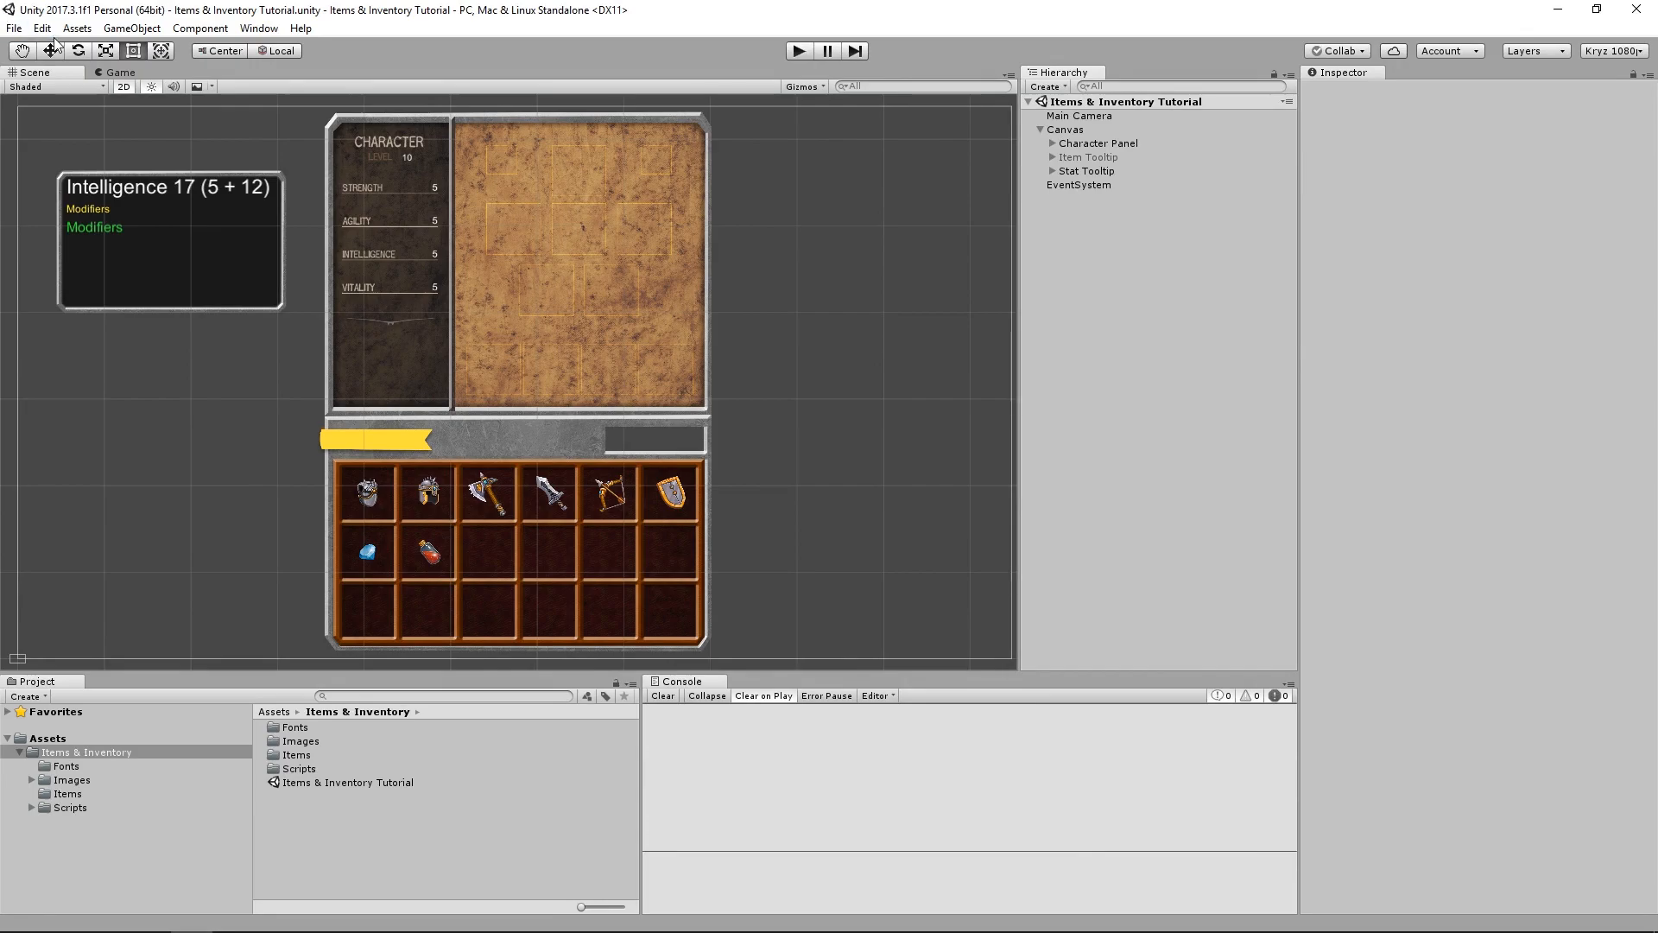
- Open Edit > Project Settings > Script Execution Order
left_click(40, 28)
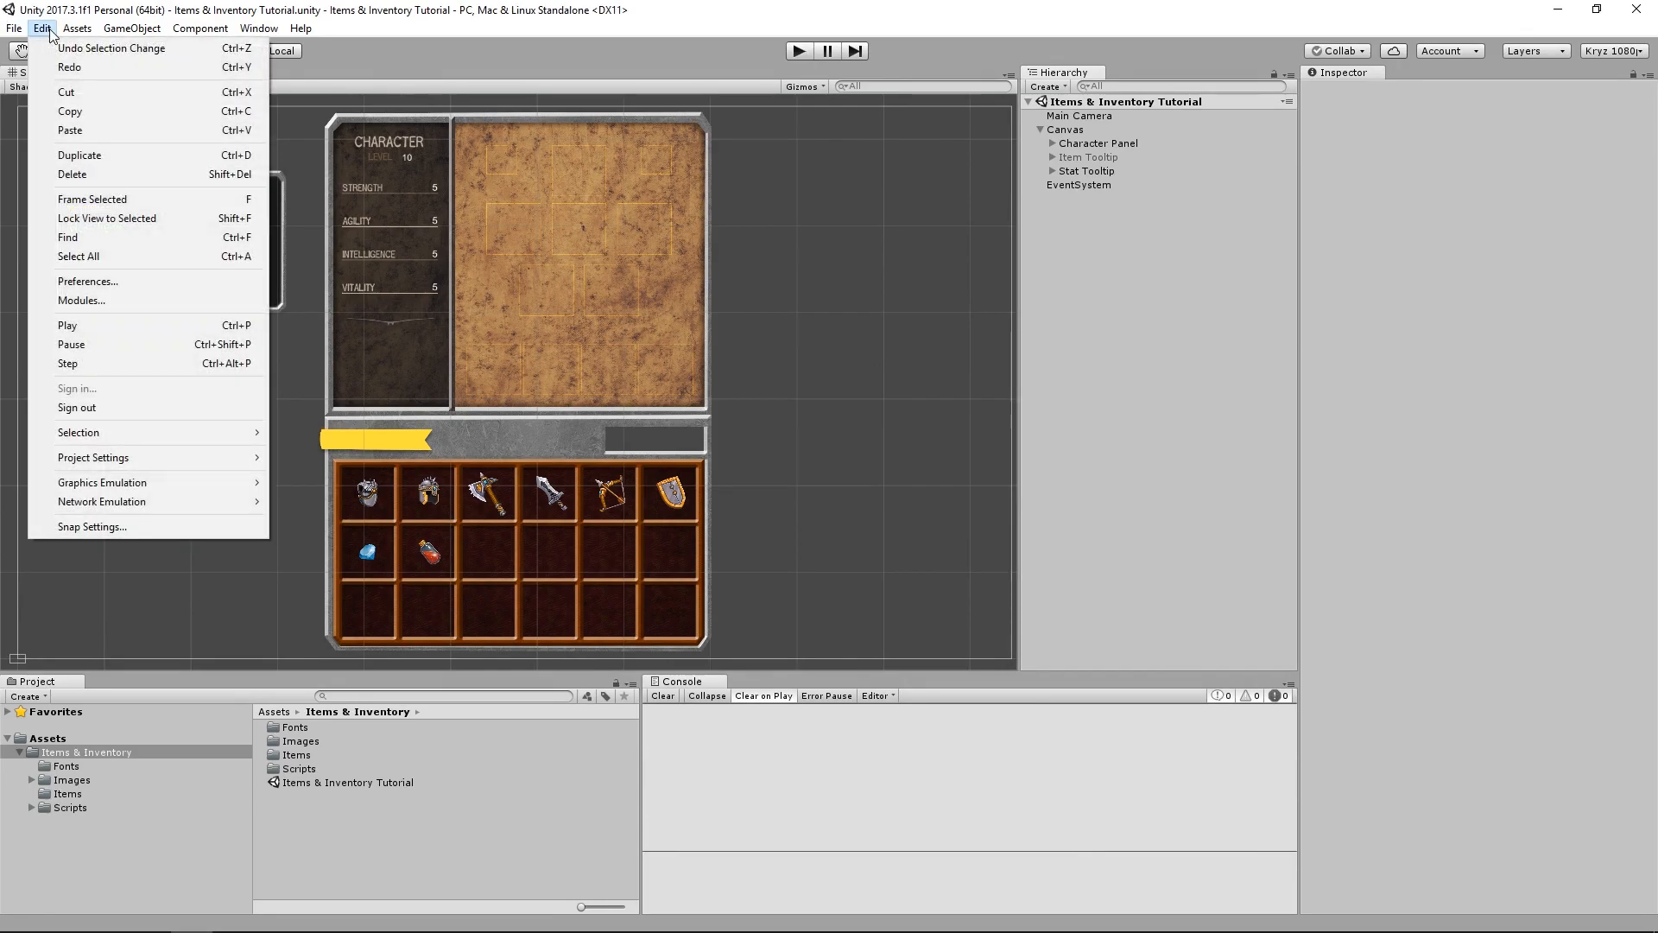
mouse_move(92, 458)
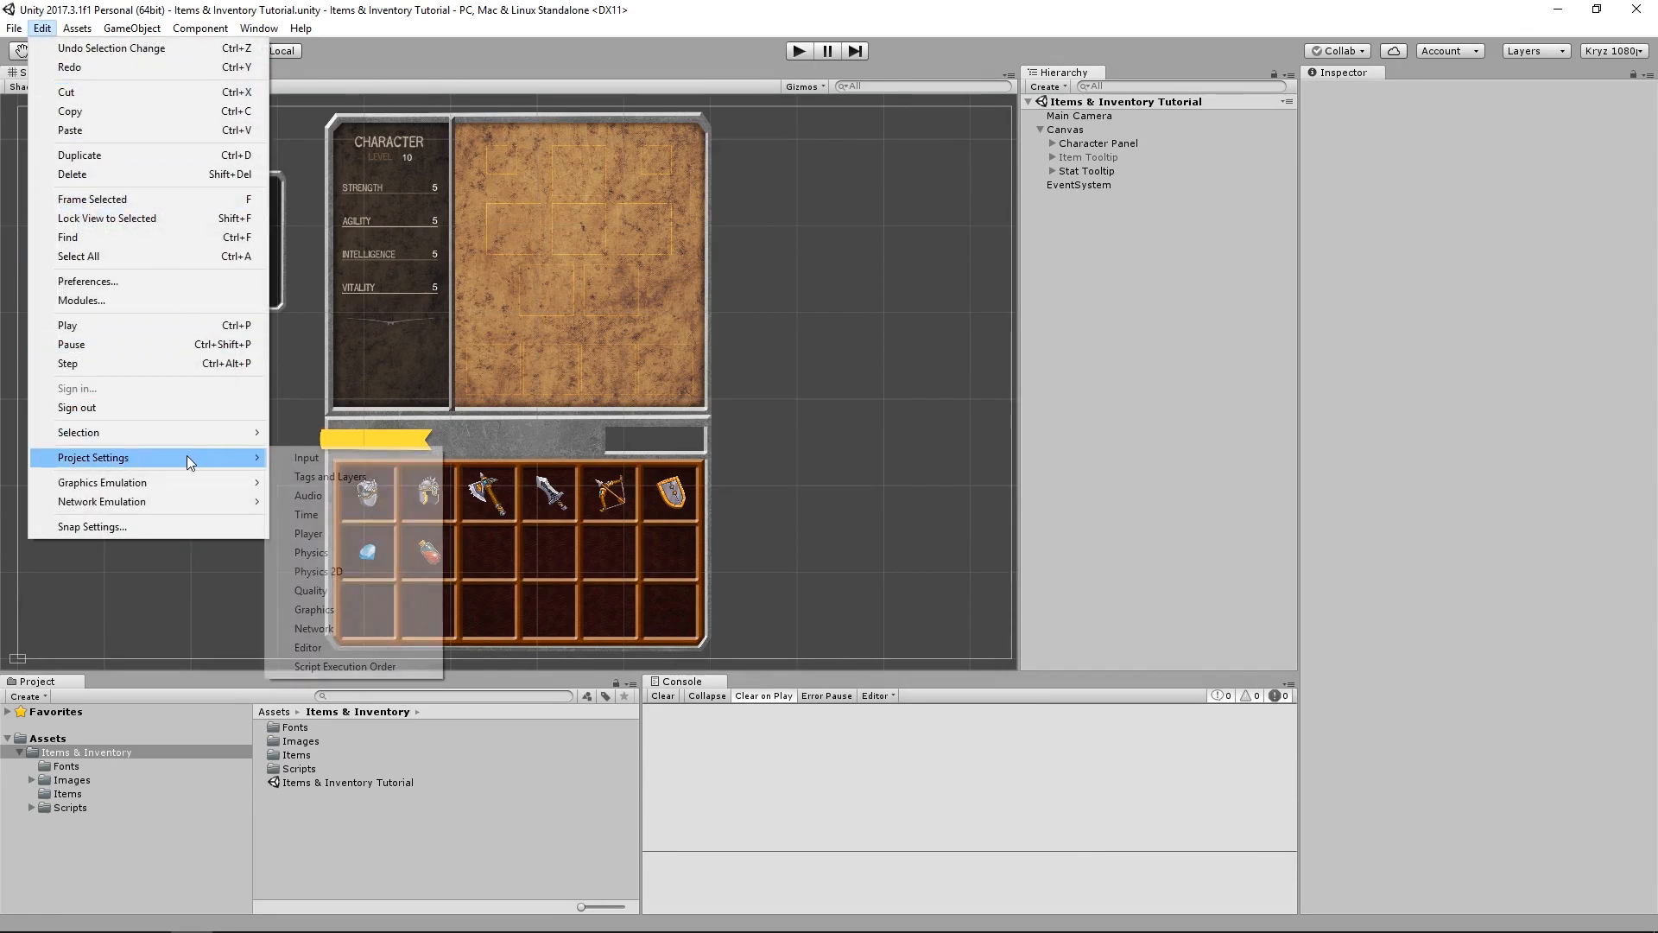
mouse_move(306, 457)
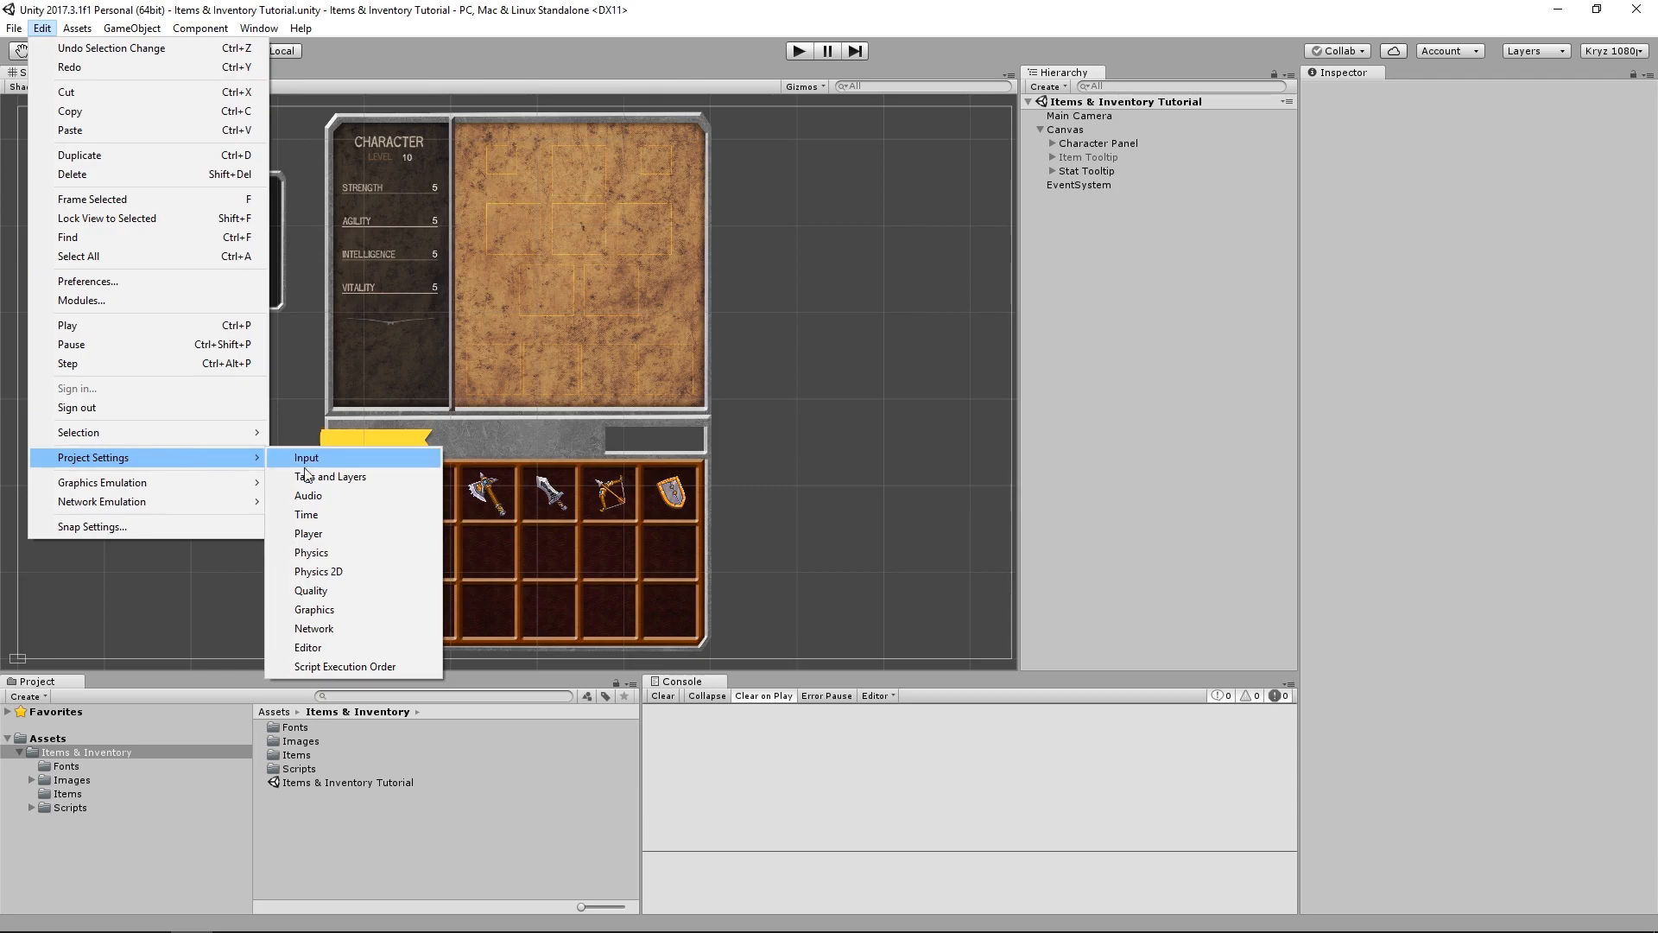
mouse_move(366, 673)
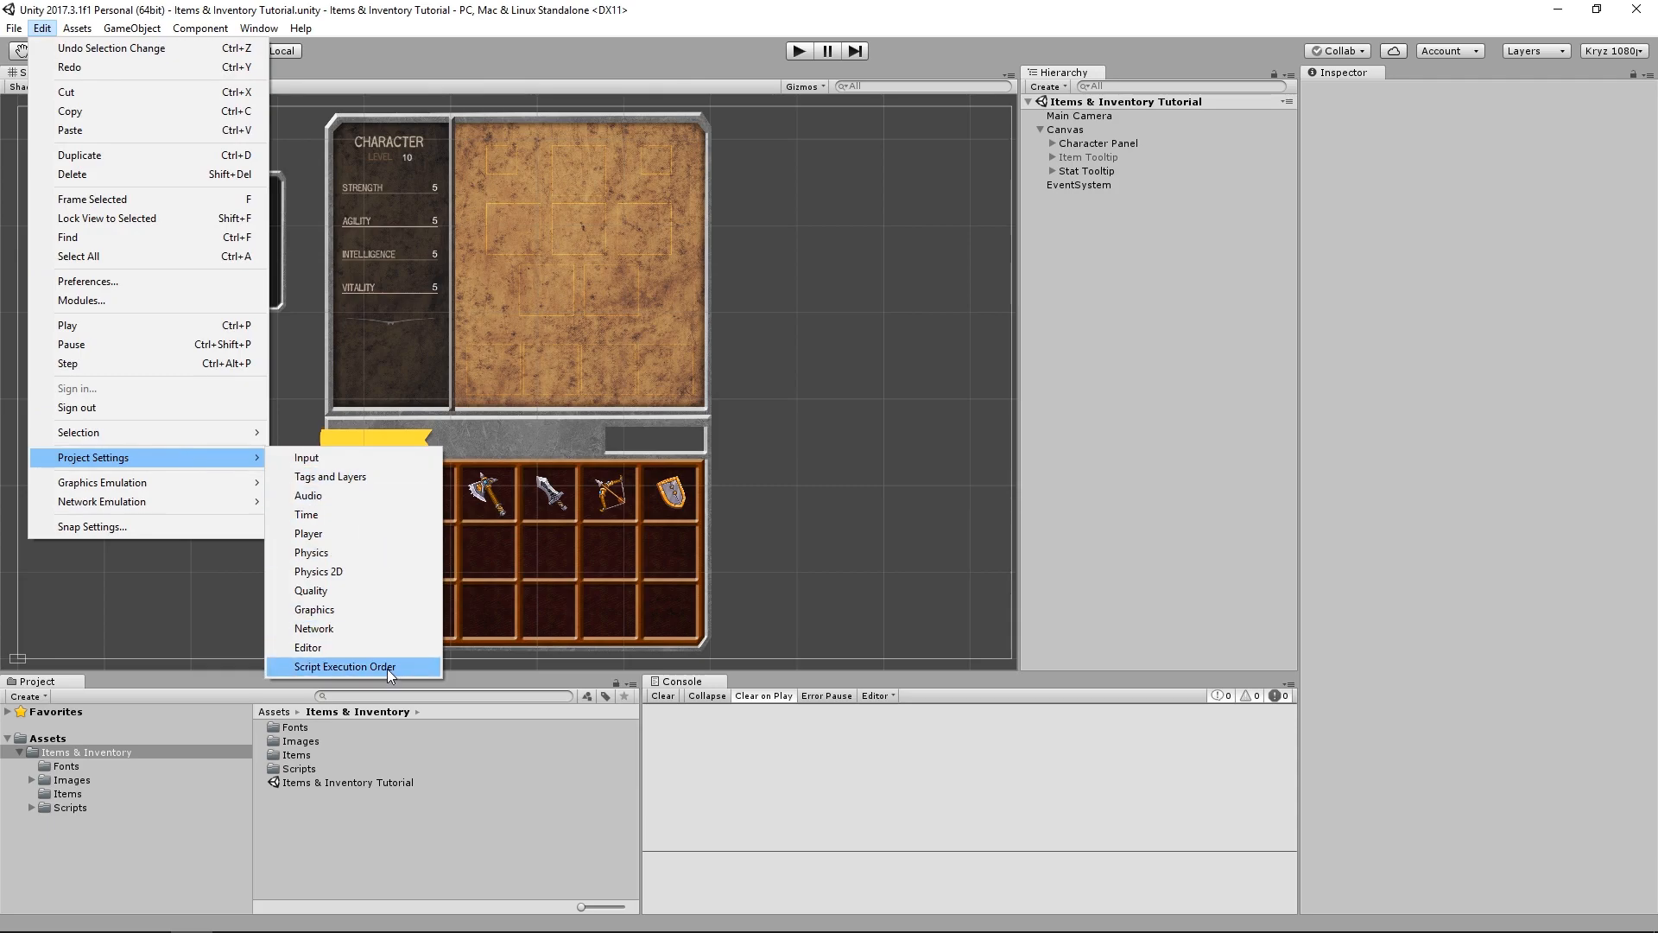
left_click(345, 666)
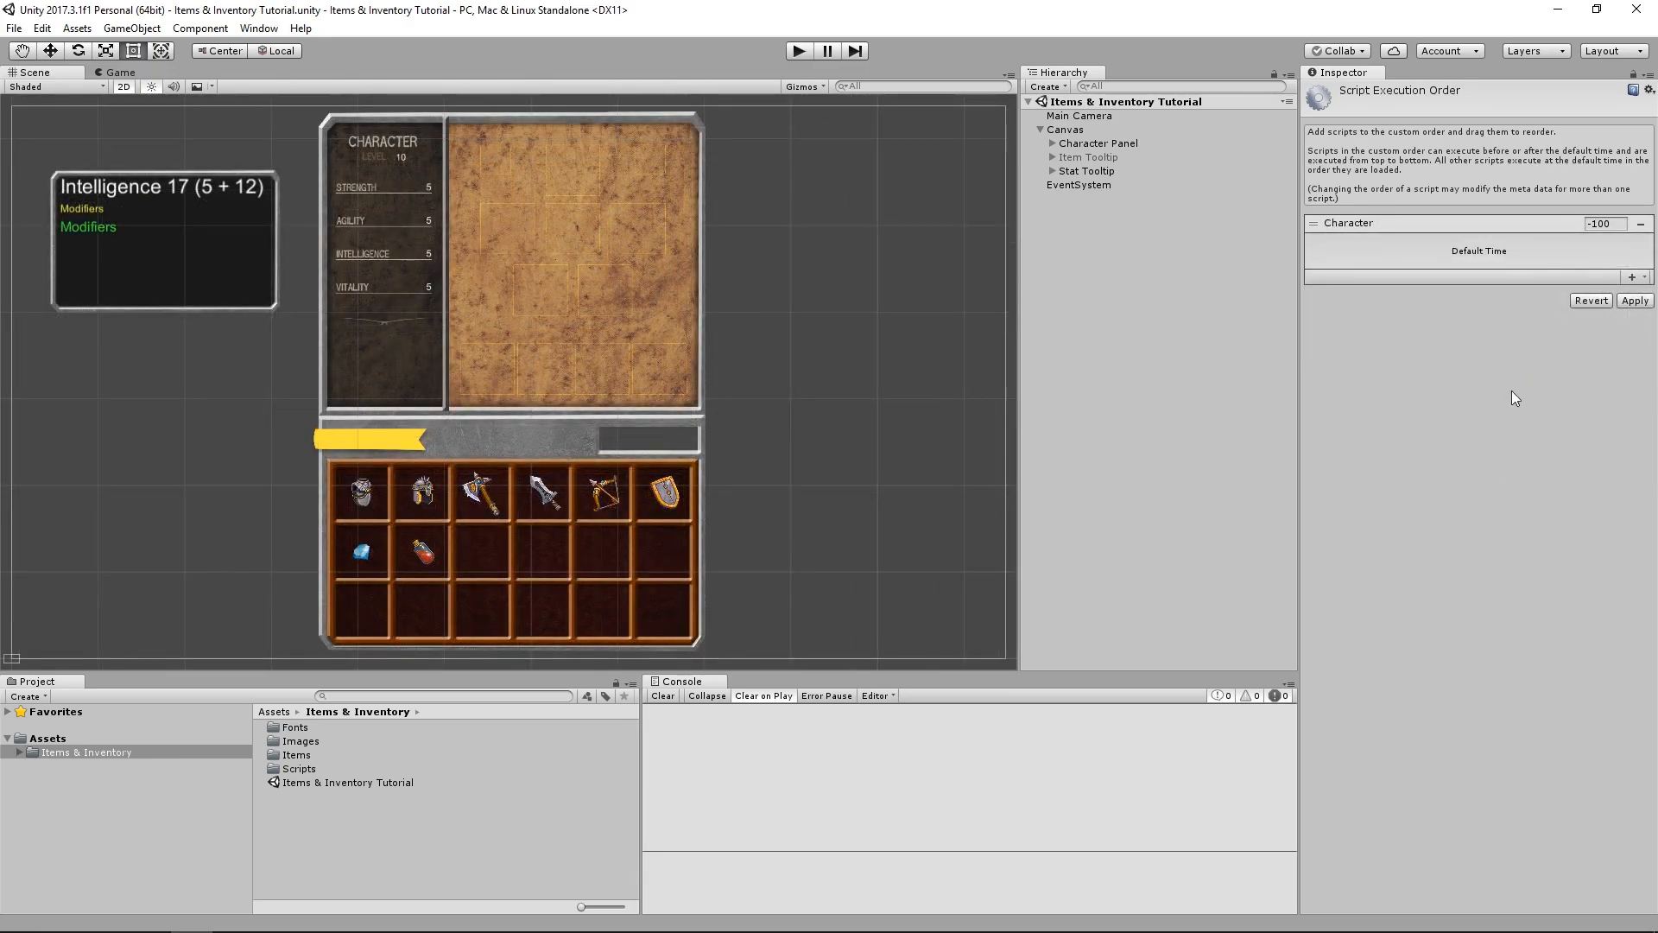
mouse_move(1426, 251)
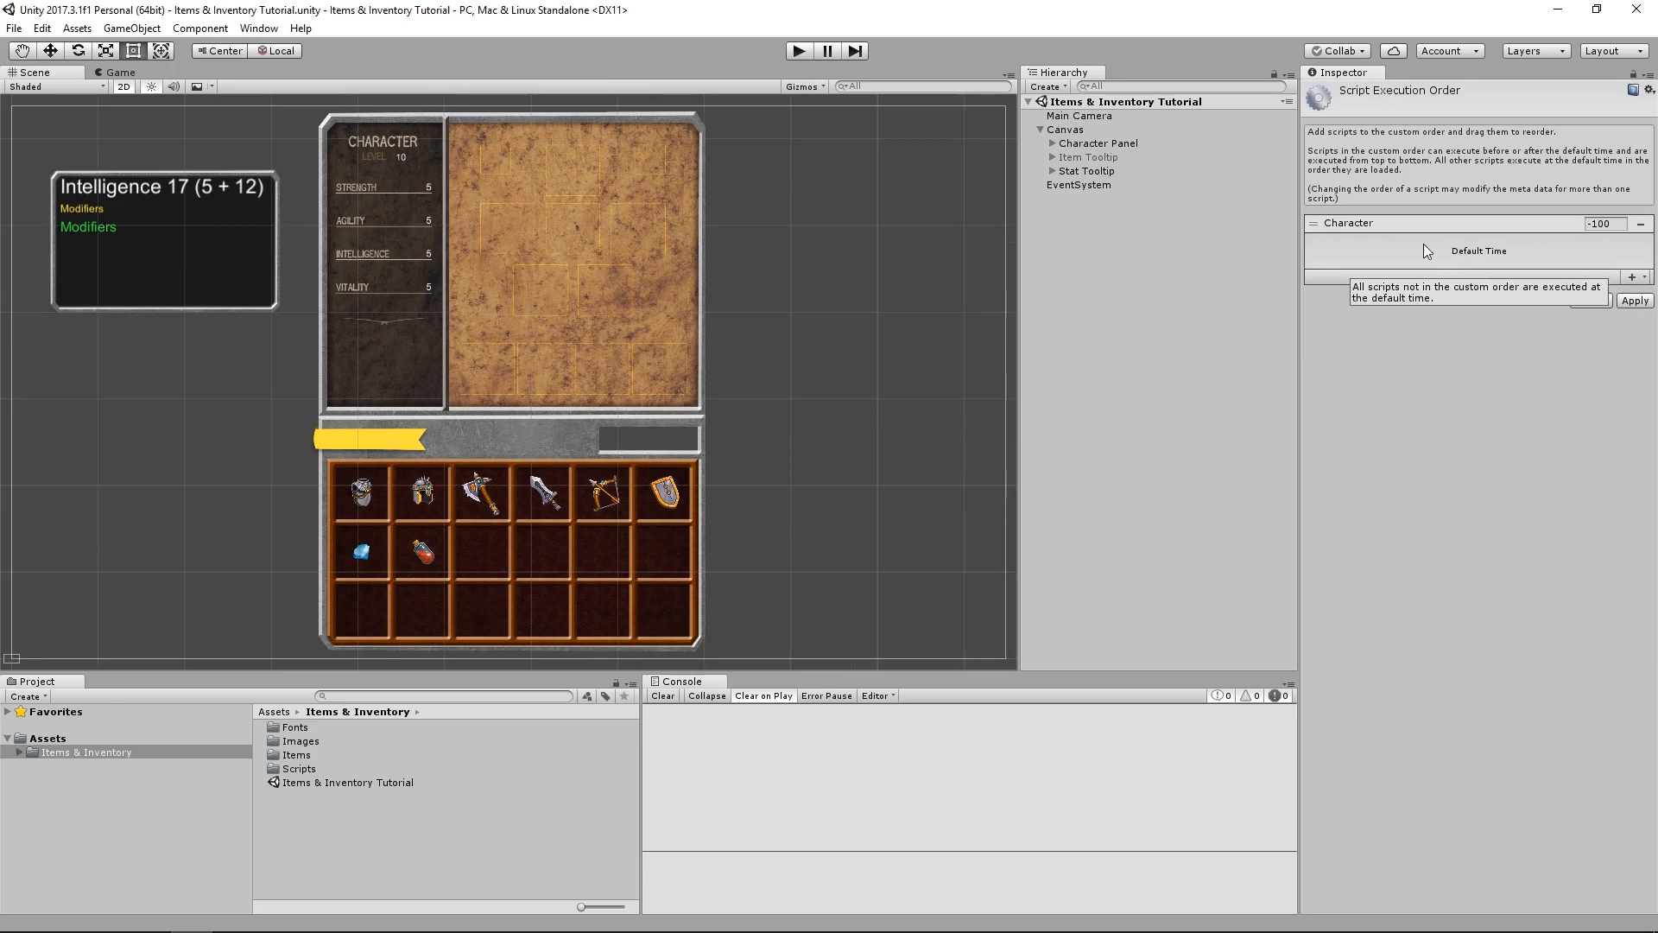
mouse_move(1407, 253)
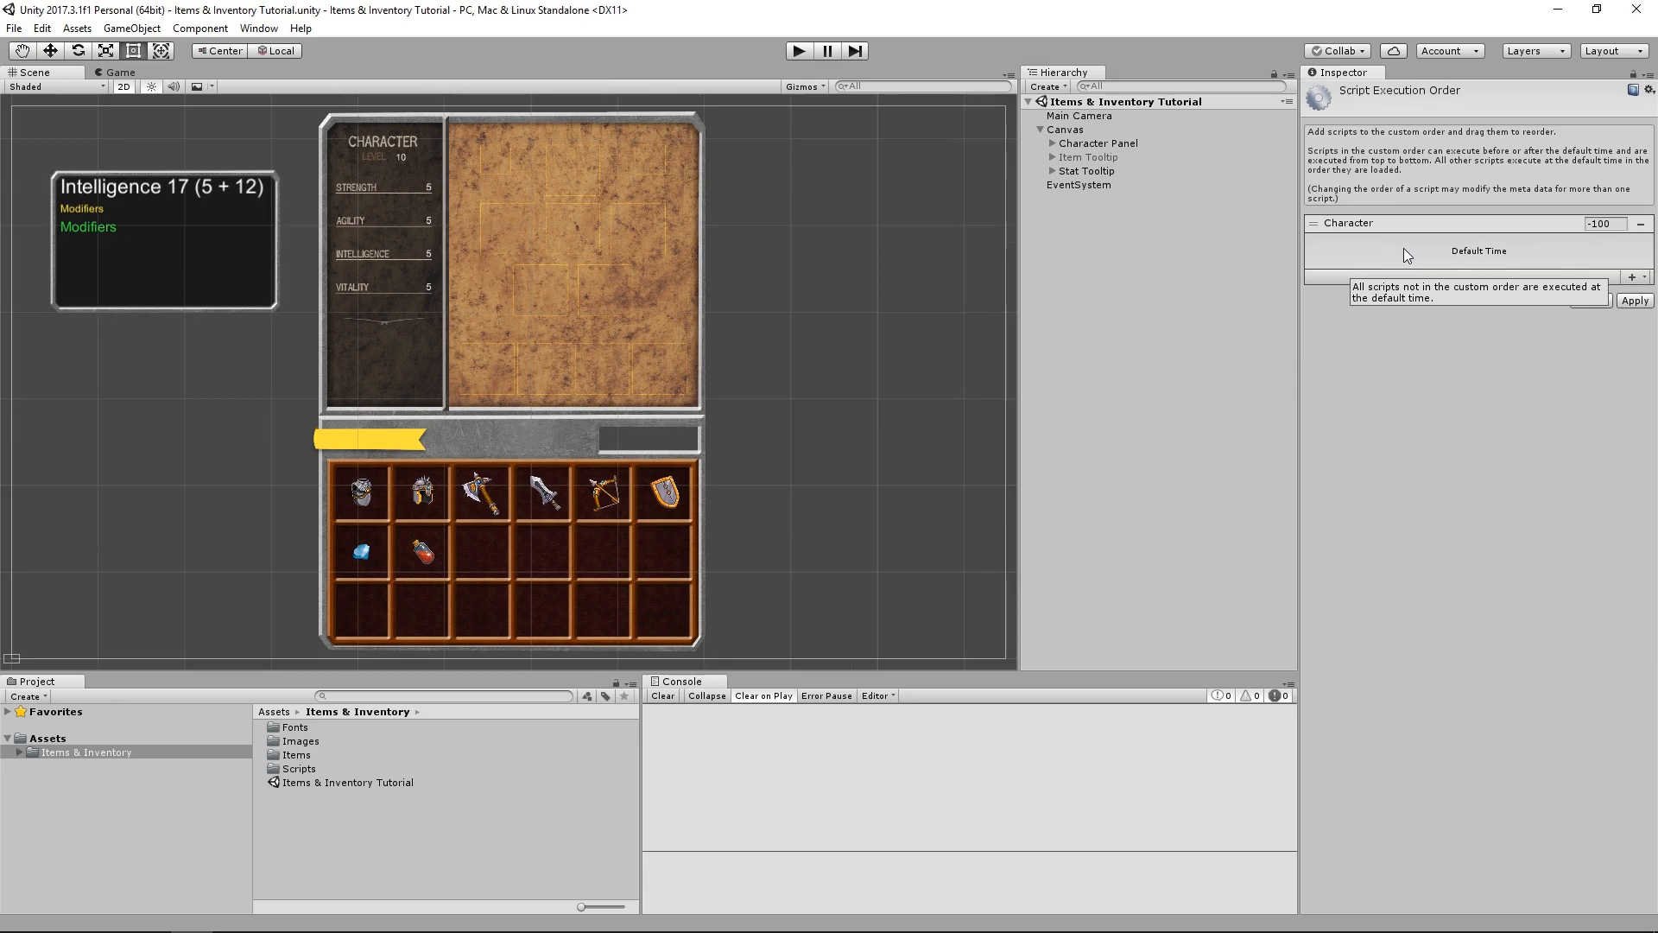
- Add Character, EquipmentSlot and EquippableItem to the execution order and remove Item
left_click(1611, 276)
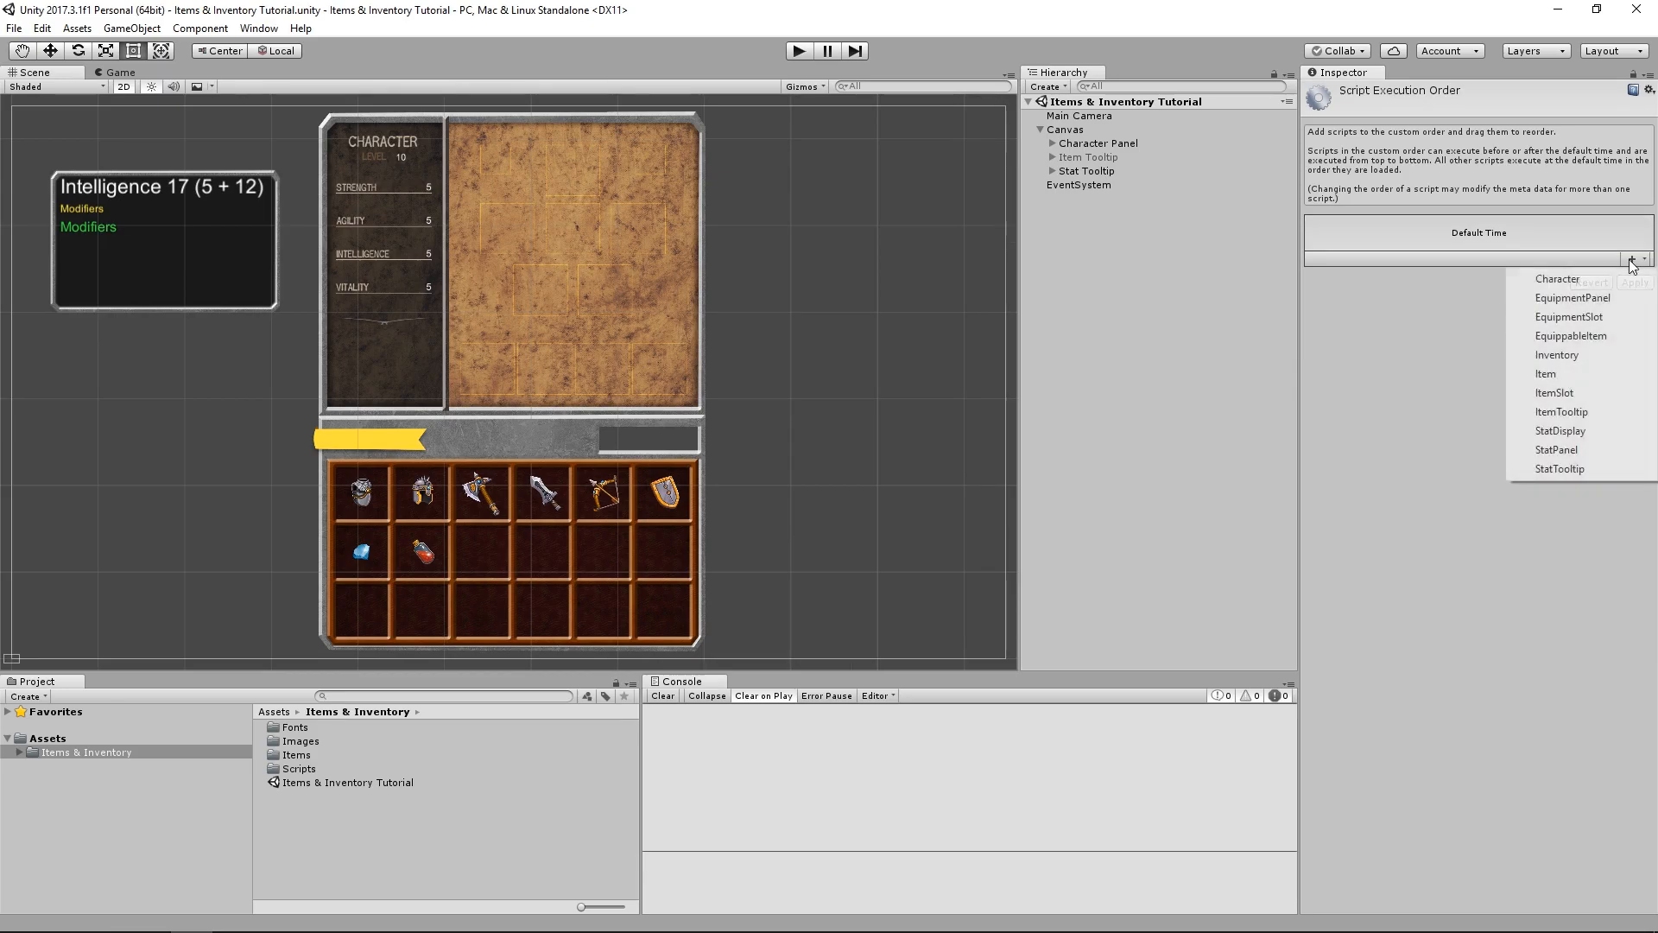
left_click(1557, 278)
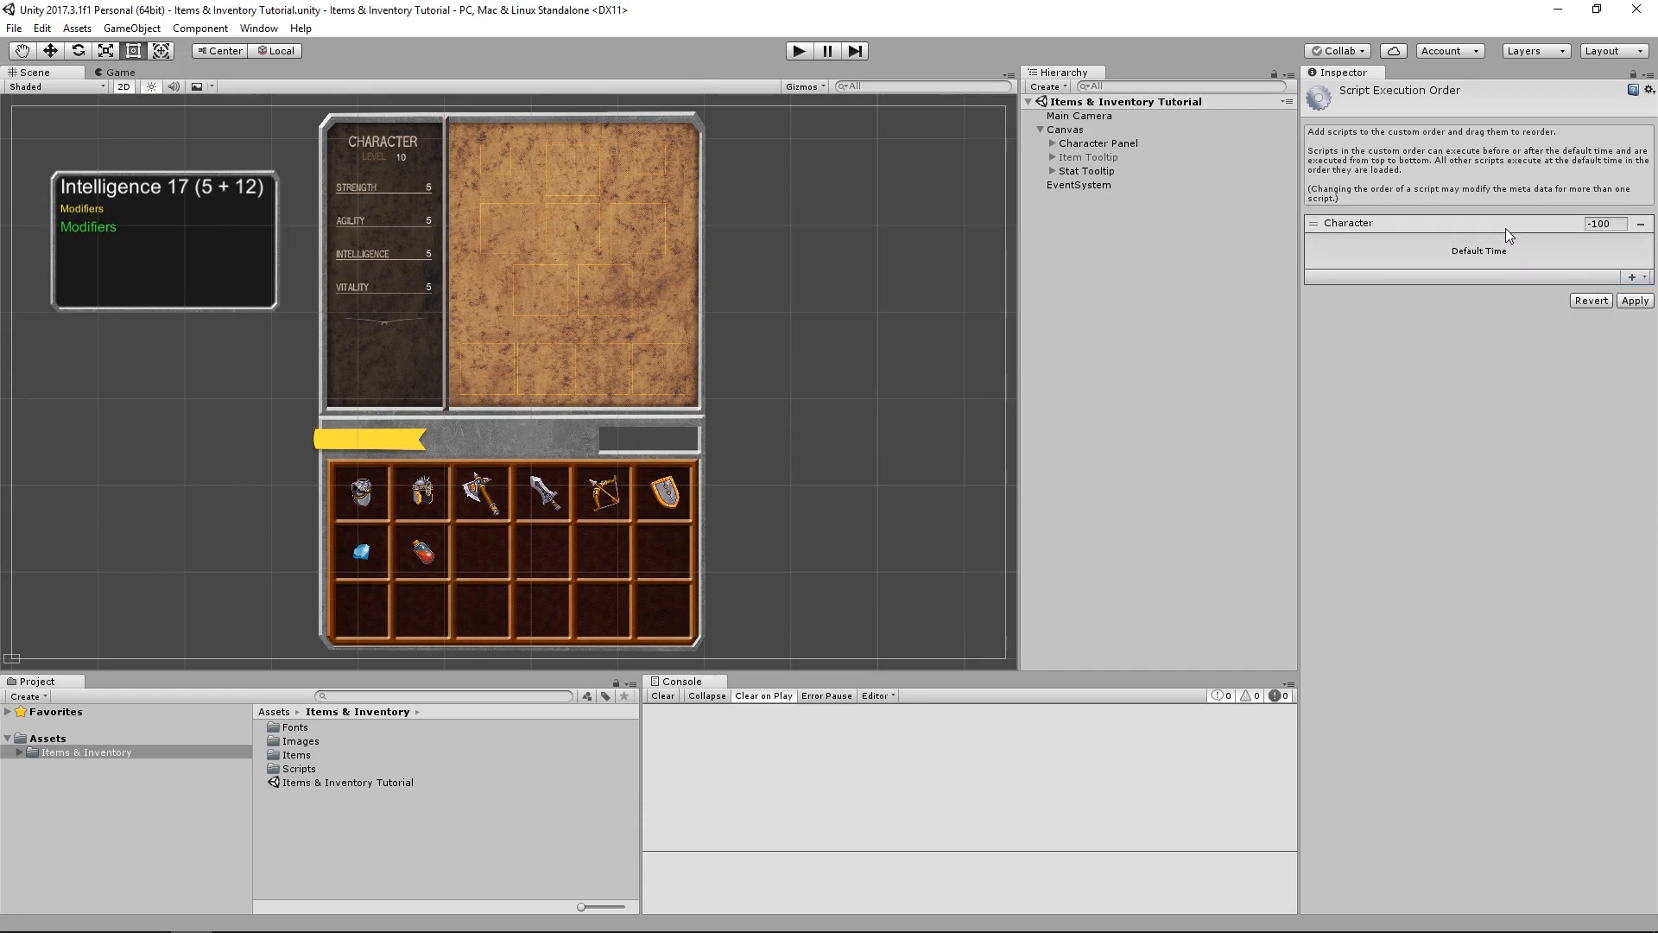
mouse_move(1480, 228)
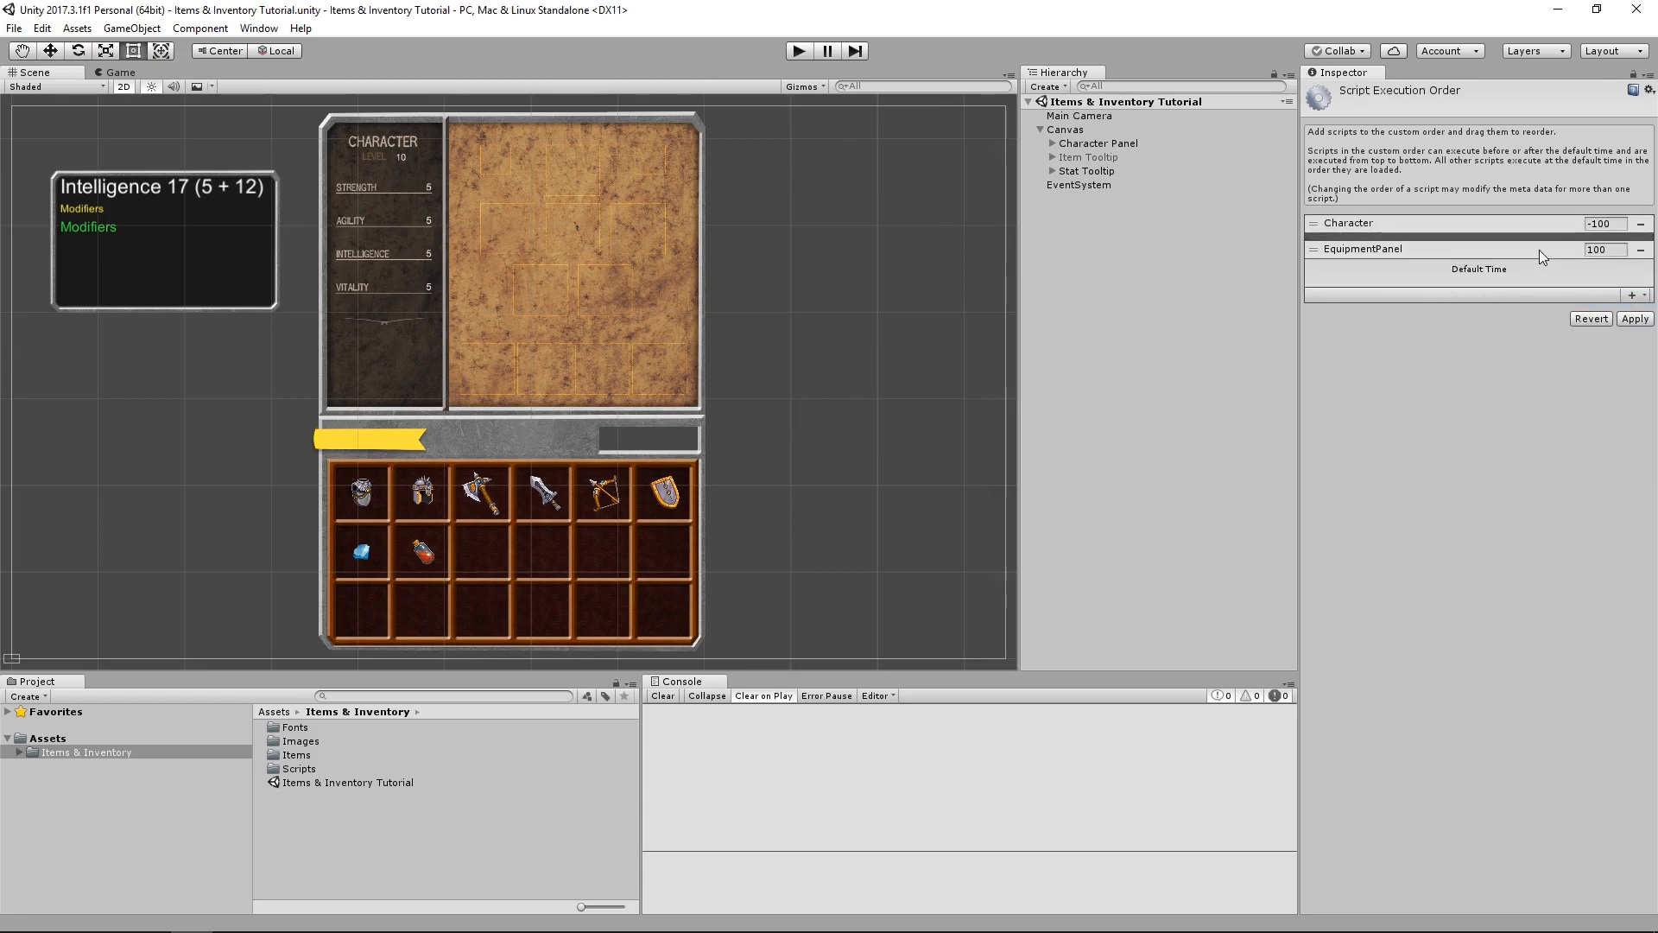
left_click(1630, 296)
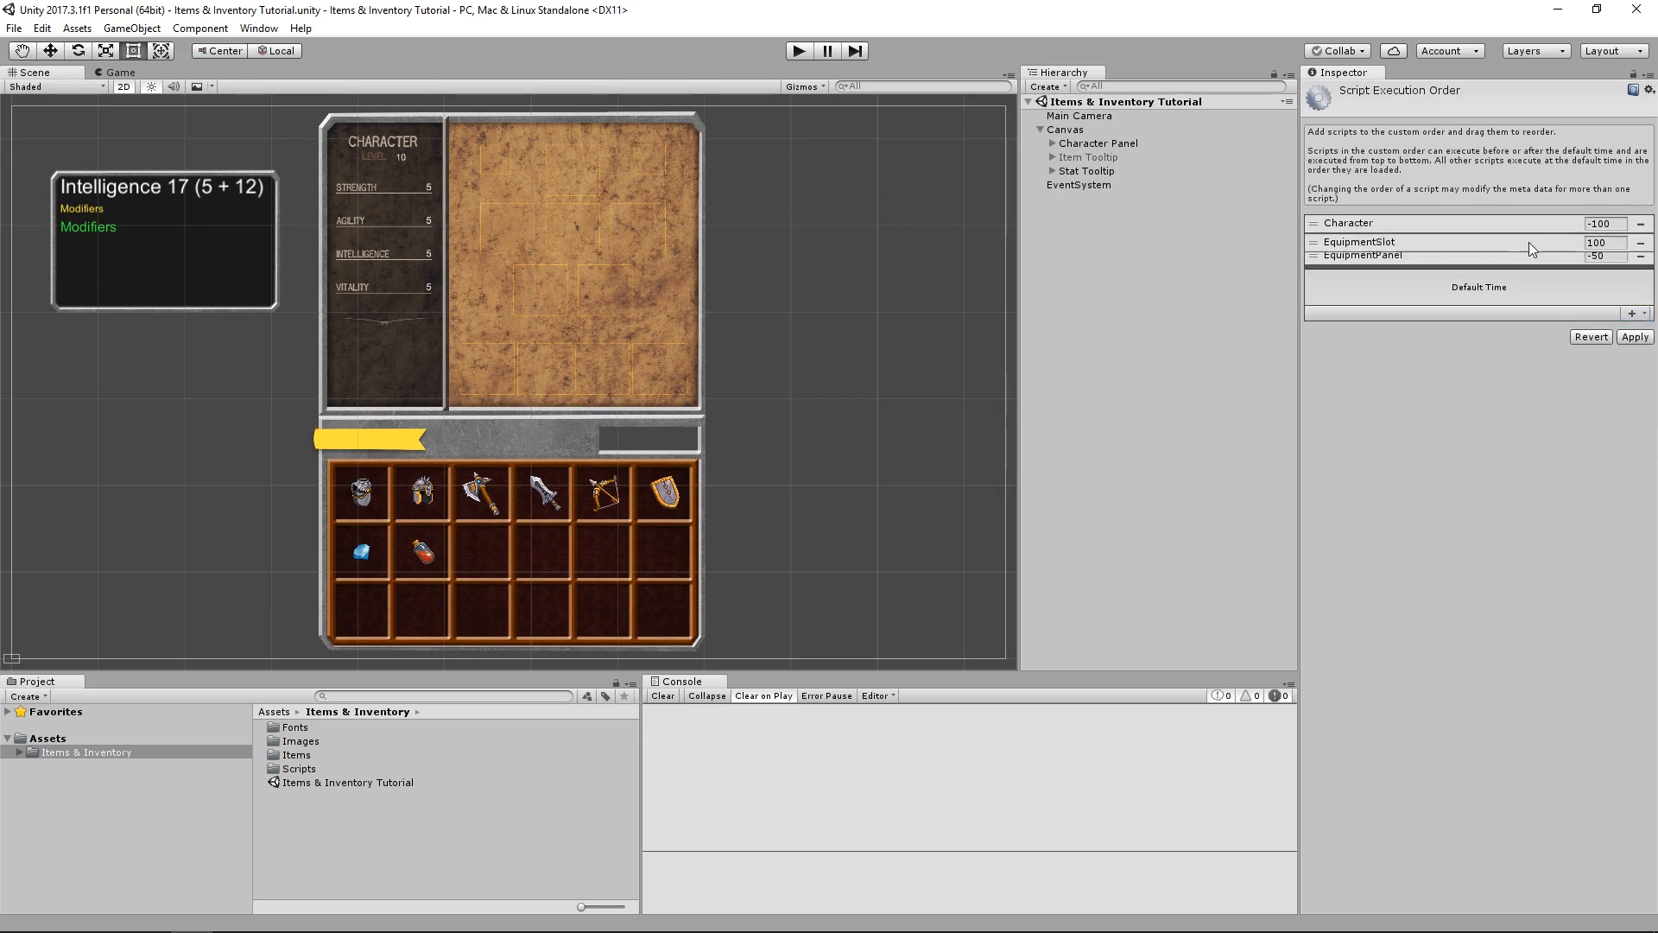
left_click(1630, 313)
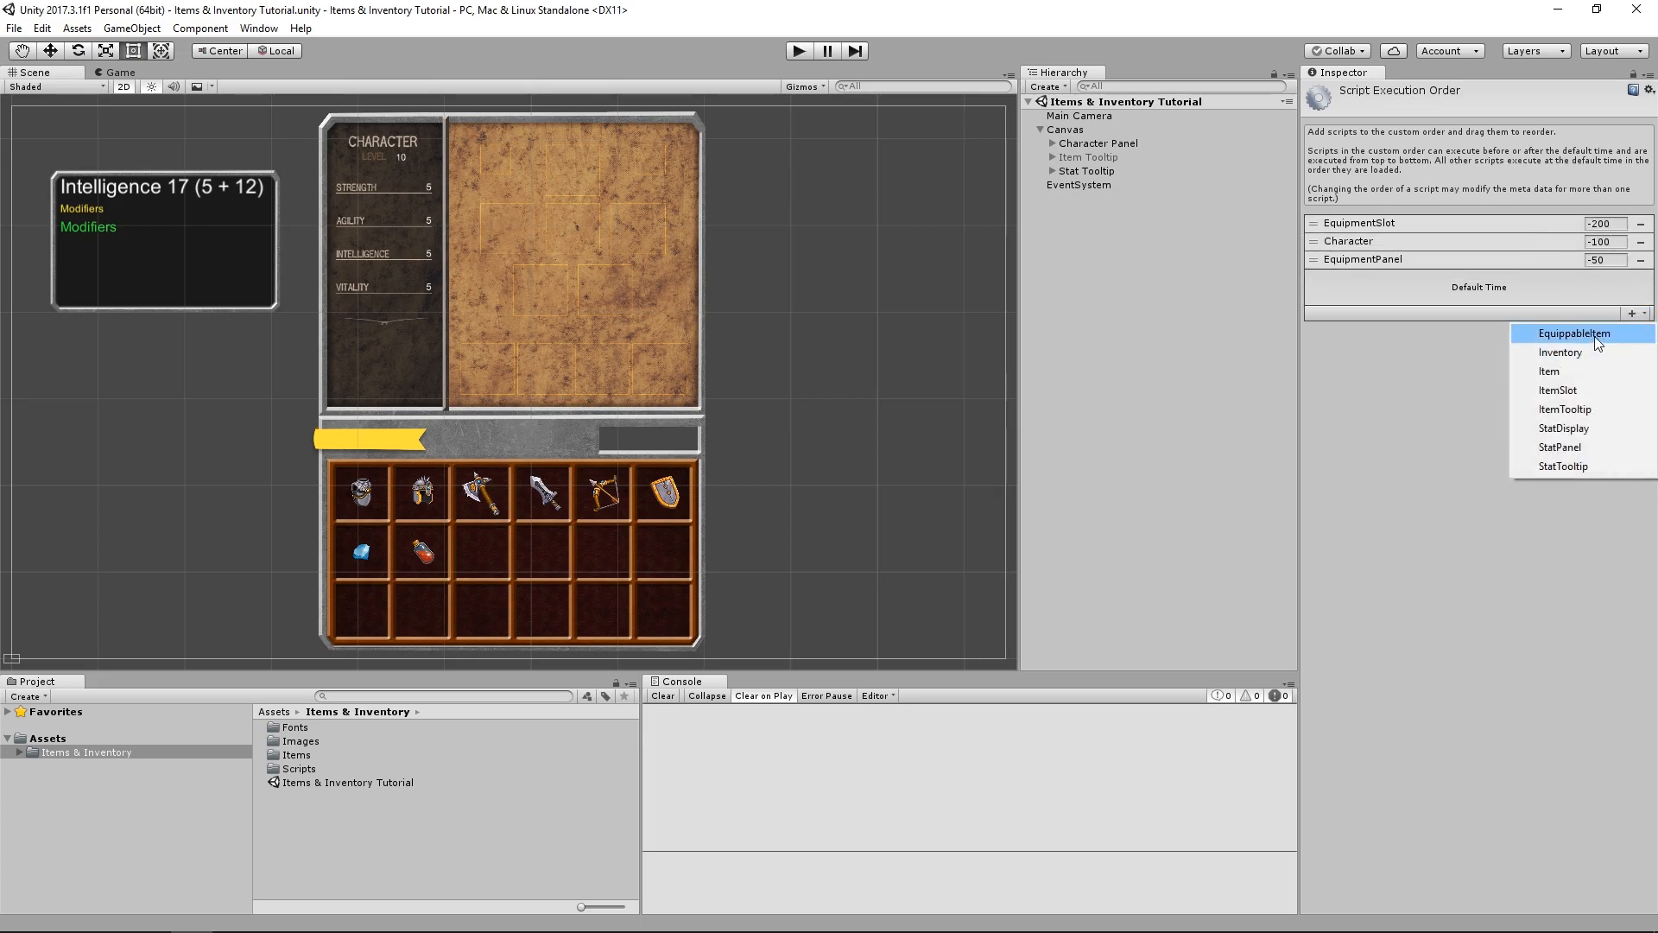
left_click(1575, 333)
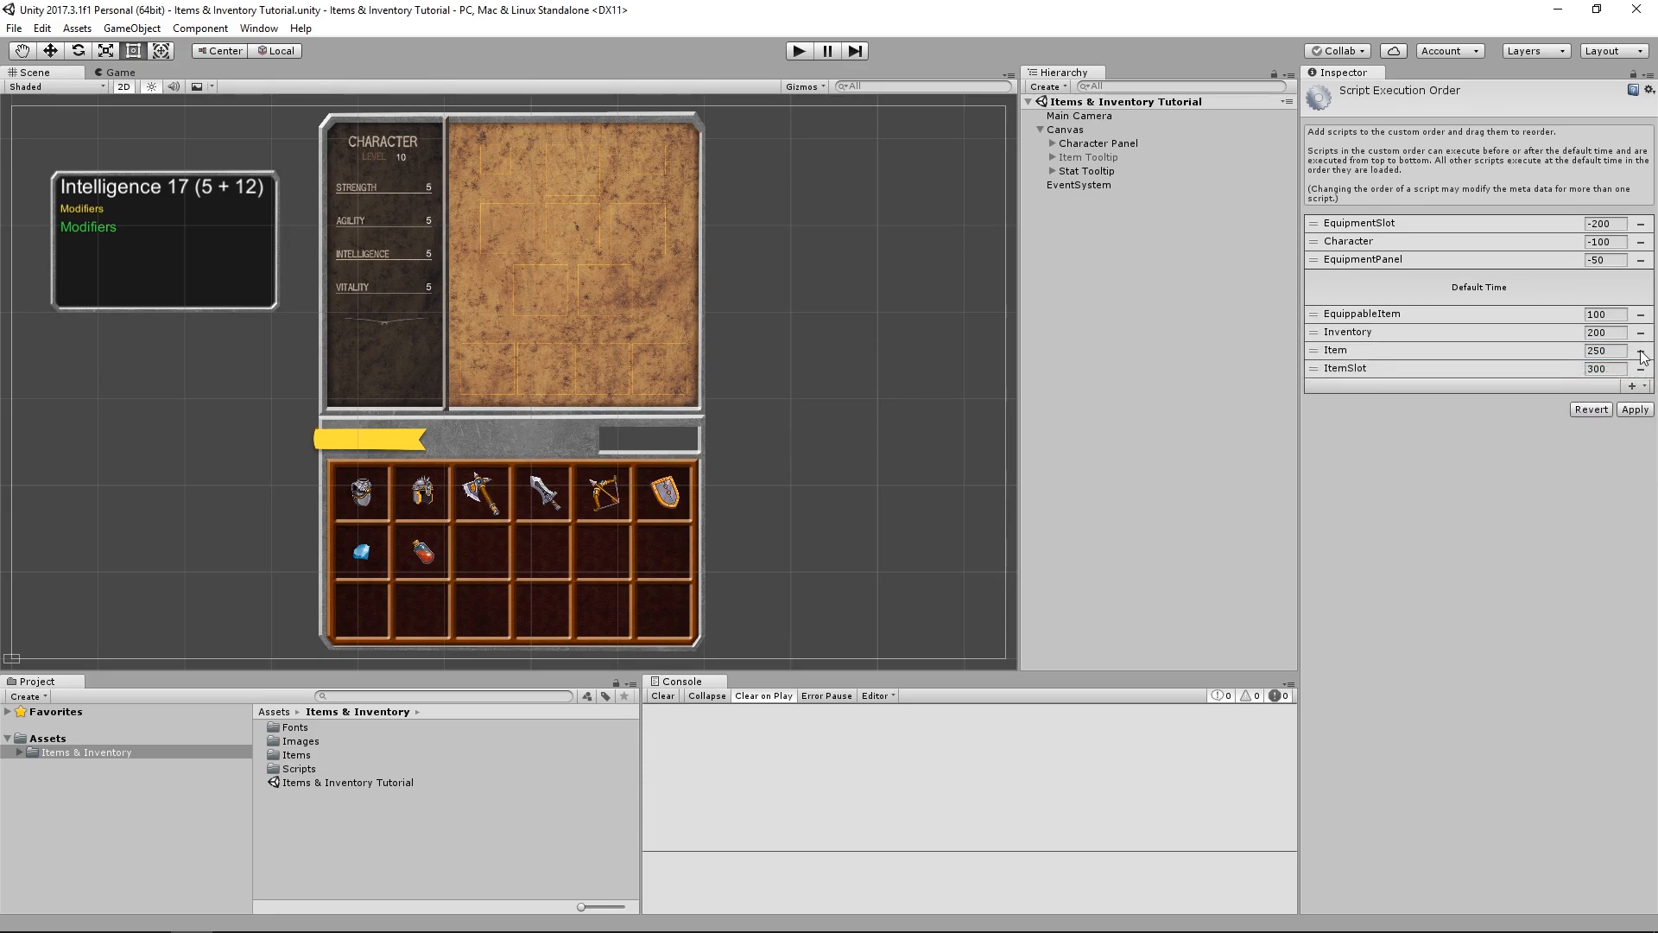
mouse_move(1648, 350)
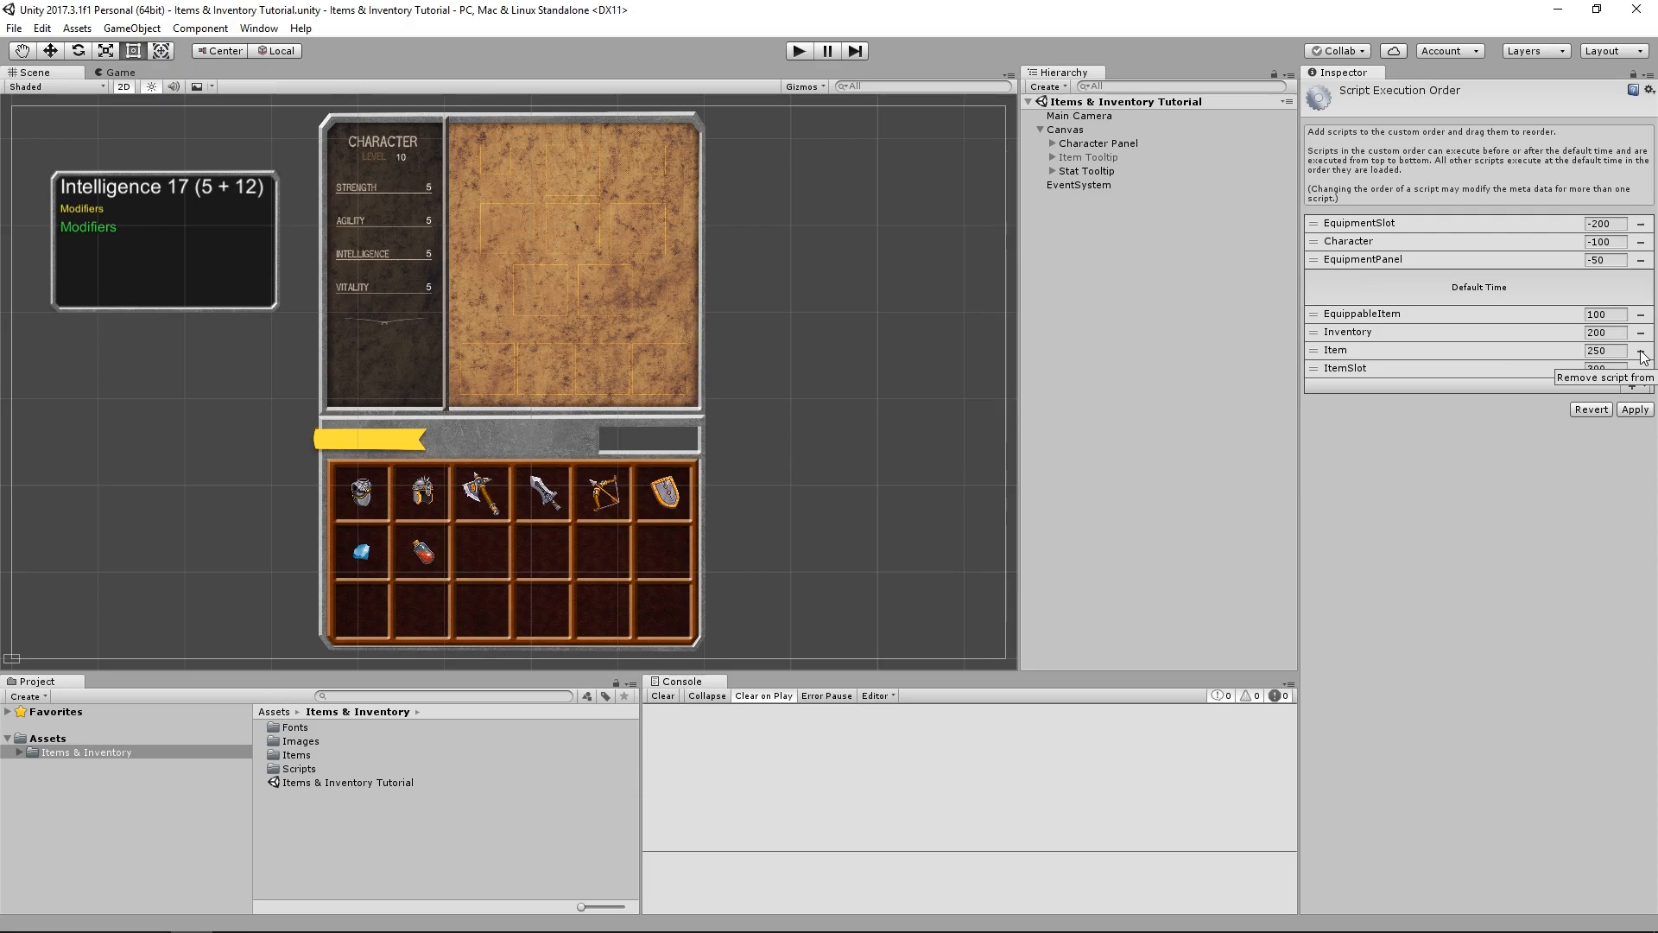
left_click(1640, 353)
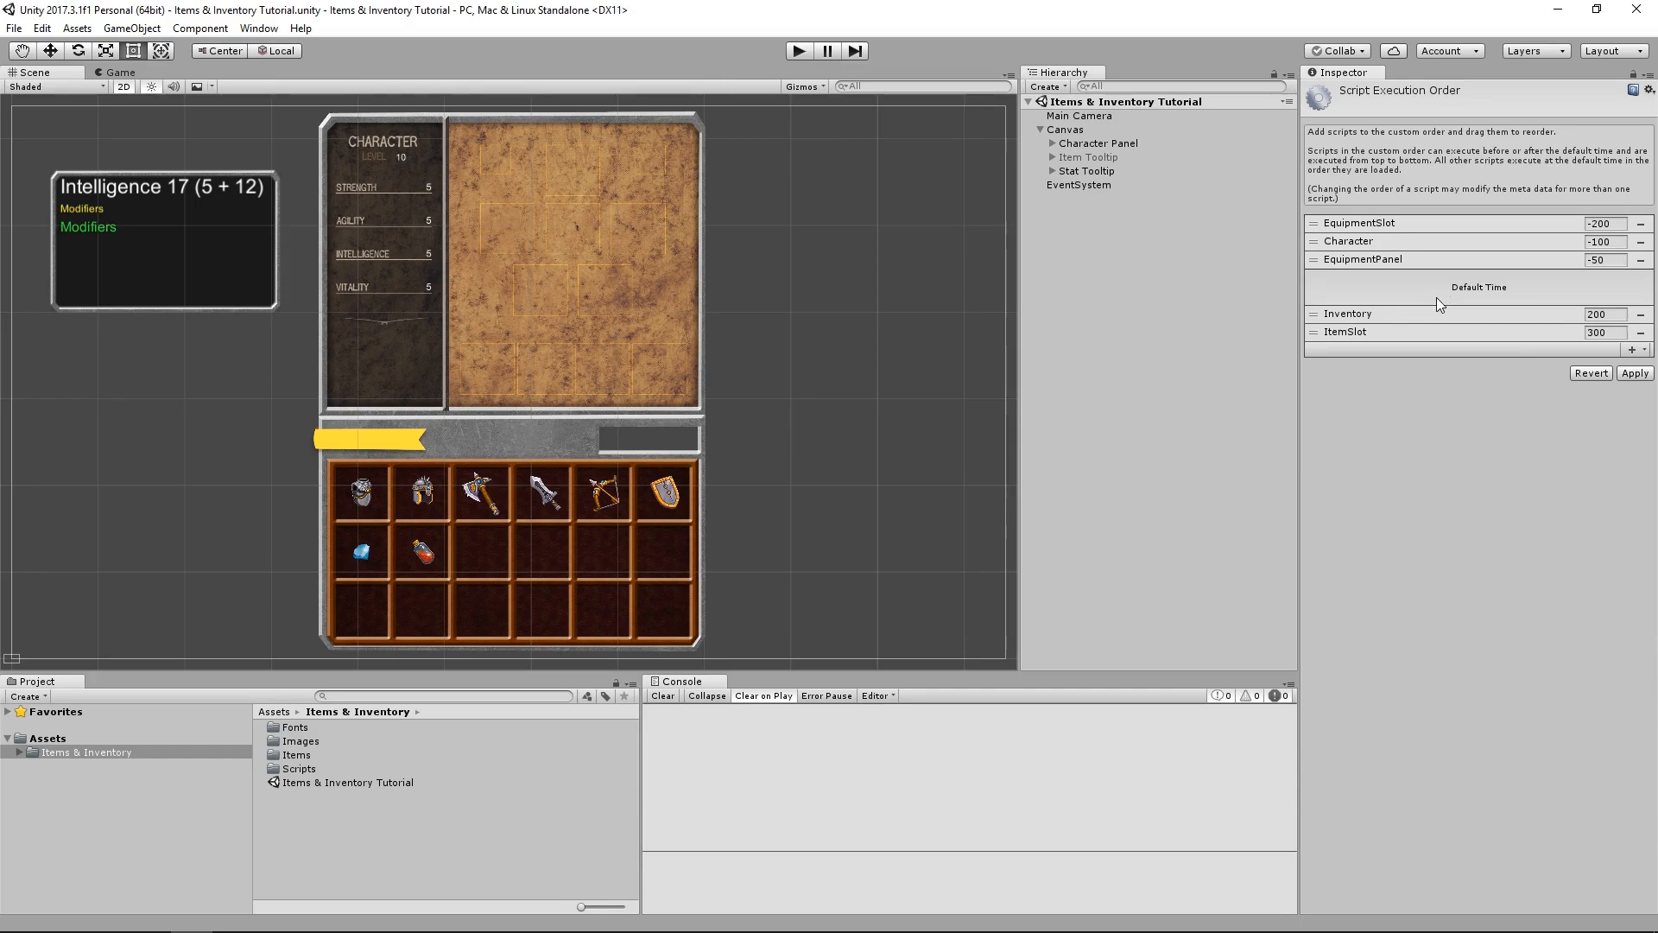
mouse_move(1450, 367)
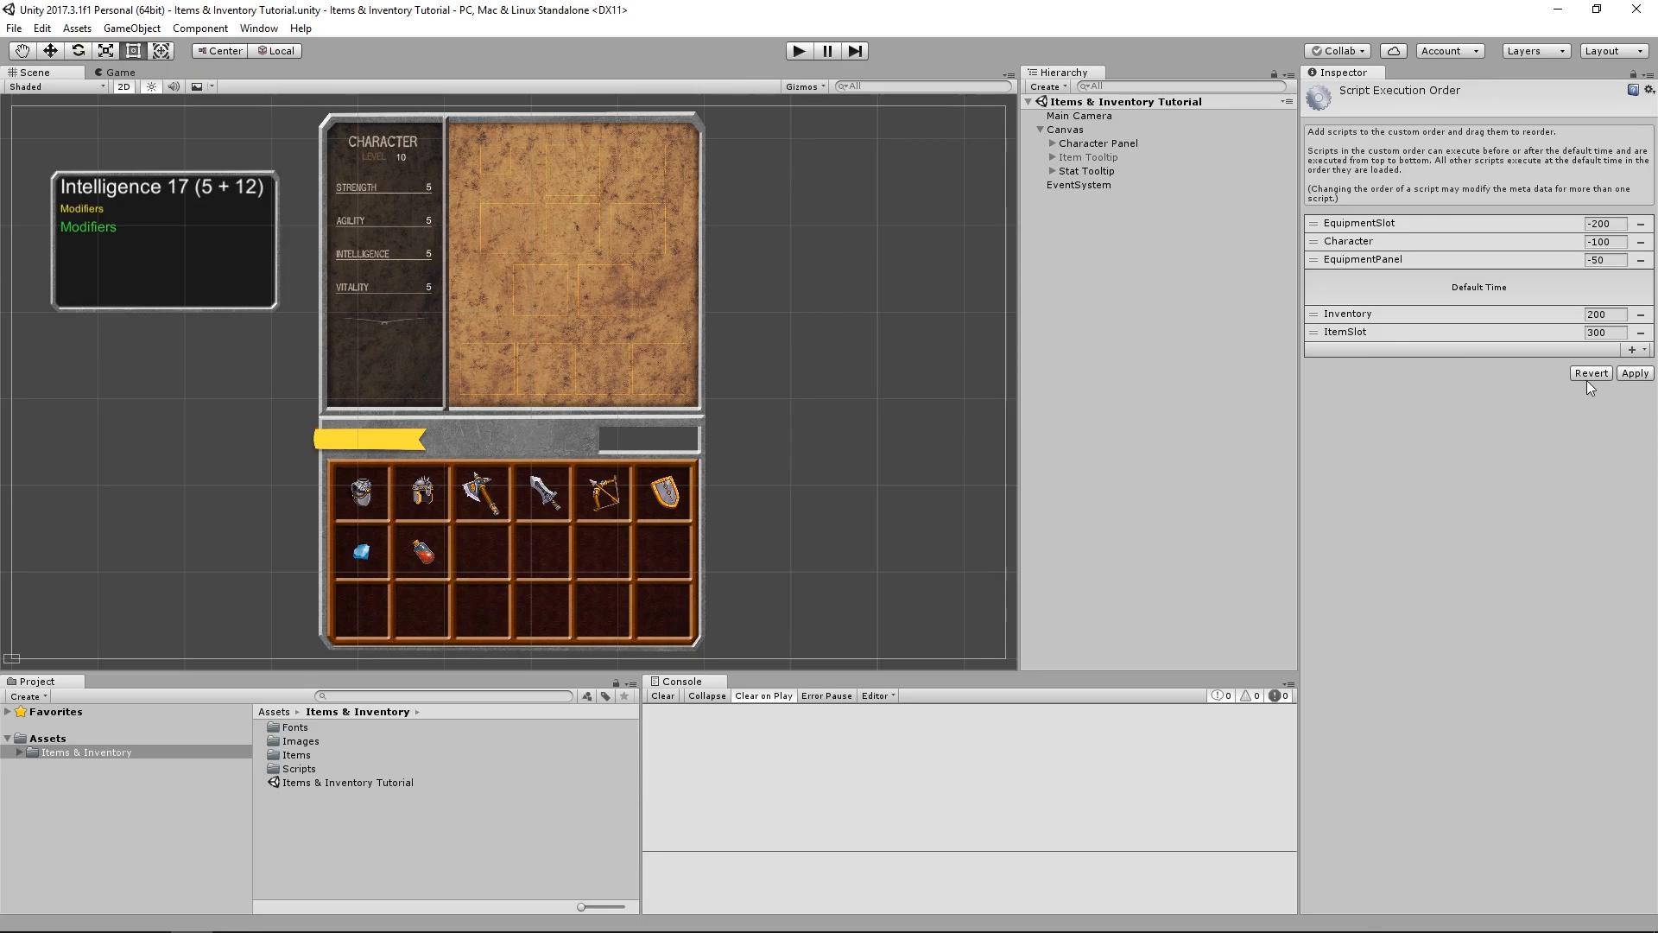
- Revert the list, re-add Character and drag it above Default Time at -100
left_click(1631, 258)
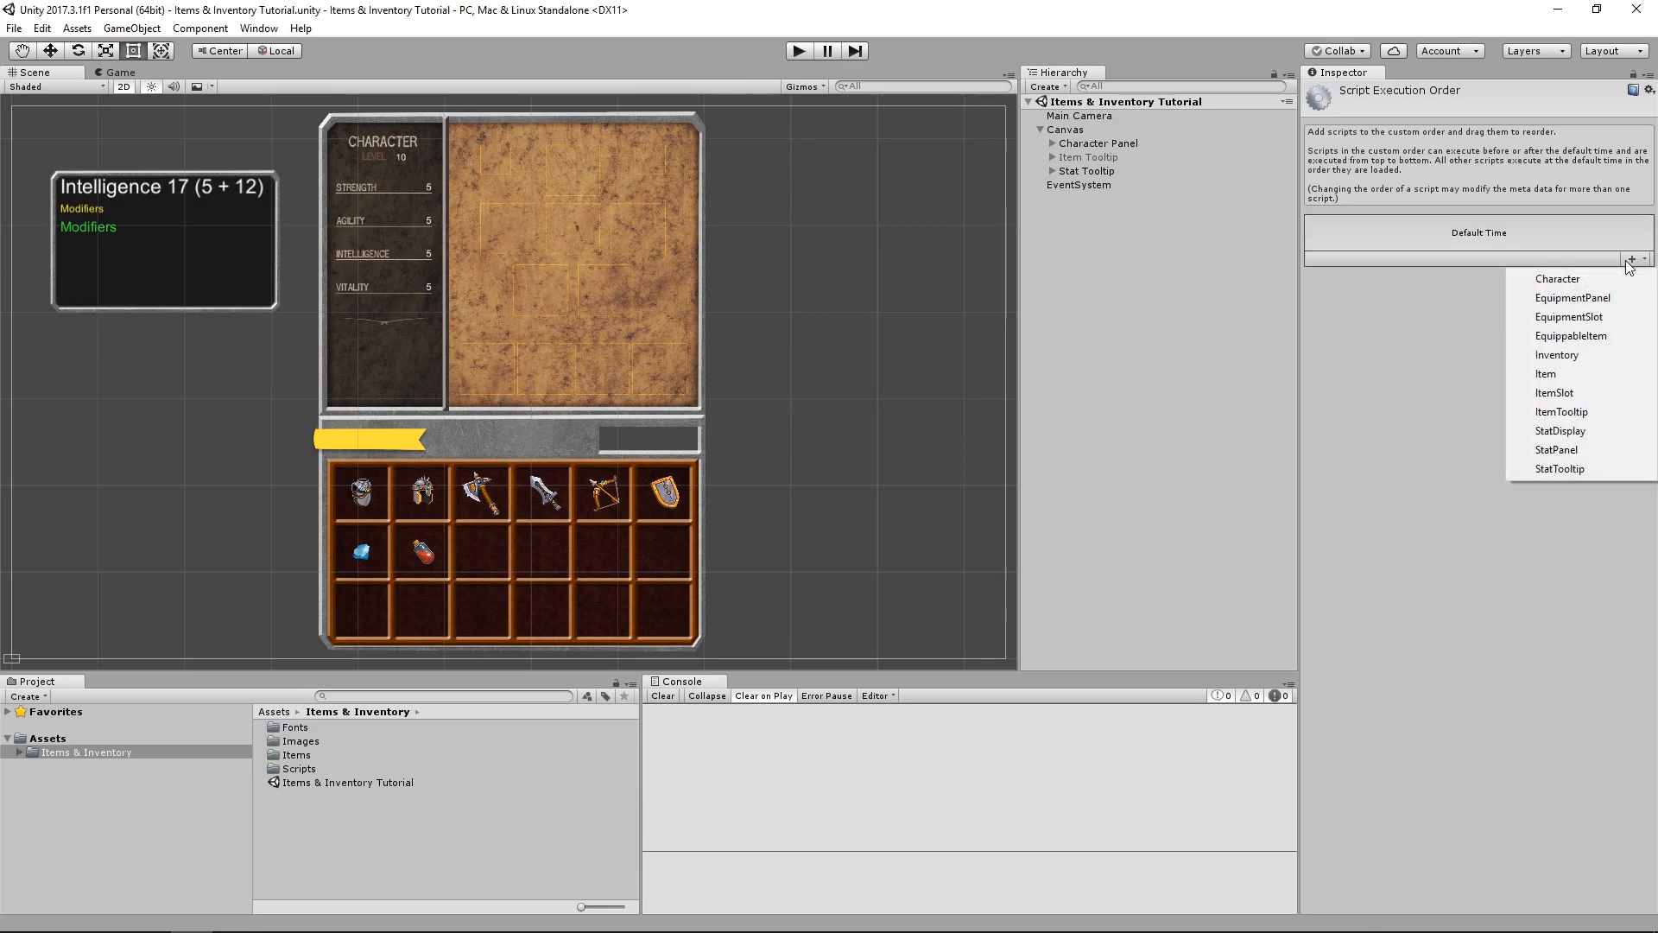
left_click(1558, 278)
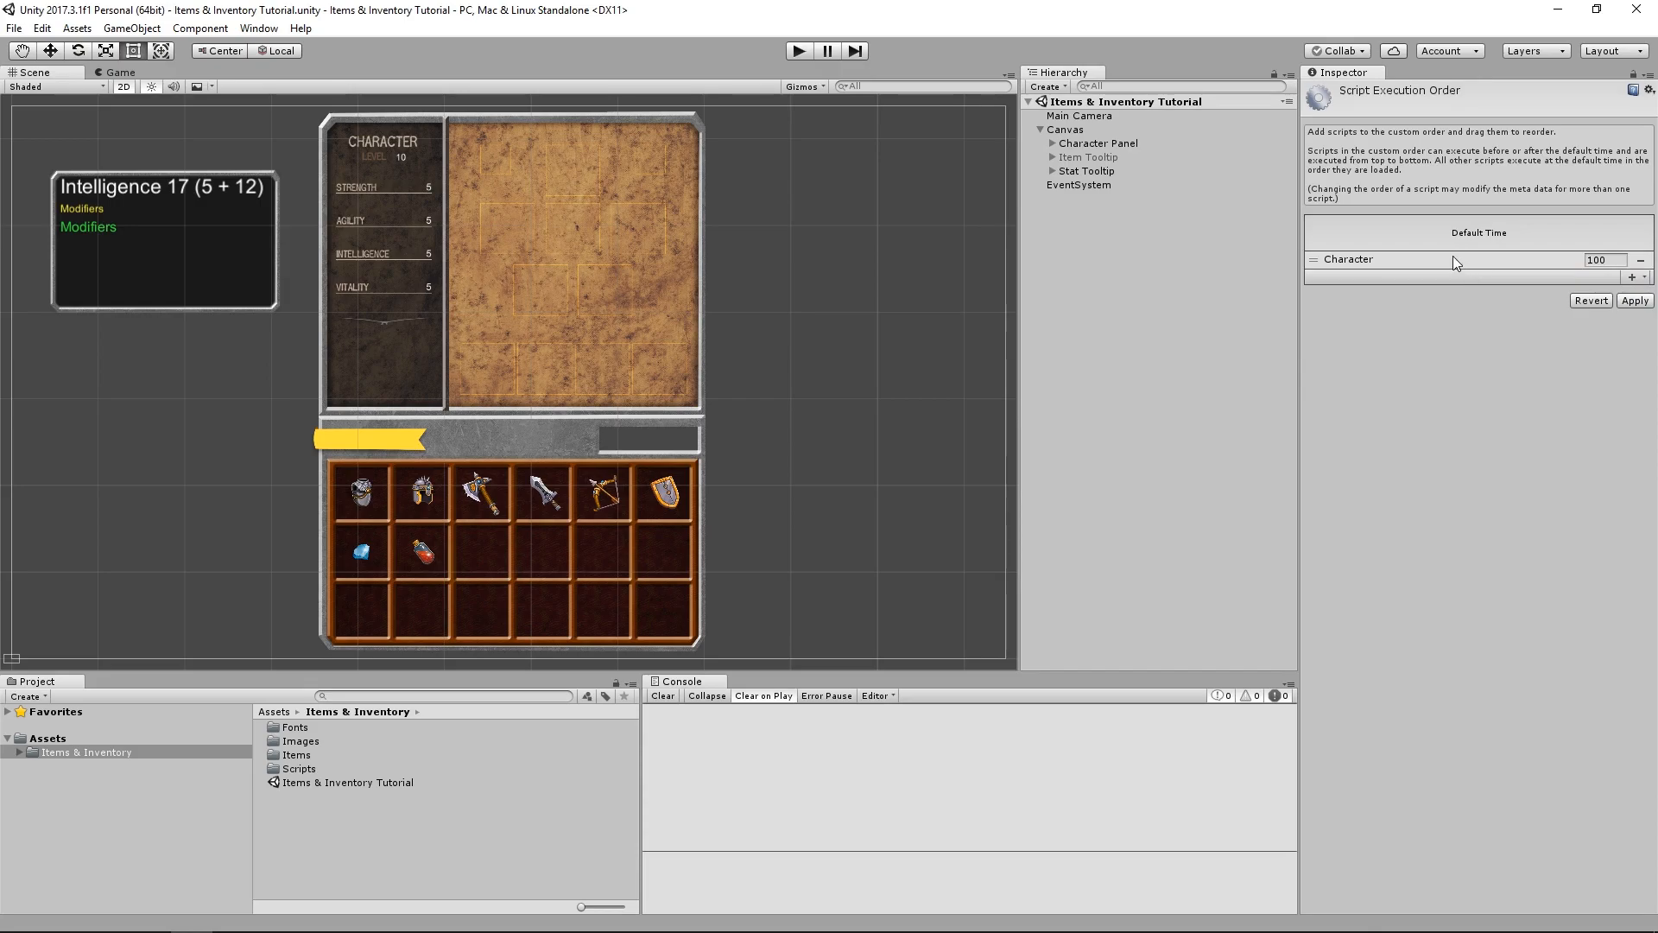
left_click_drag(1348, 259, 1349, 223)
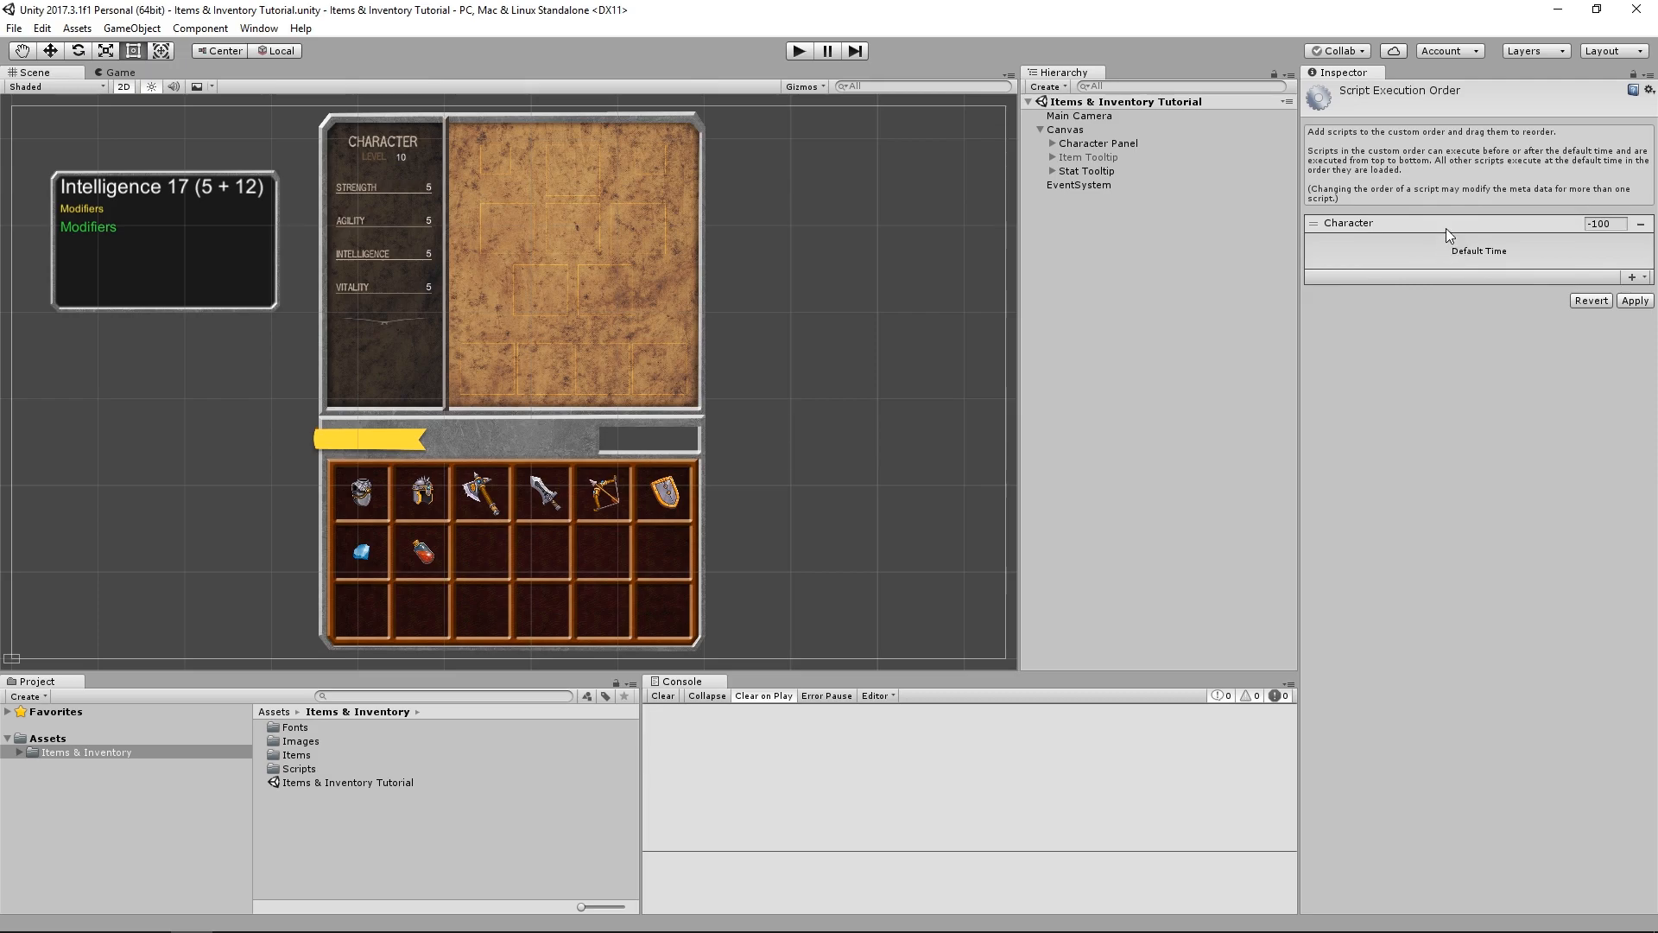
mouse_move(1483, 340)
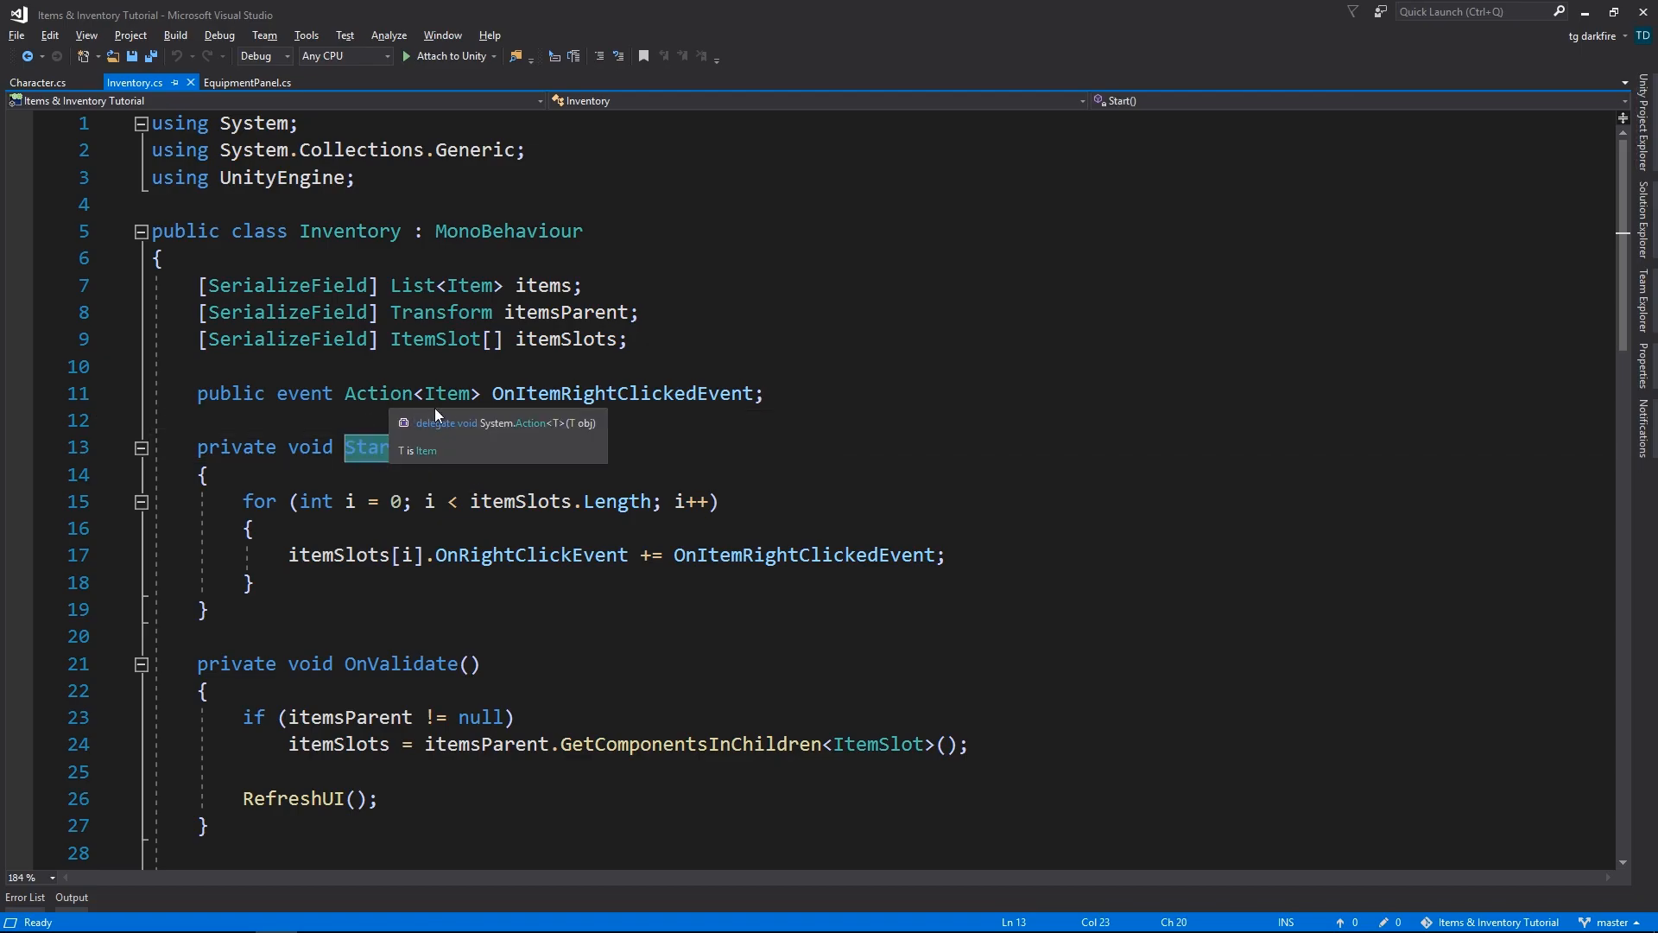
- Rename Inventory's Start() to Init() and make EquipmentPanel's Init() public
left_click(251, 82)
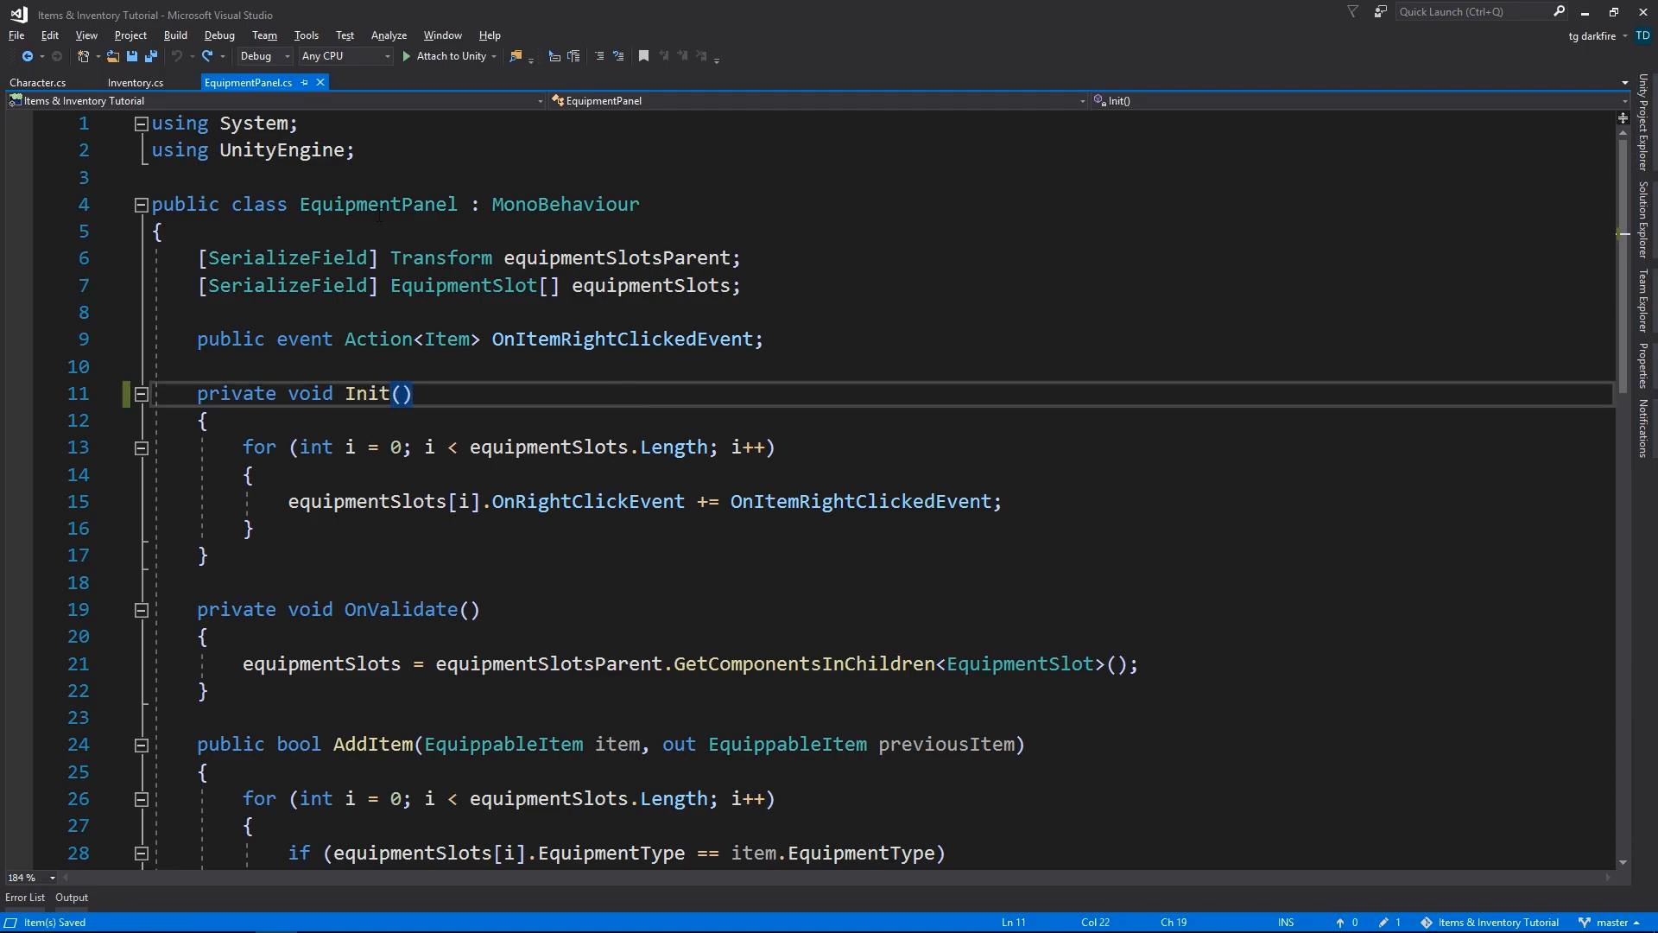
left_click(138, 83)
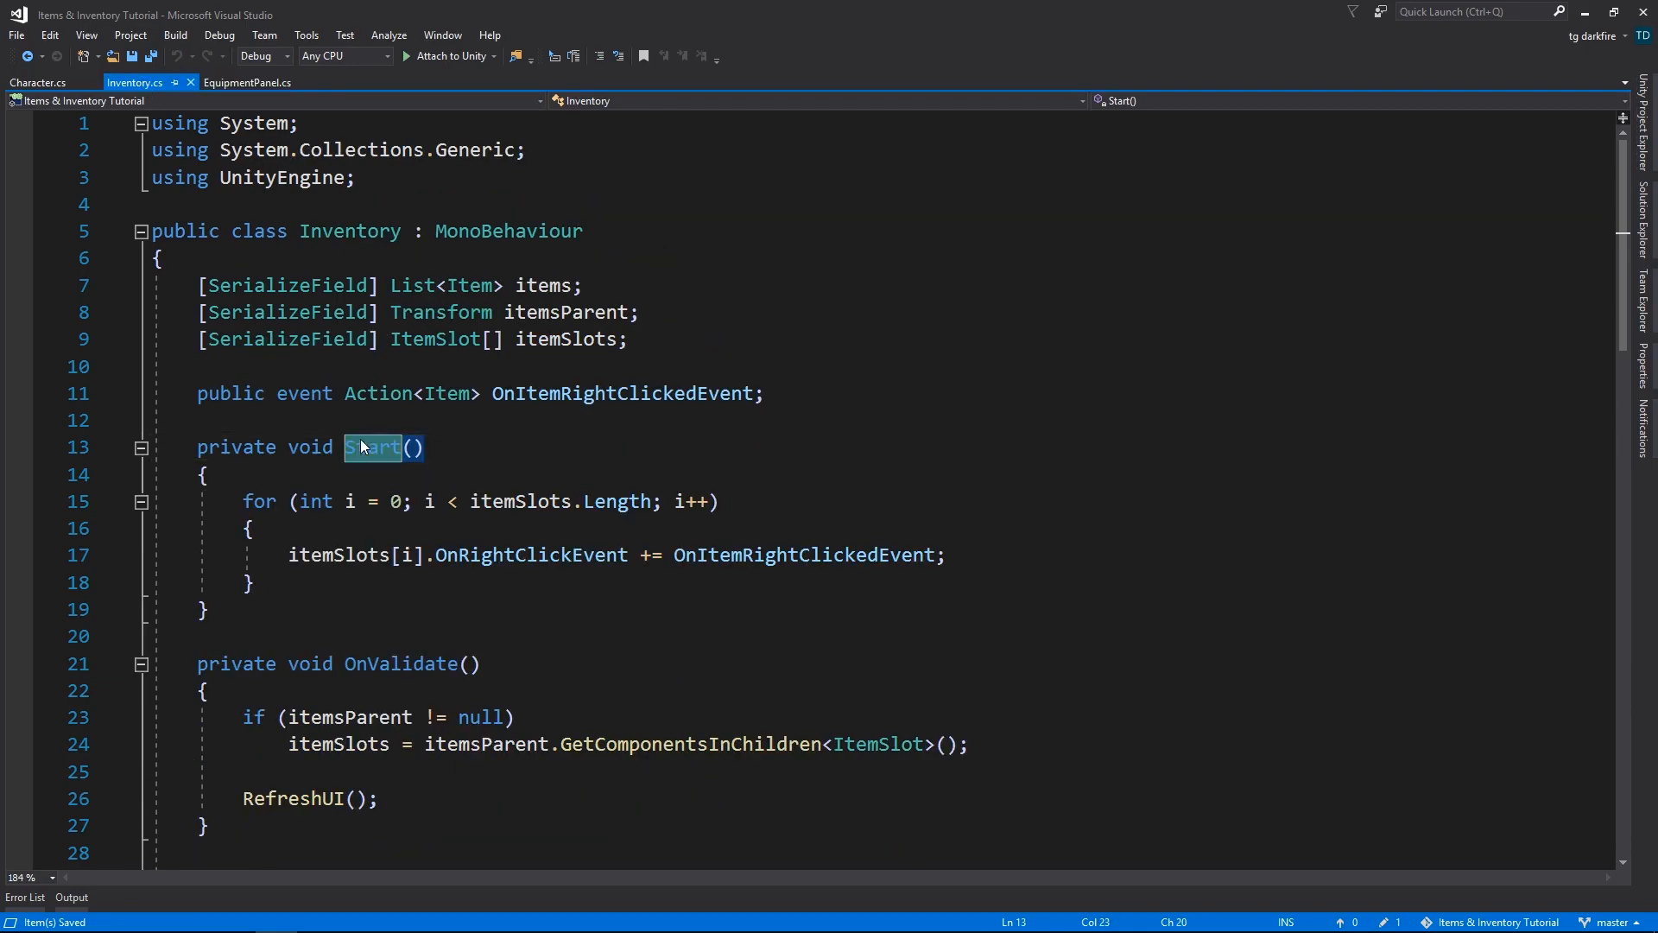
type("Init")
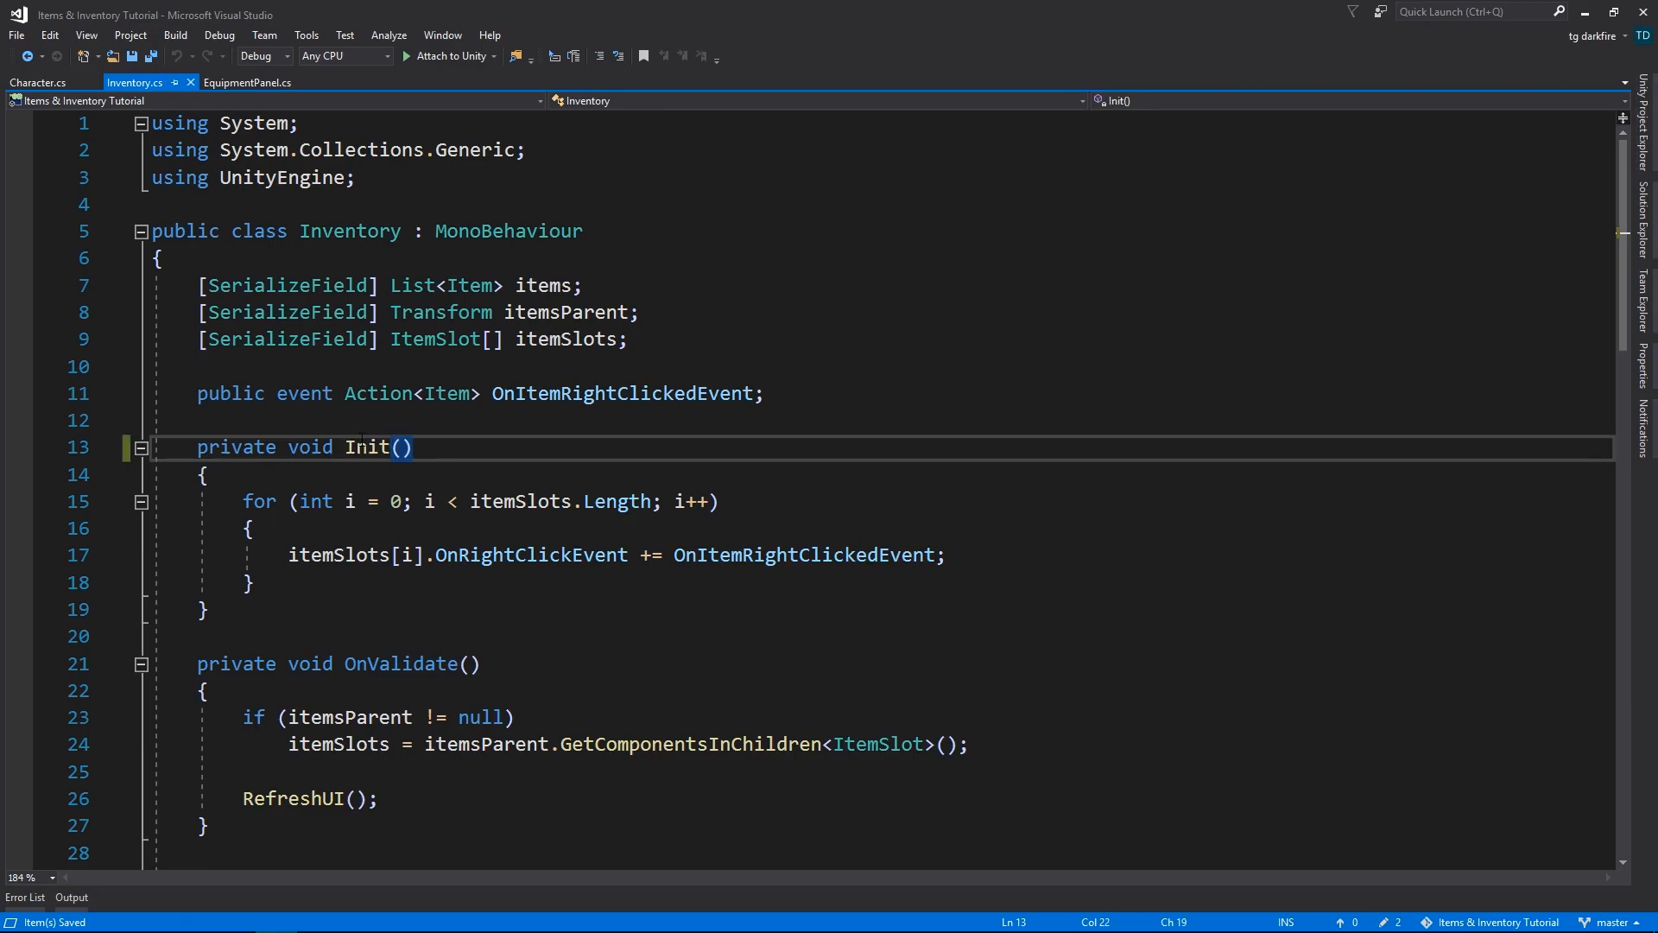
left_click(412, 448)
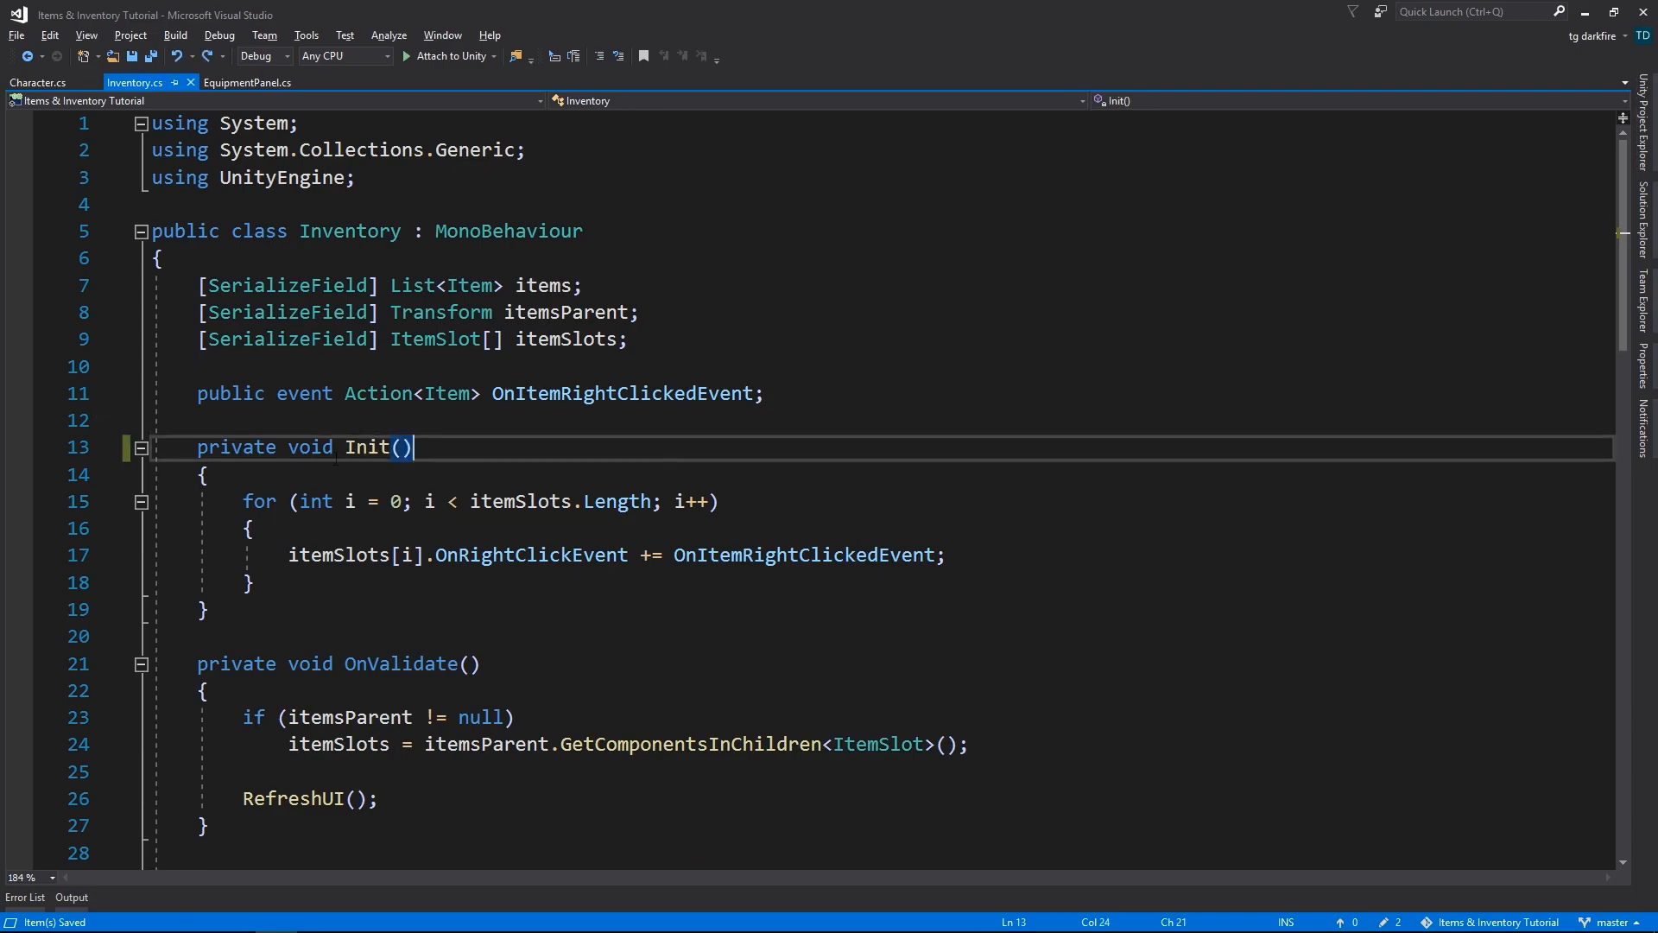
left_click(251, 82)
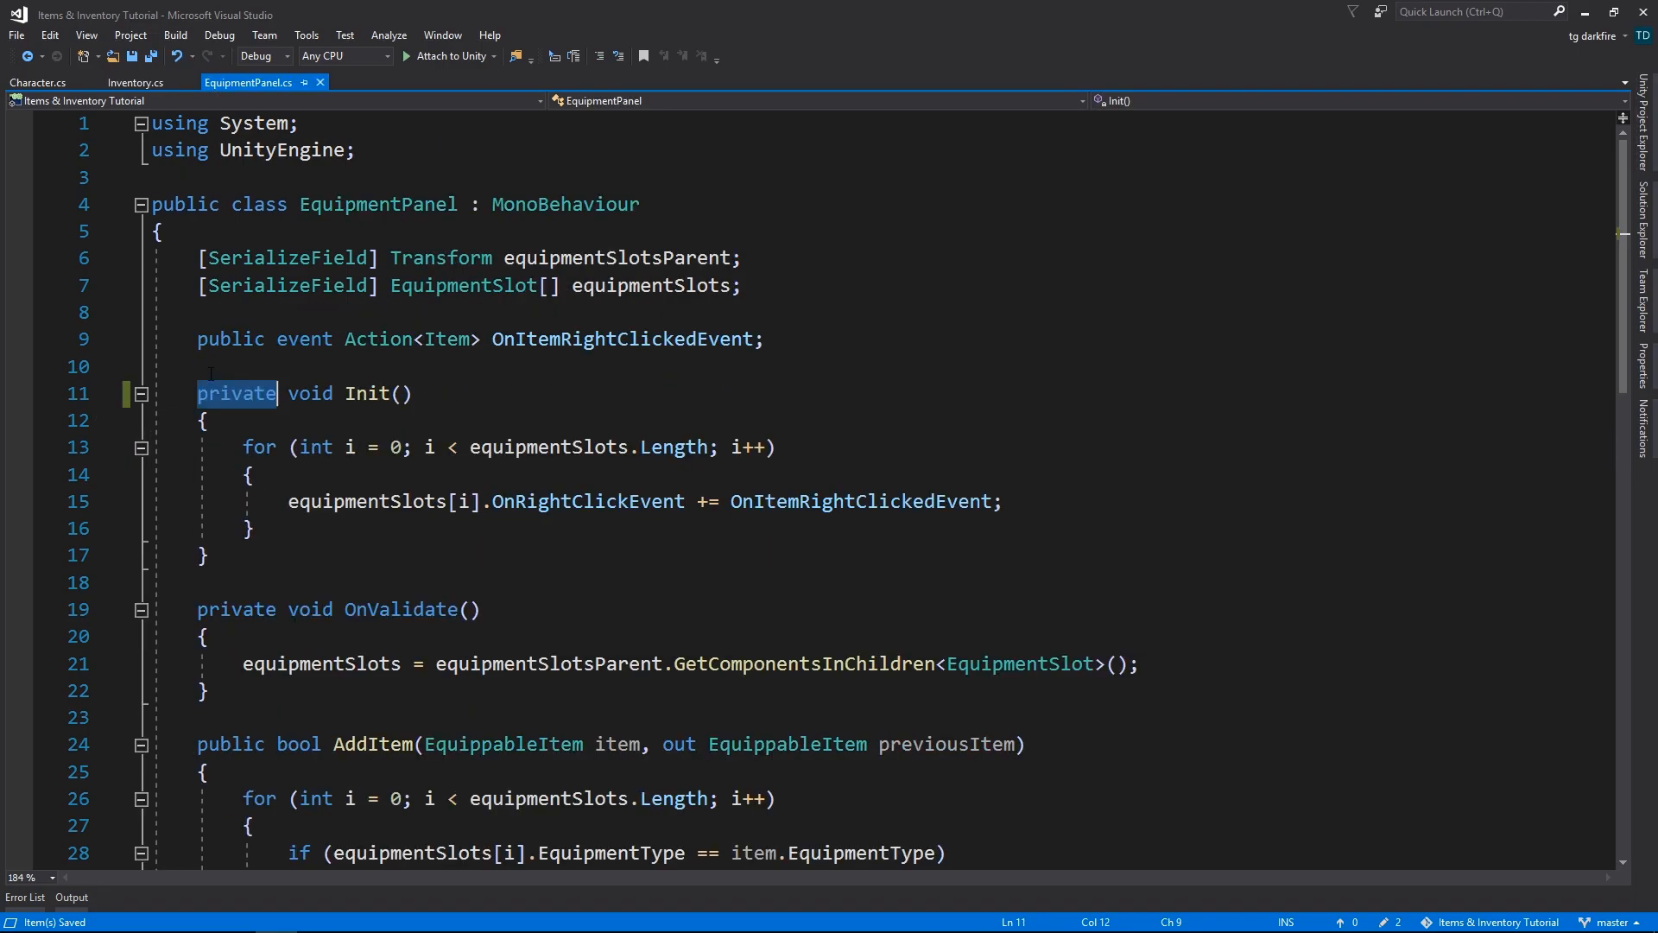
type("public")
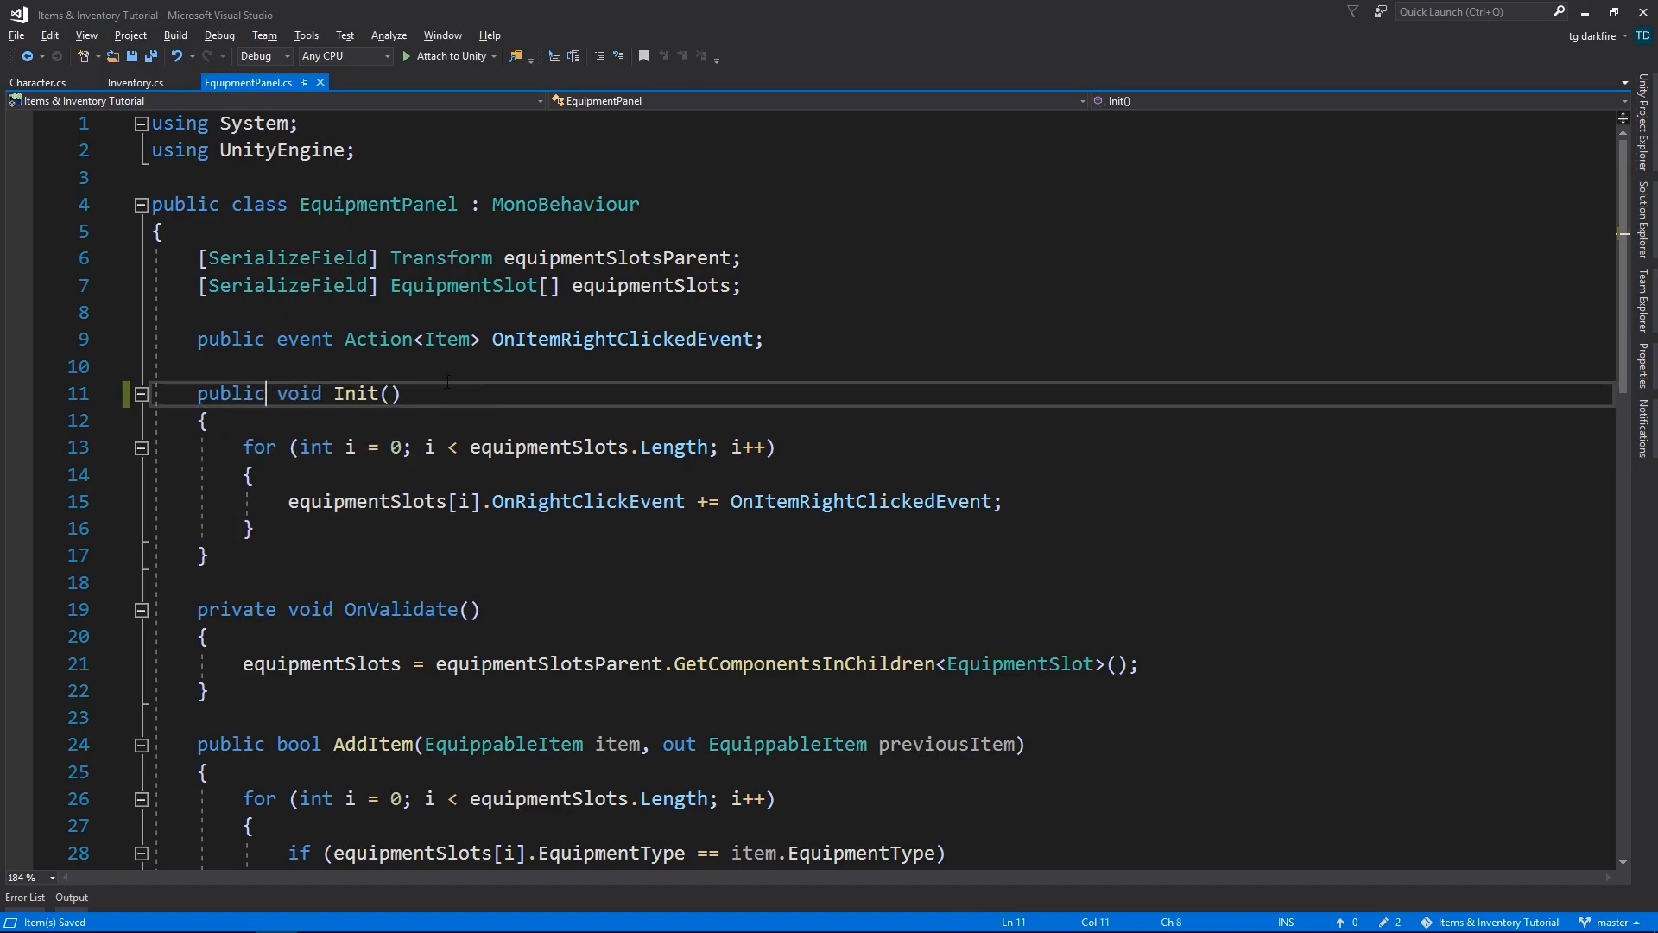
- Add inventory.Init() and equipmentPanel.Init() to Character's Awake, then select the subscription lines
left_click(30, 83)
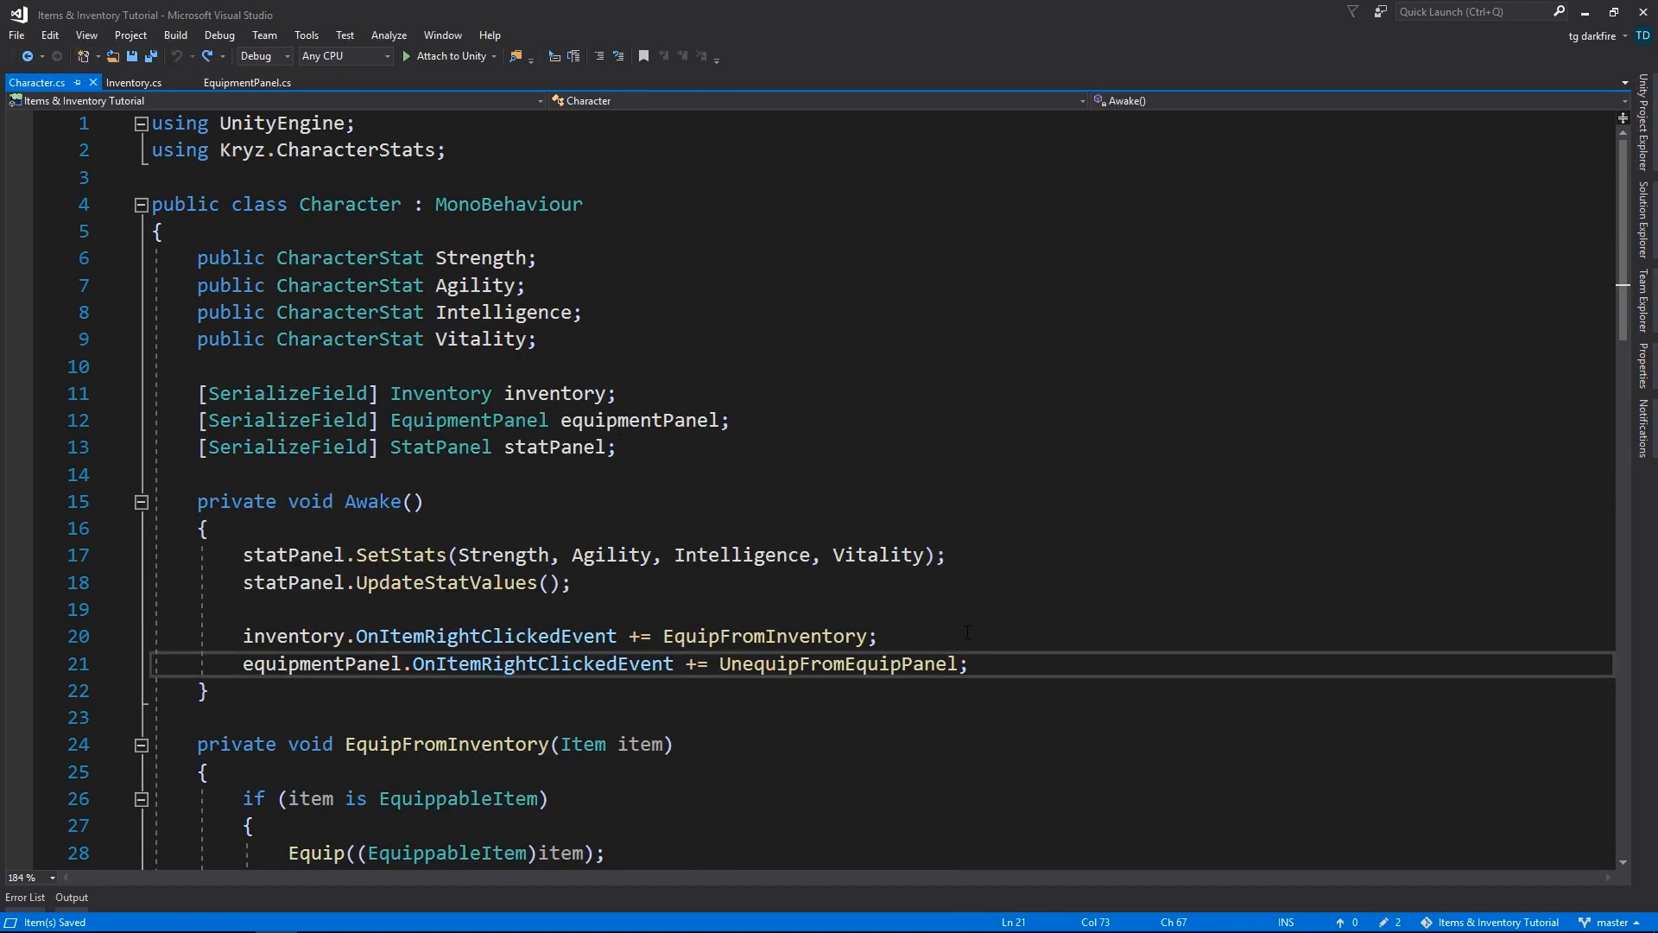
key("Enter")
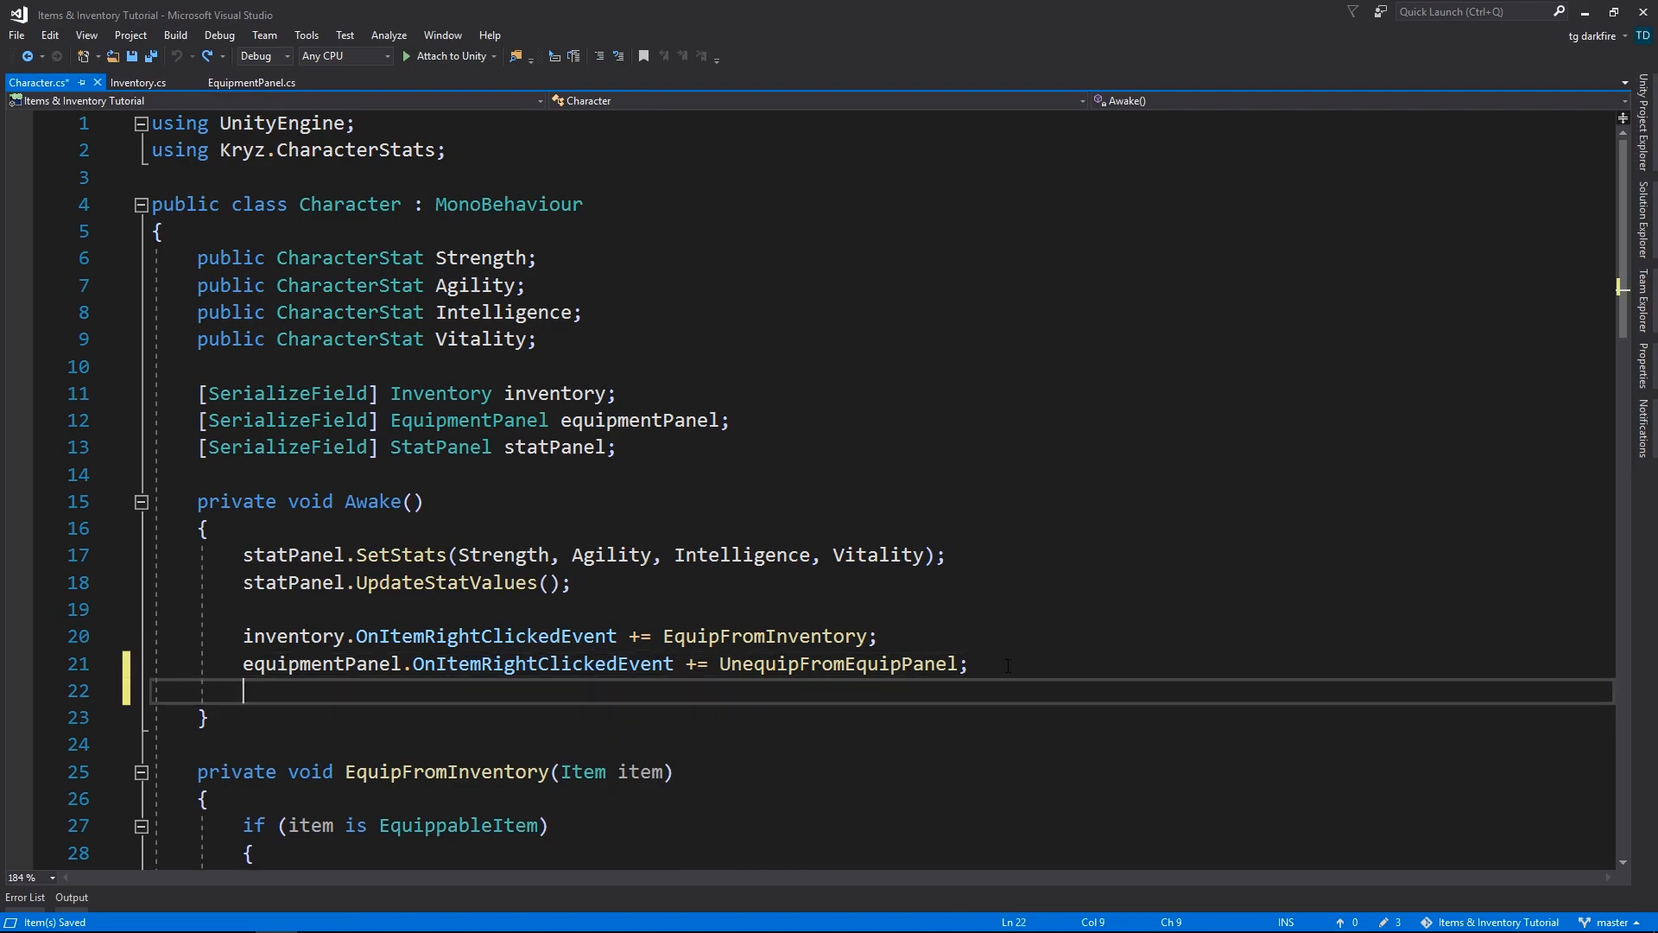
type("inventory.")
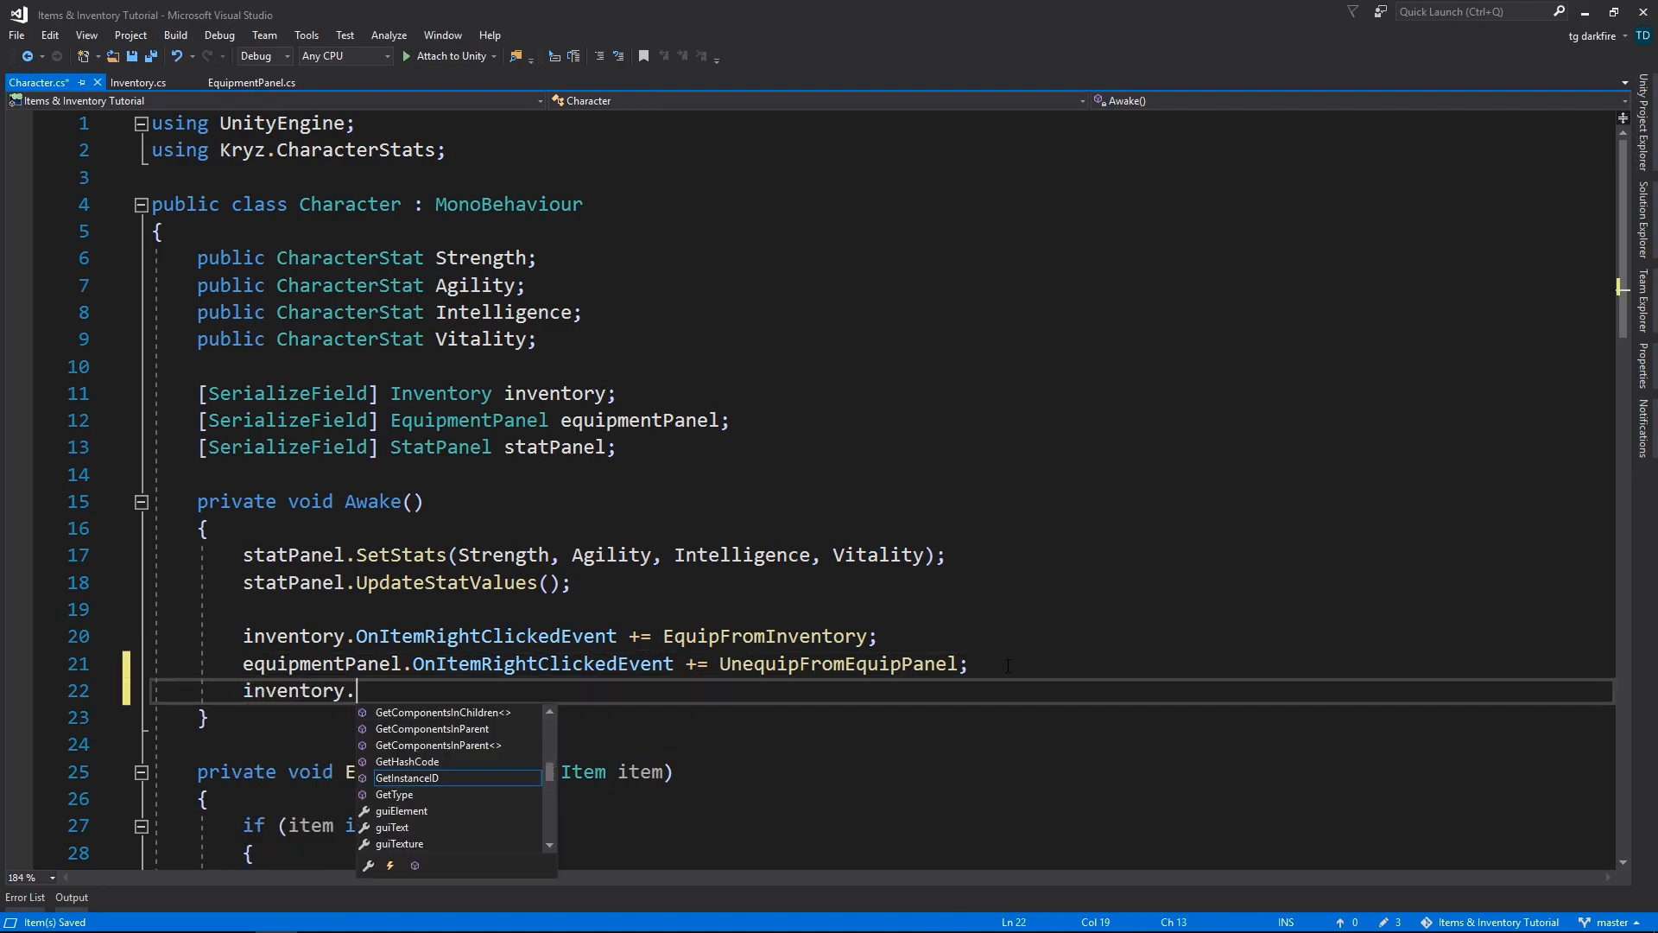
type("Init();")
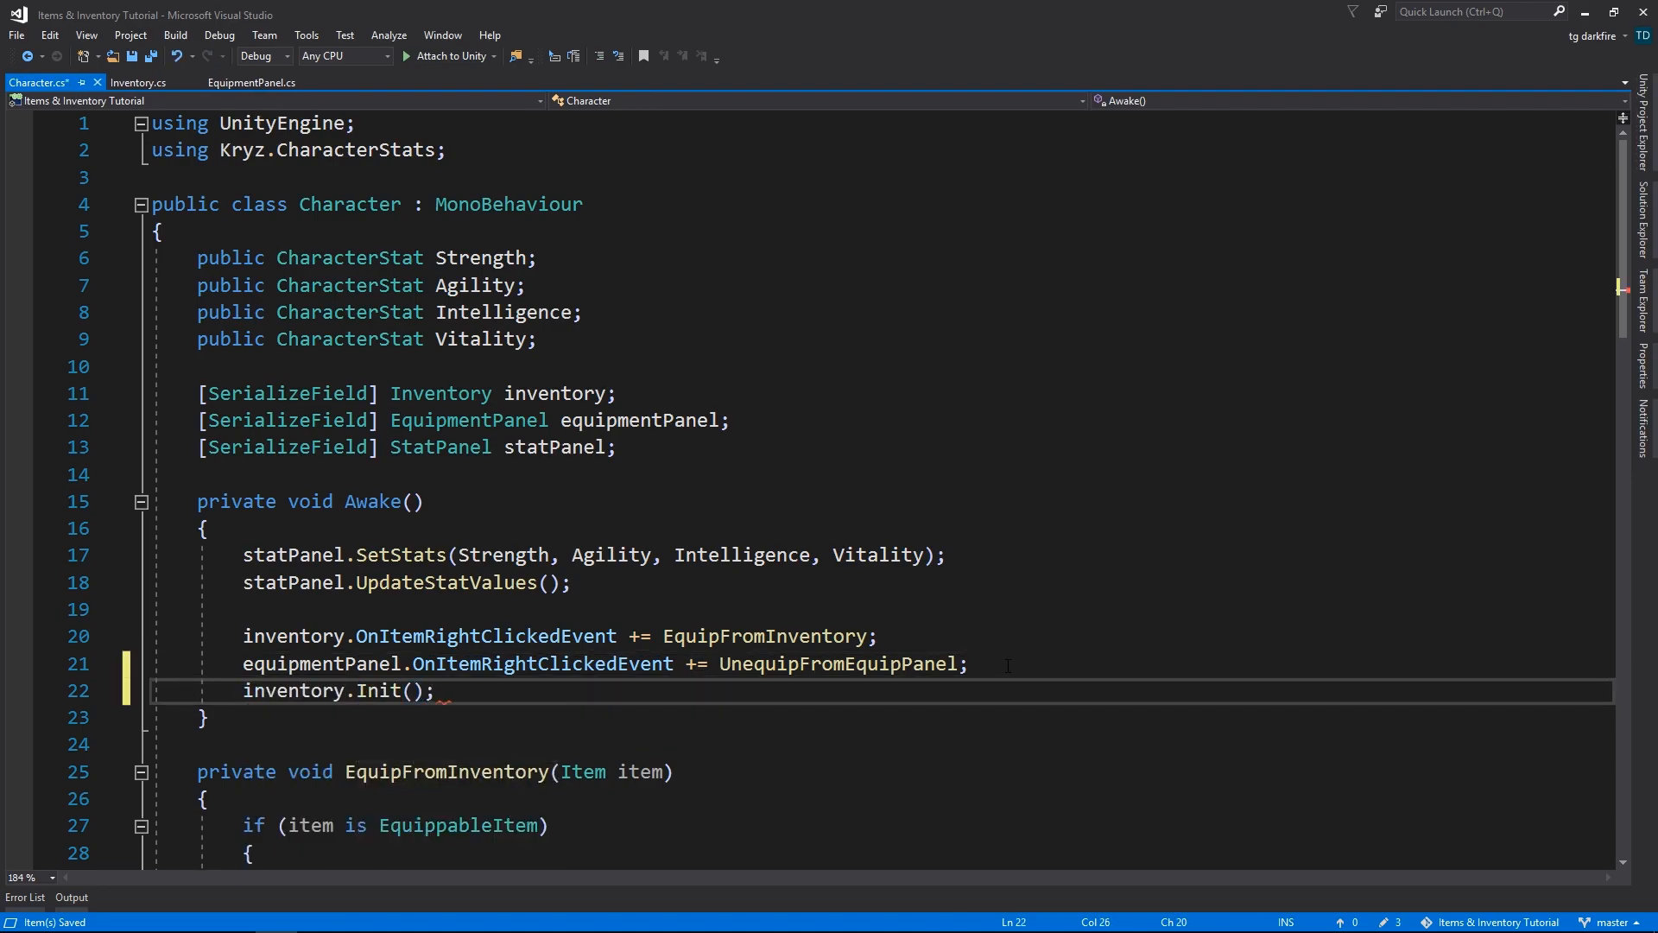
type("equipmentPanel.i")
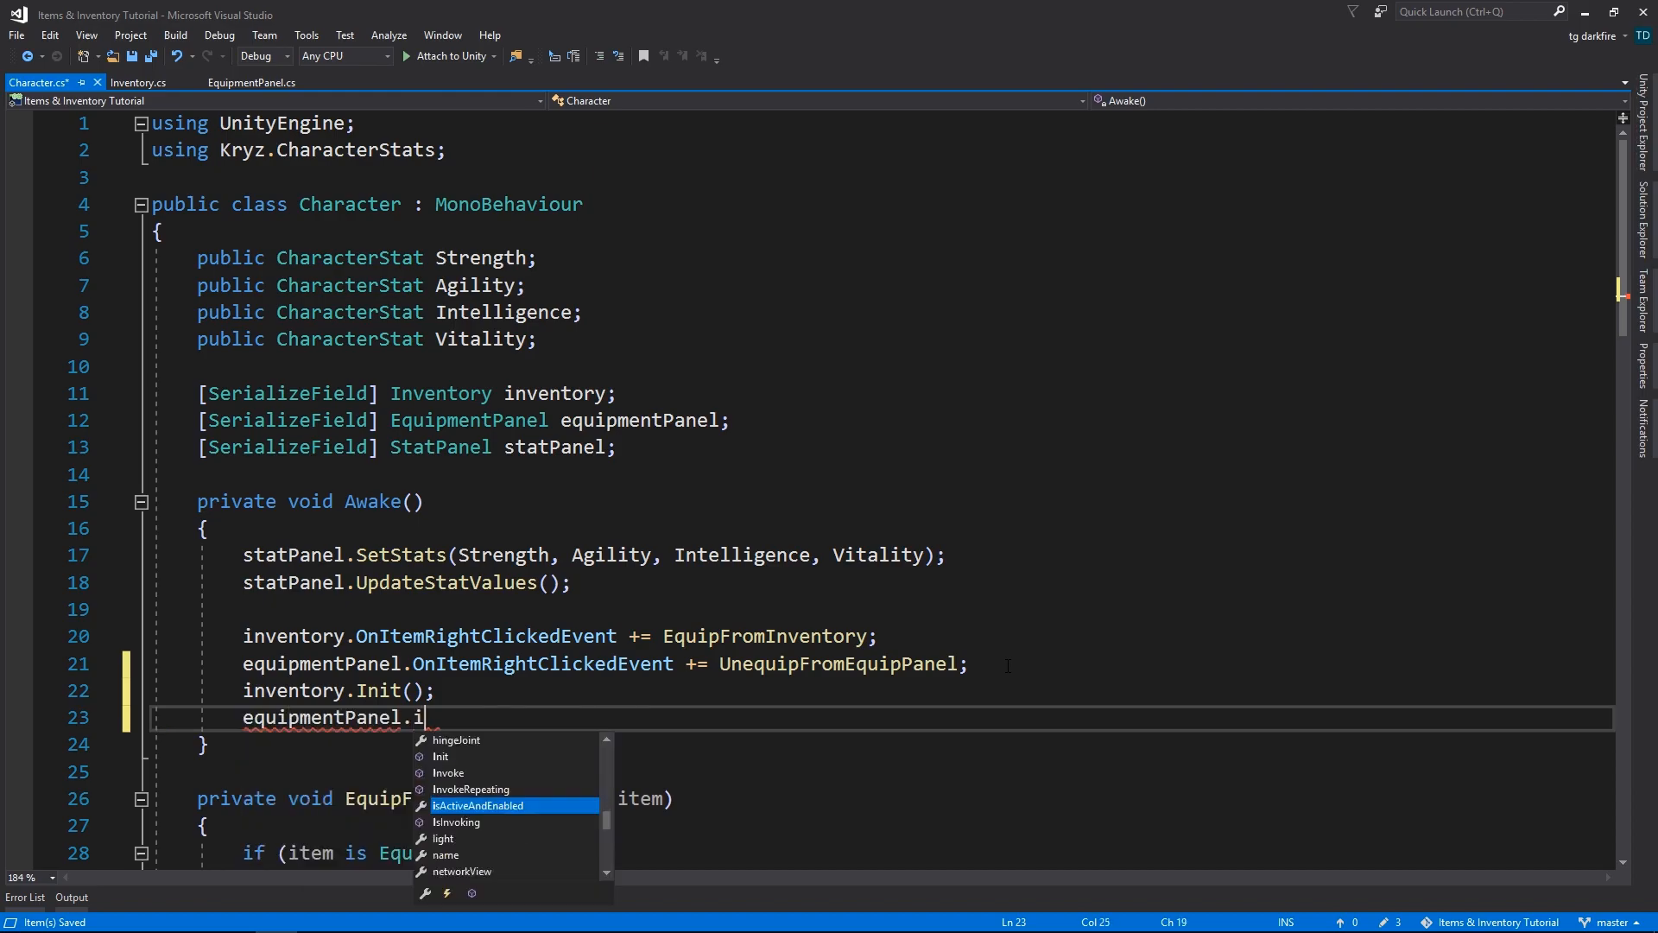
type("Init();")
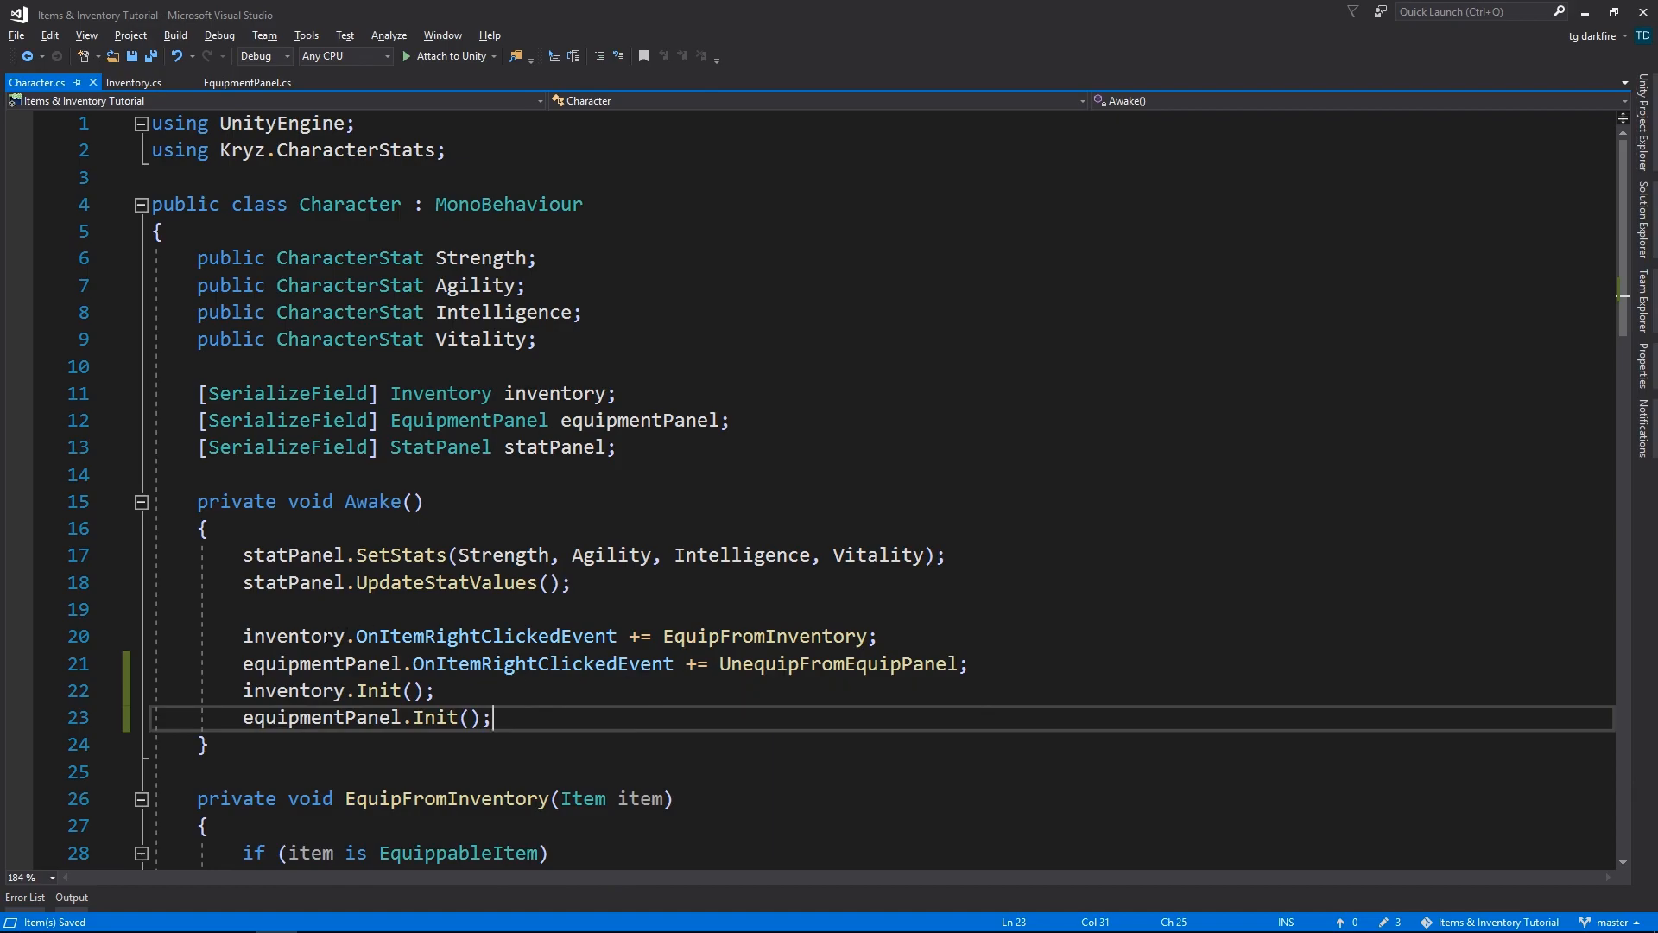
left_click_drag(241, 635, 967, 663)
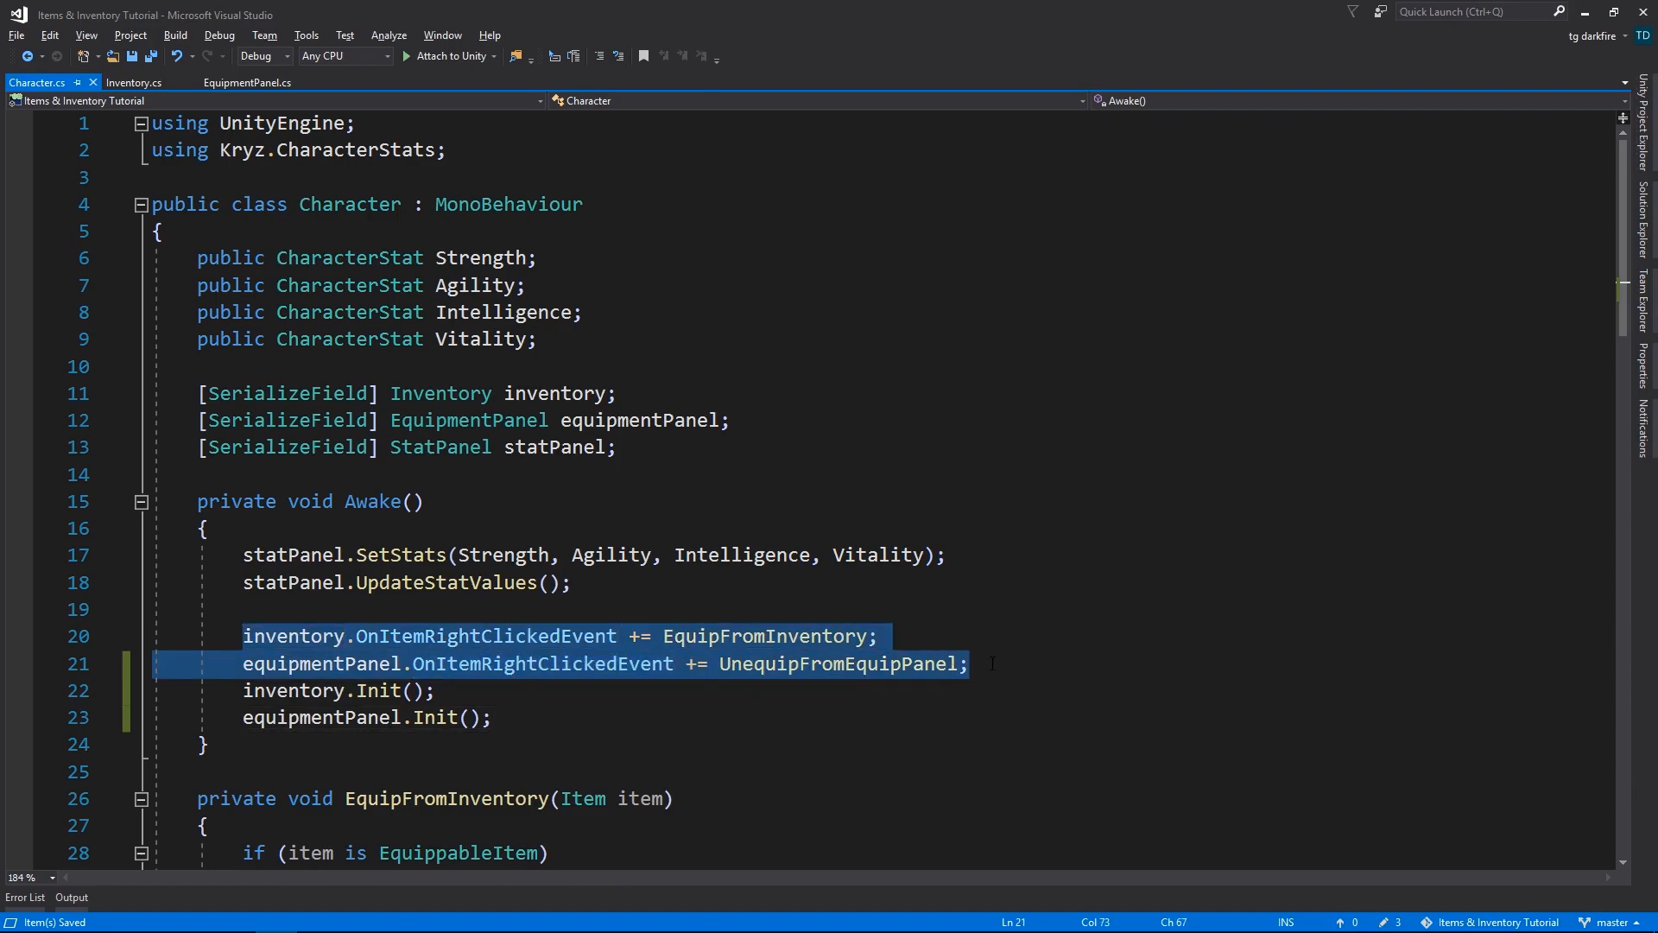
double_click(377, 691)
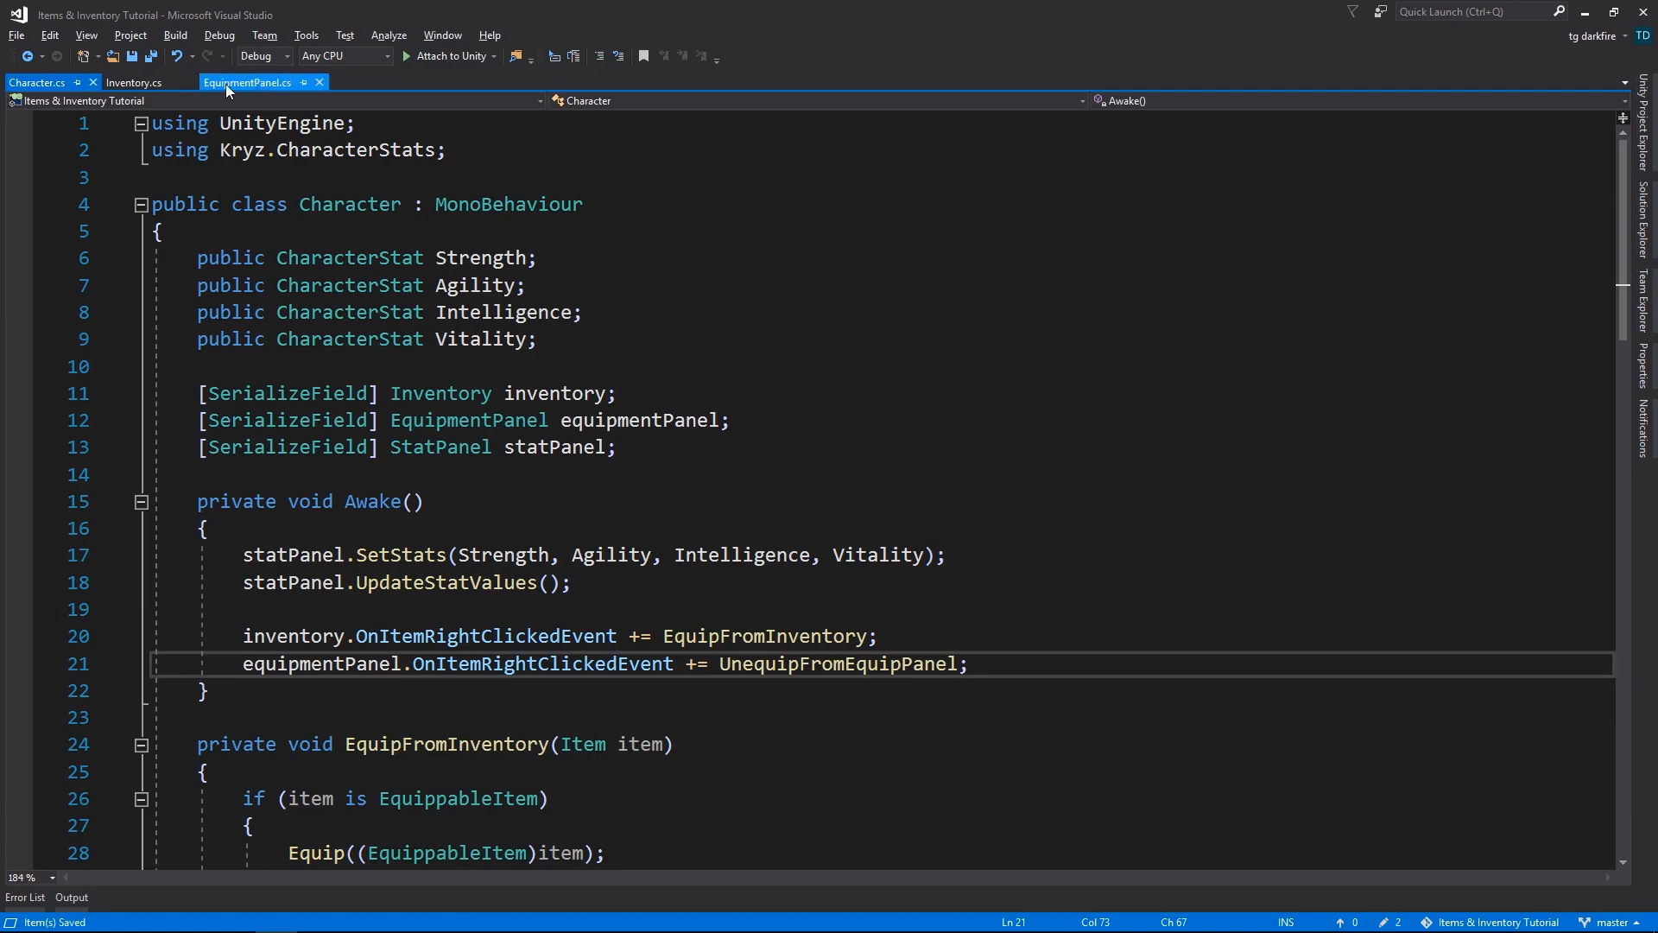
- Look at the Inventory.cs tab, then the EquipmentPanel.cs tab
left_click(140, 82)
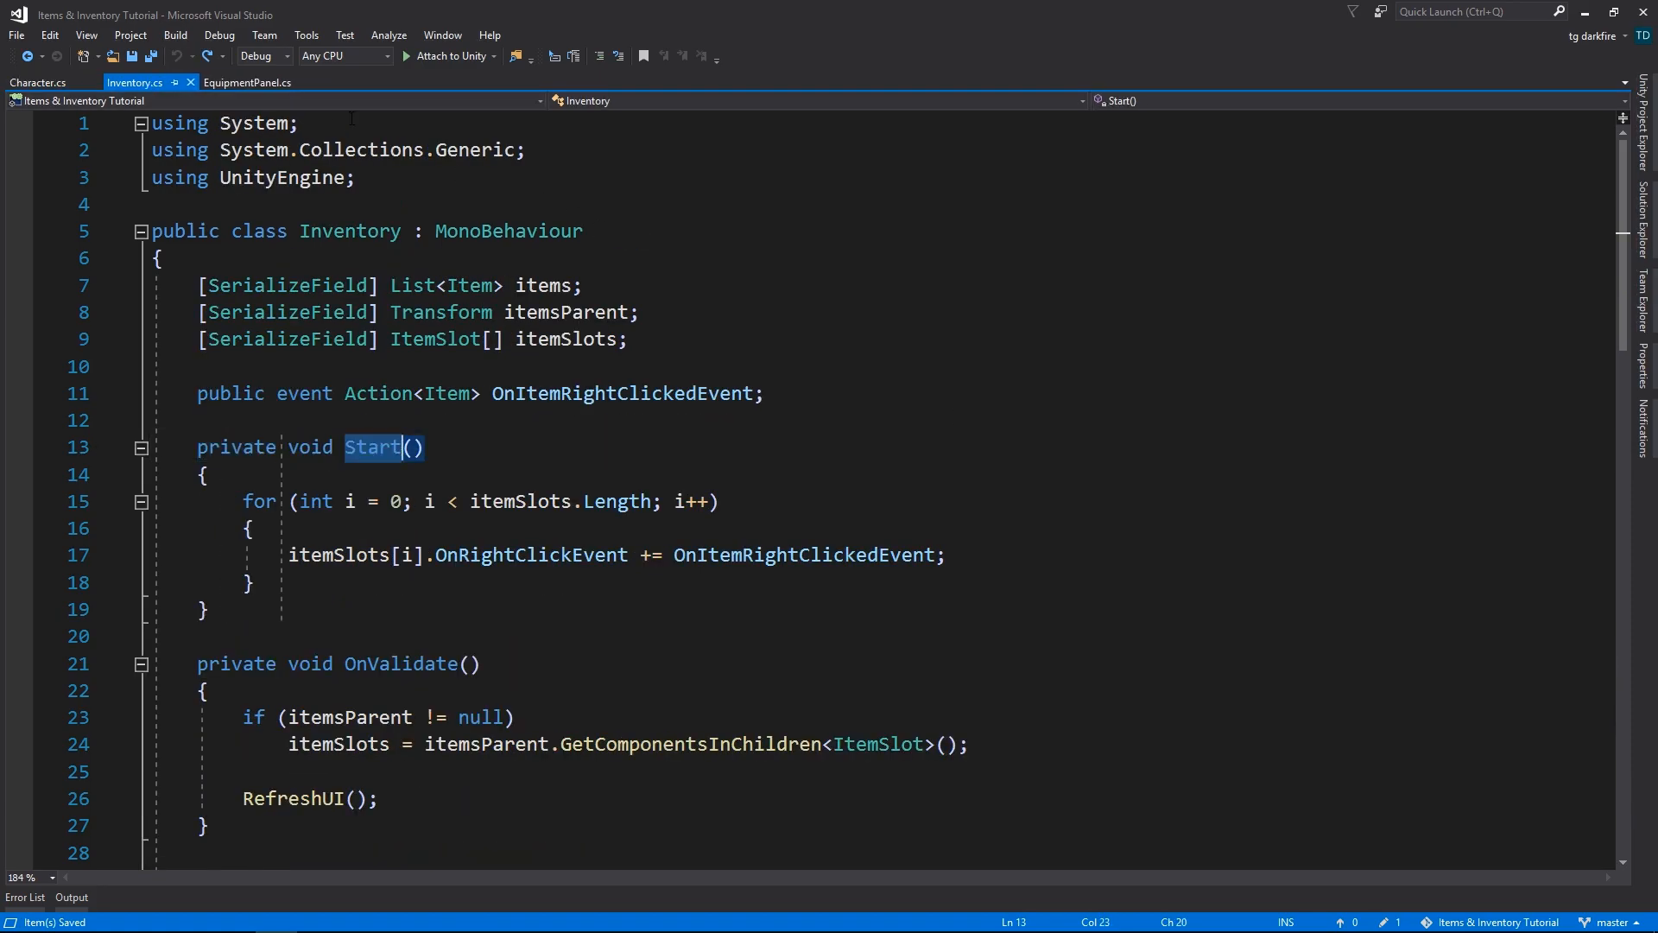
left_click(253, 82)
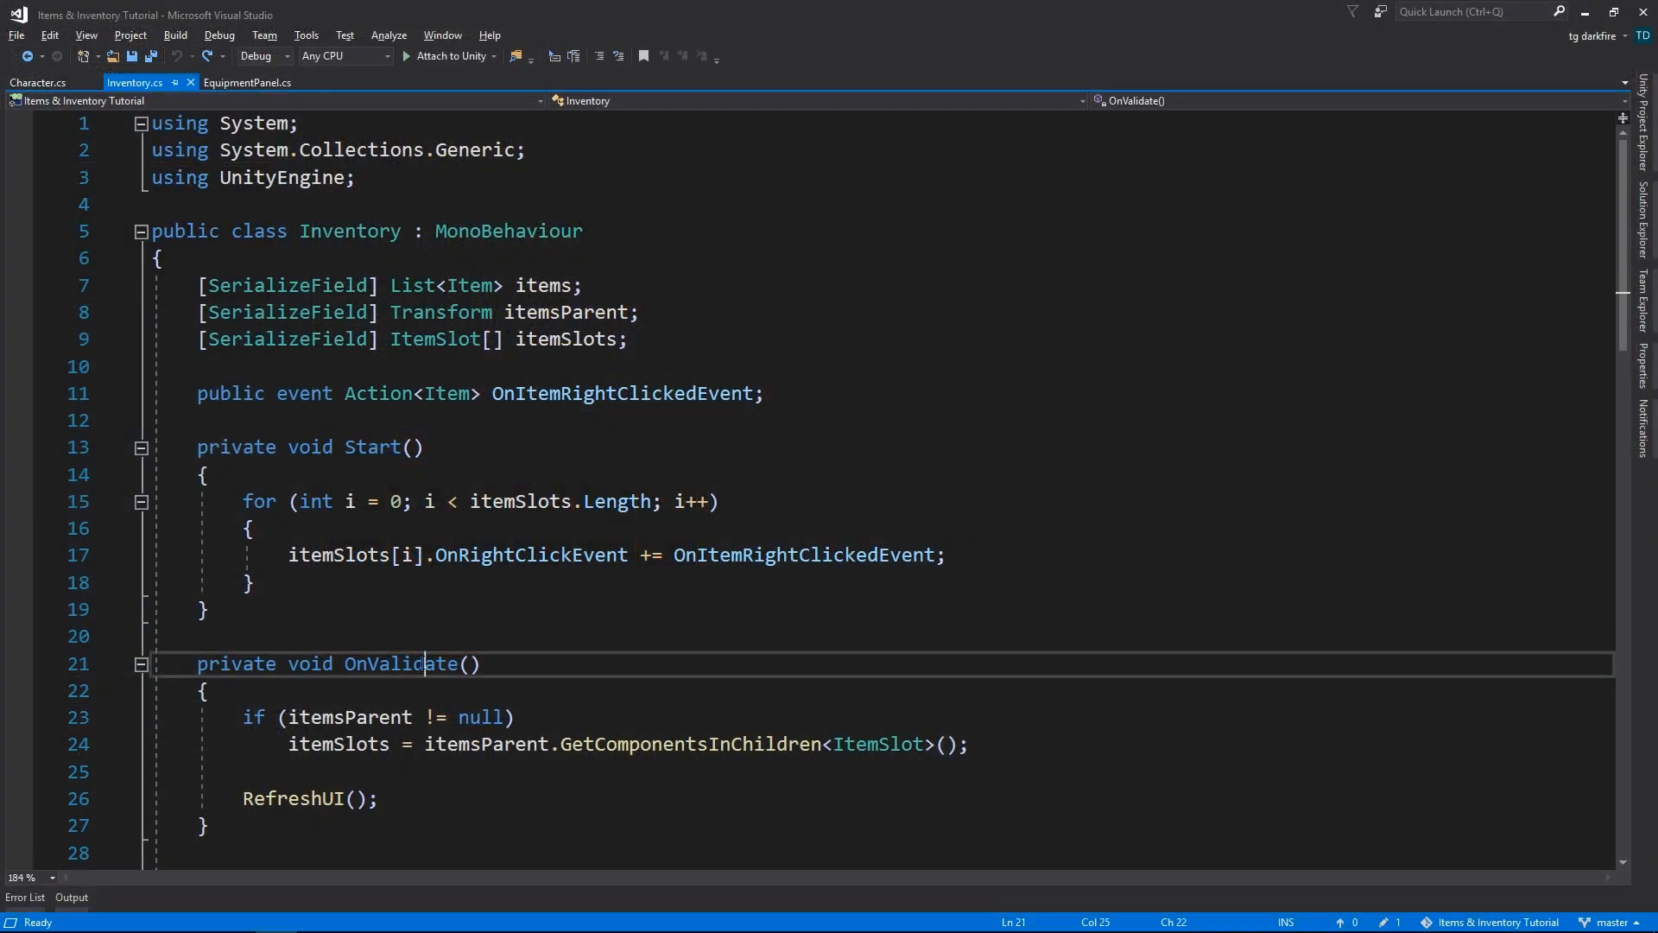
left_click(401, 800)
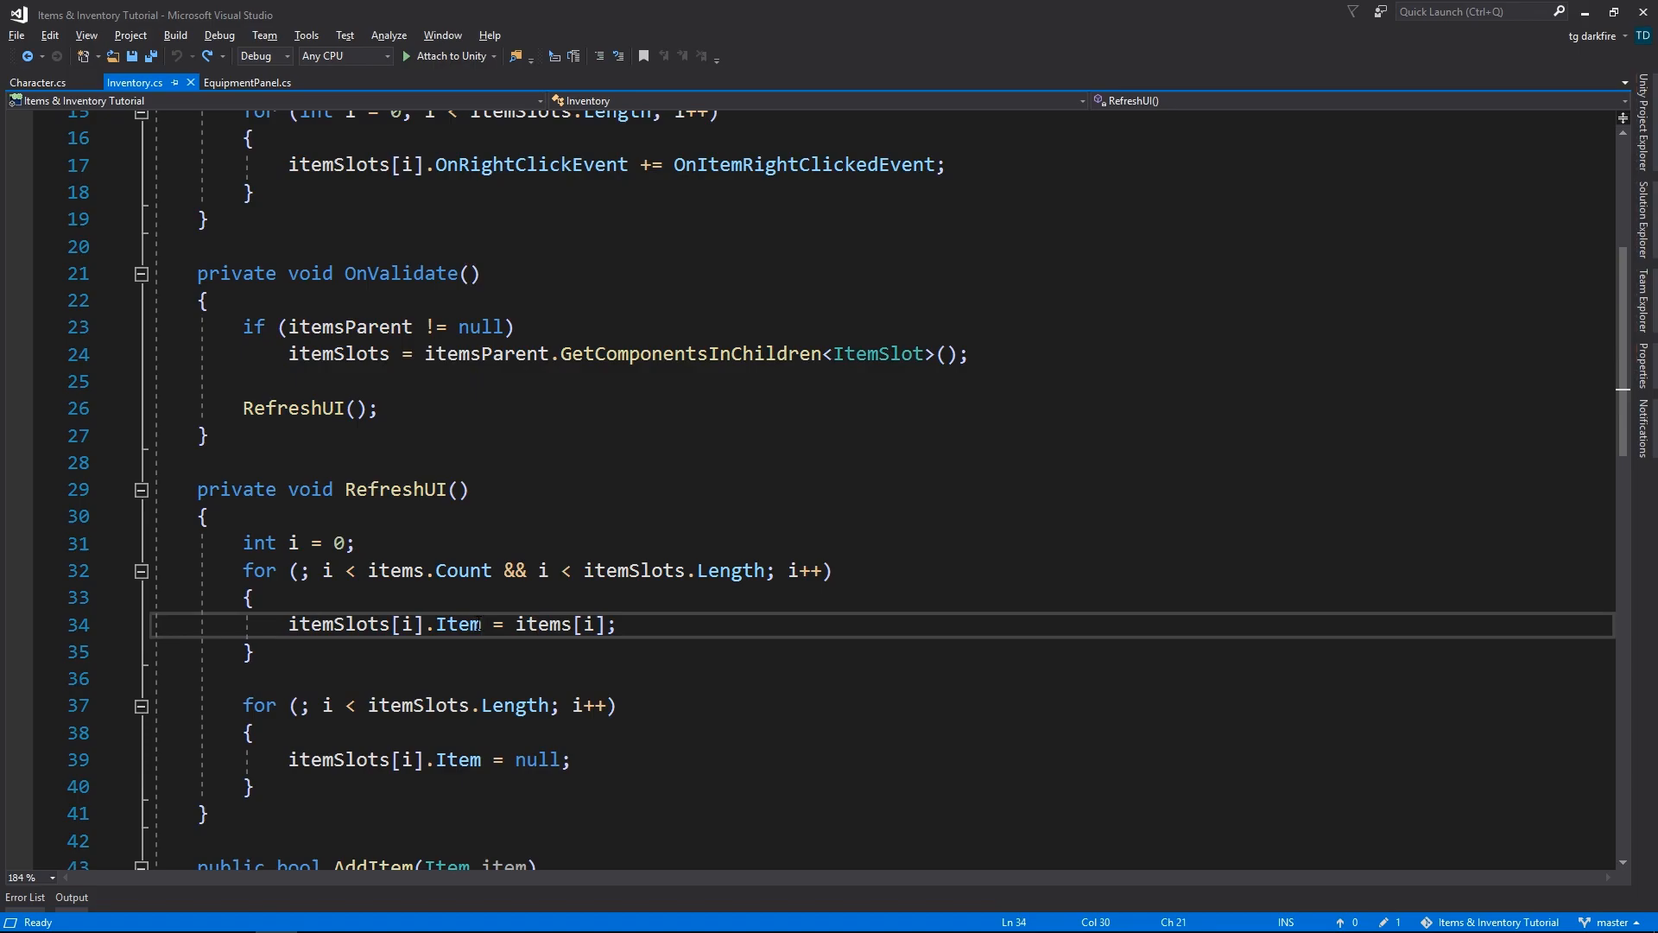
double_click(457, 623)
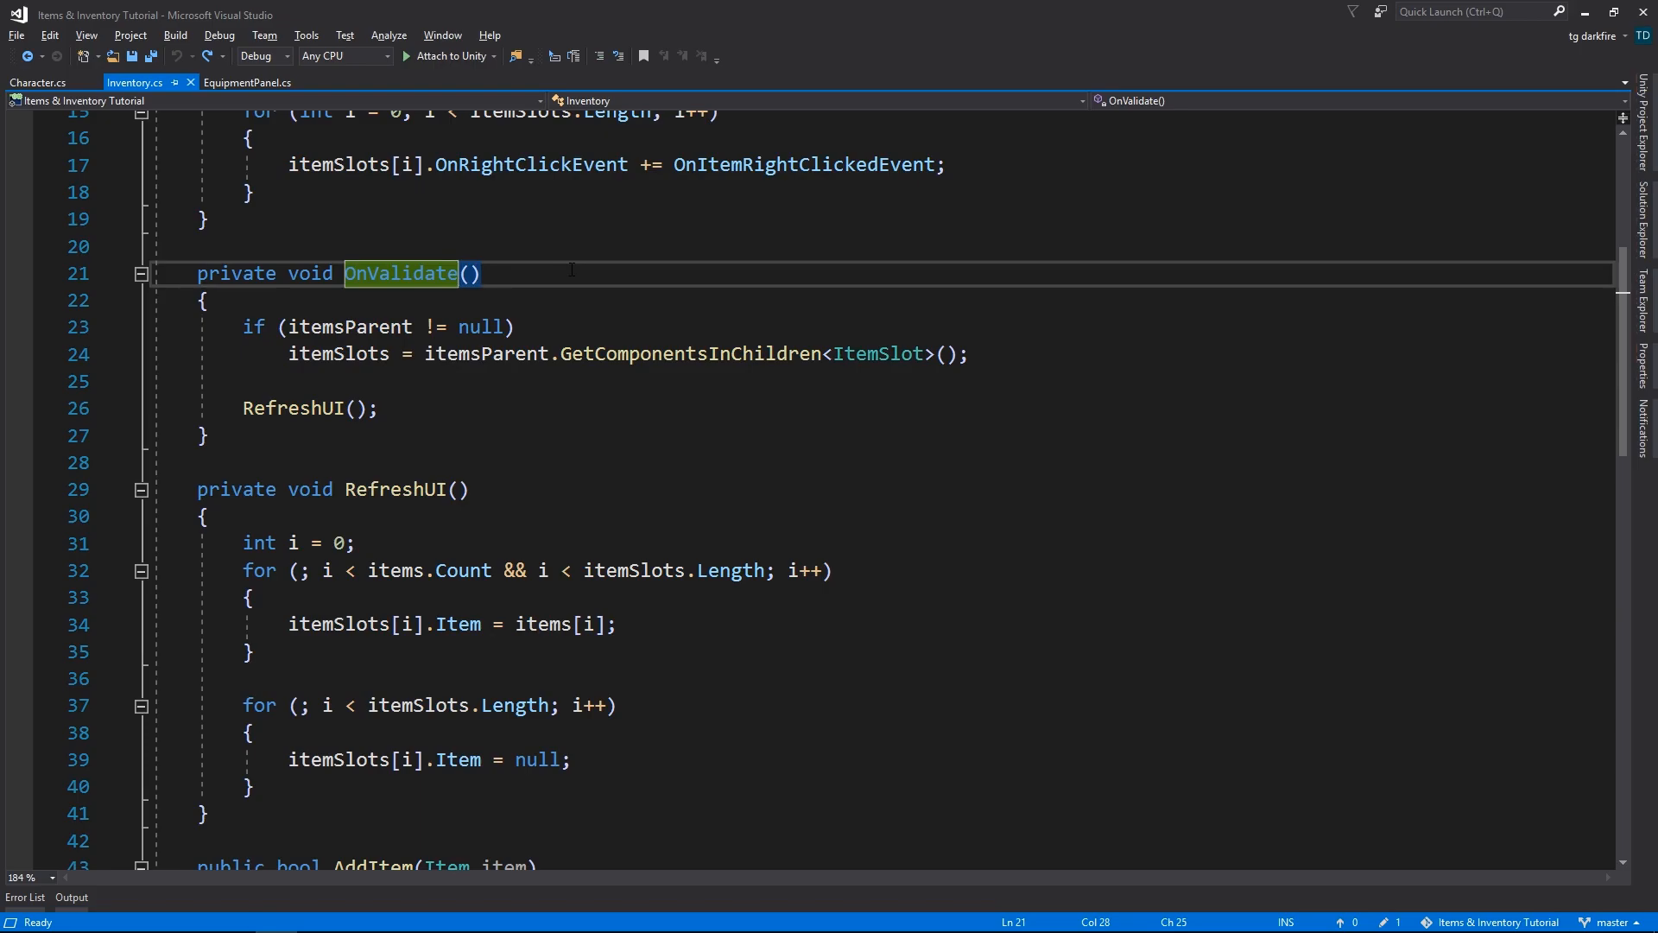
mouse_move(307, 408)
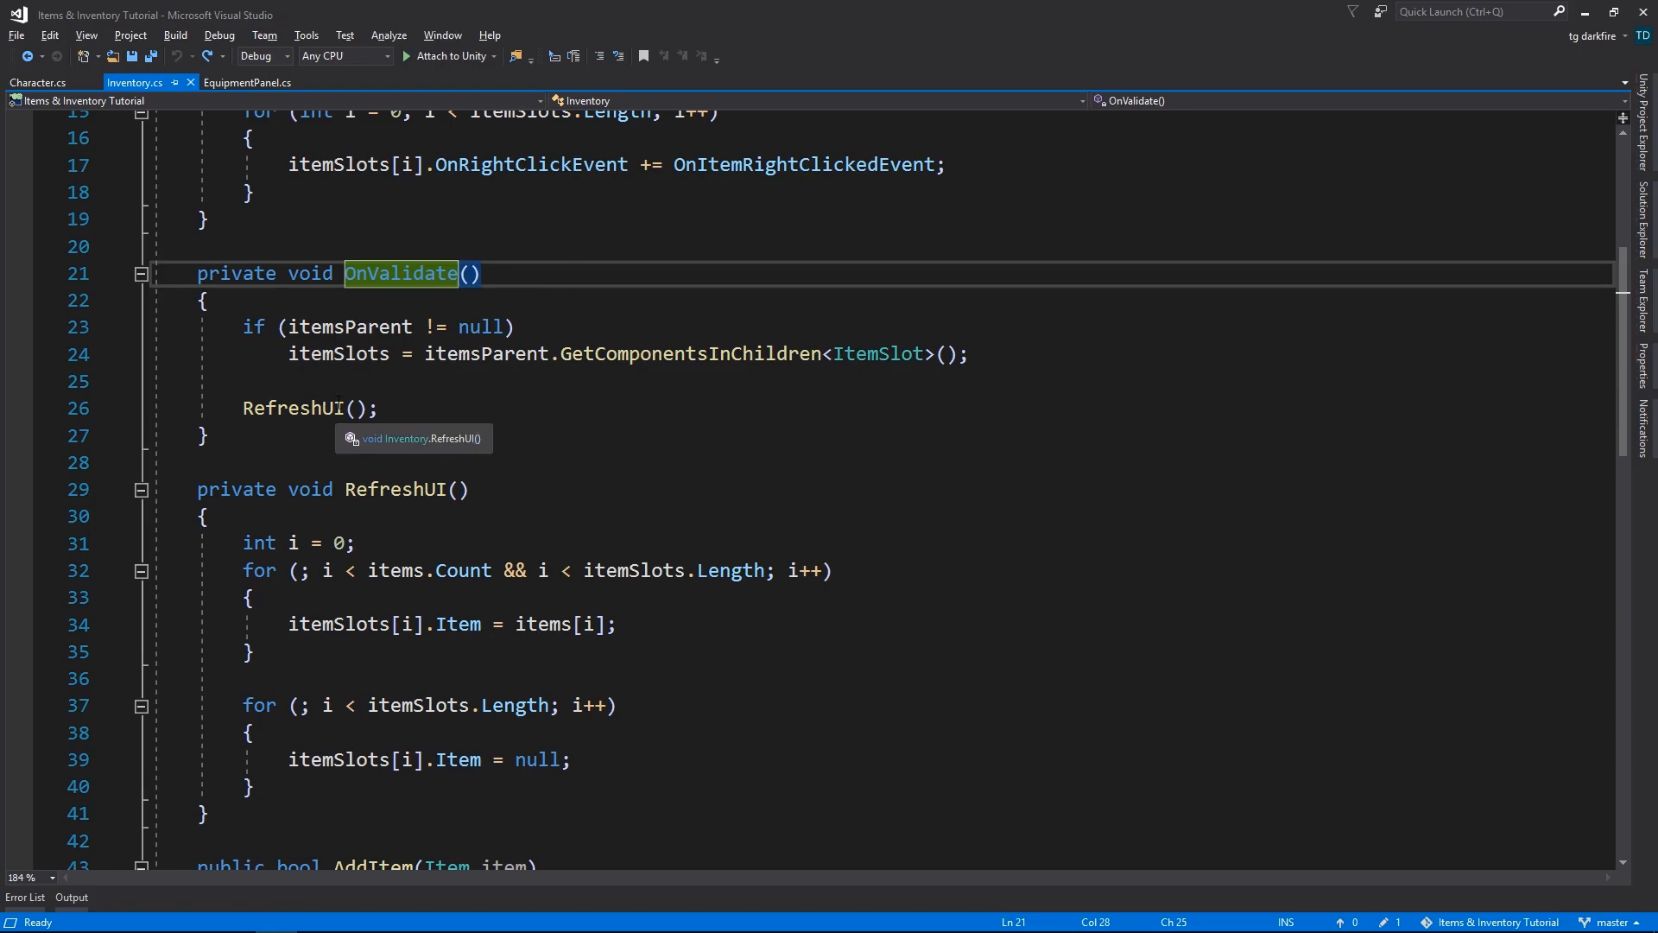
left_click(483, 624)
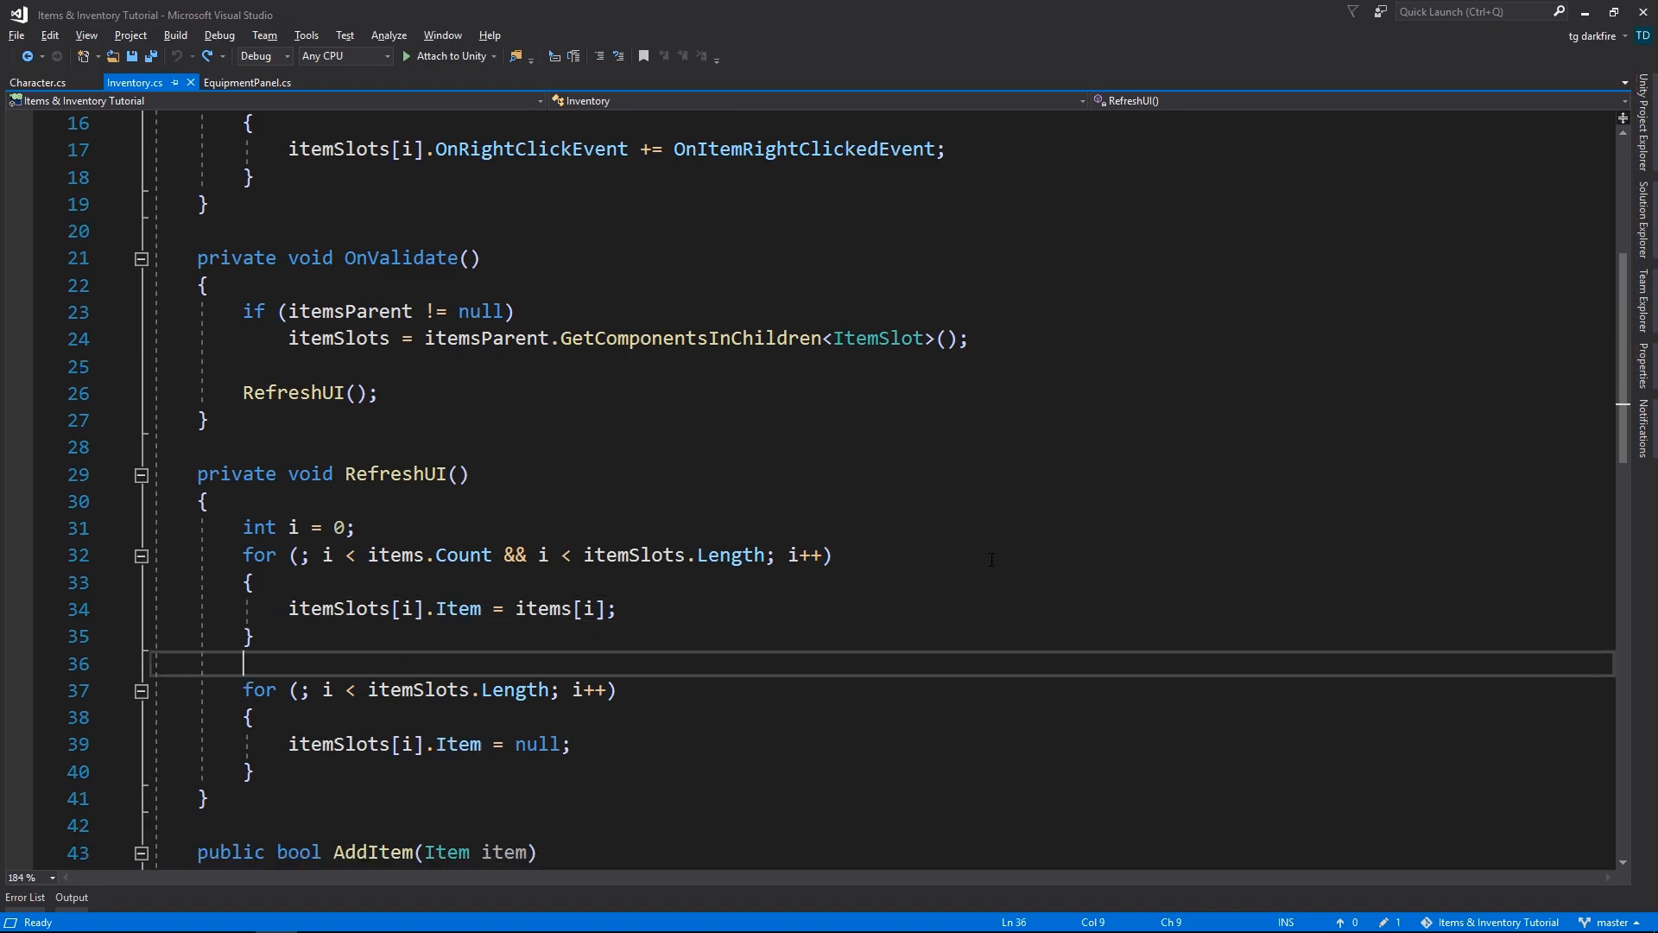
double_click(292, 393)
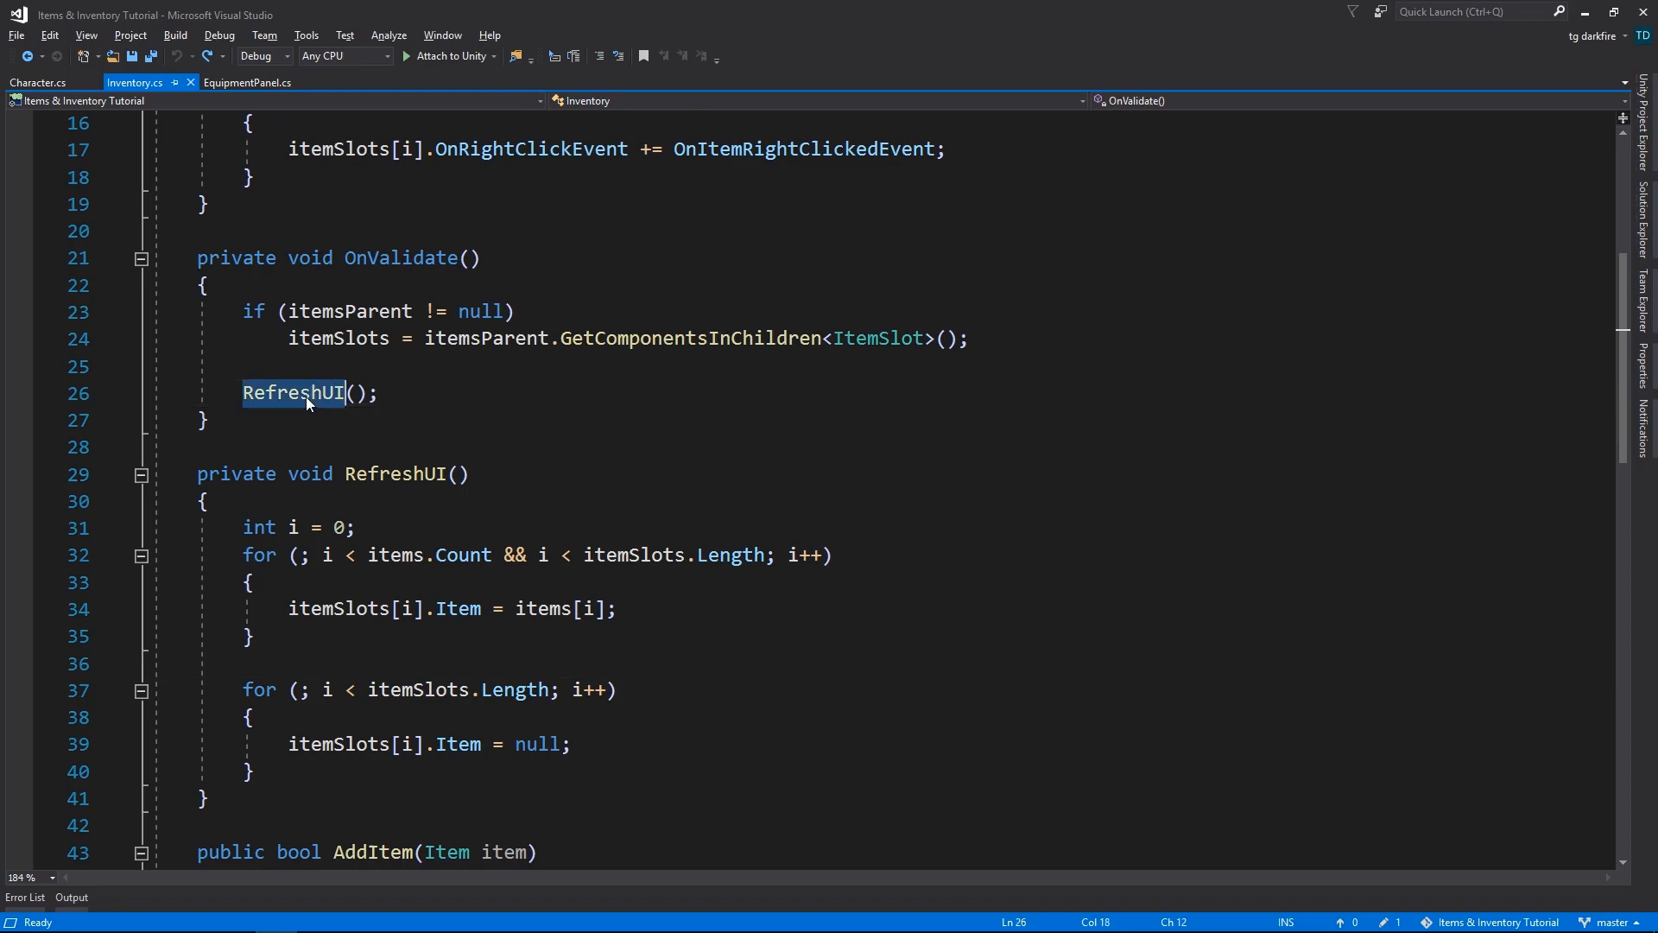